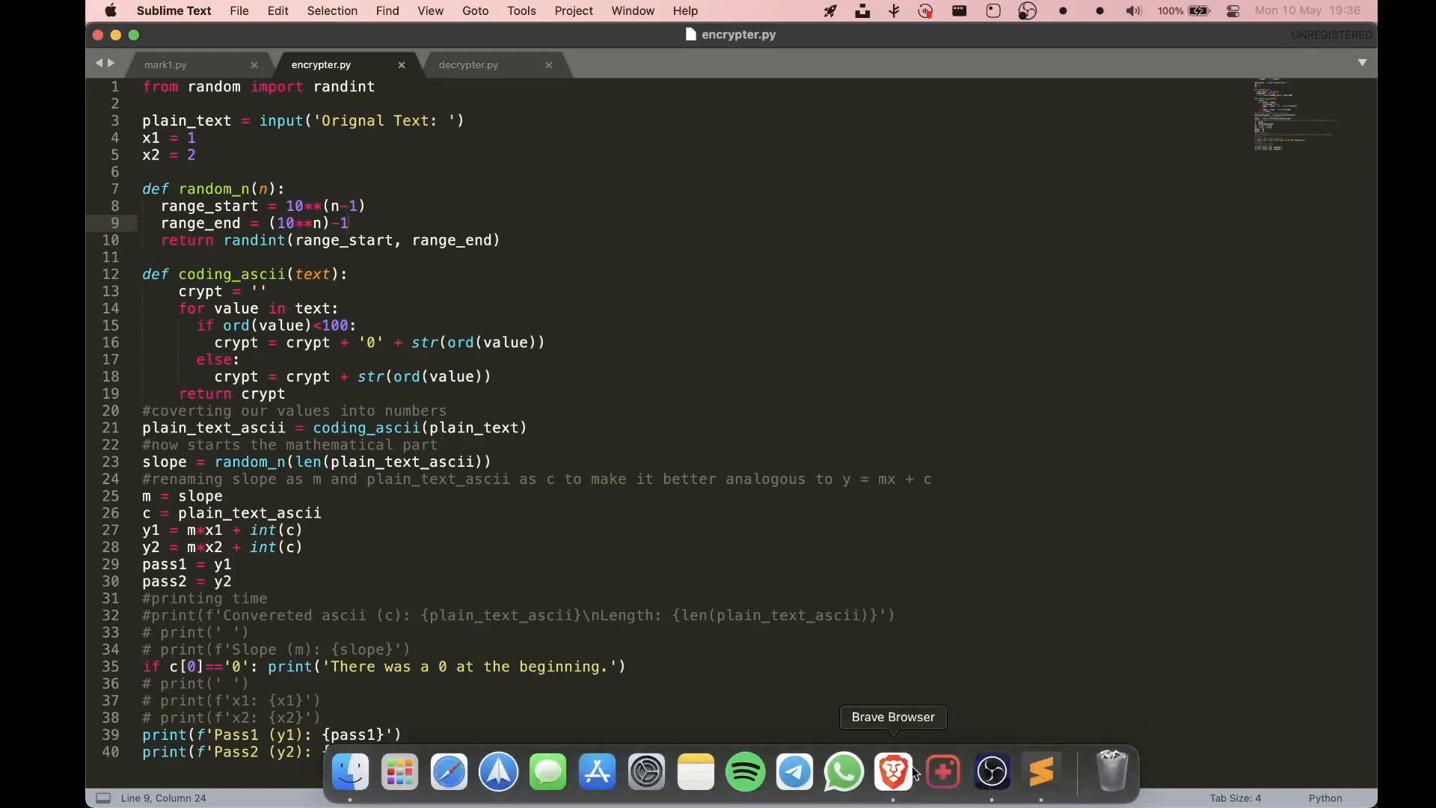
- Open the channel's YouTube Studio analytics in Brave, showing 440 live subscribers and growth chart
click(892, 770)
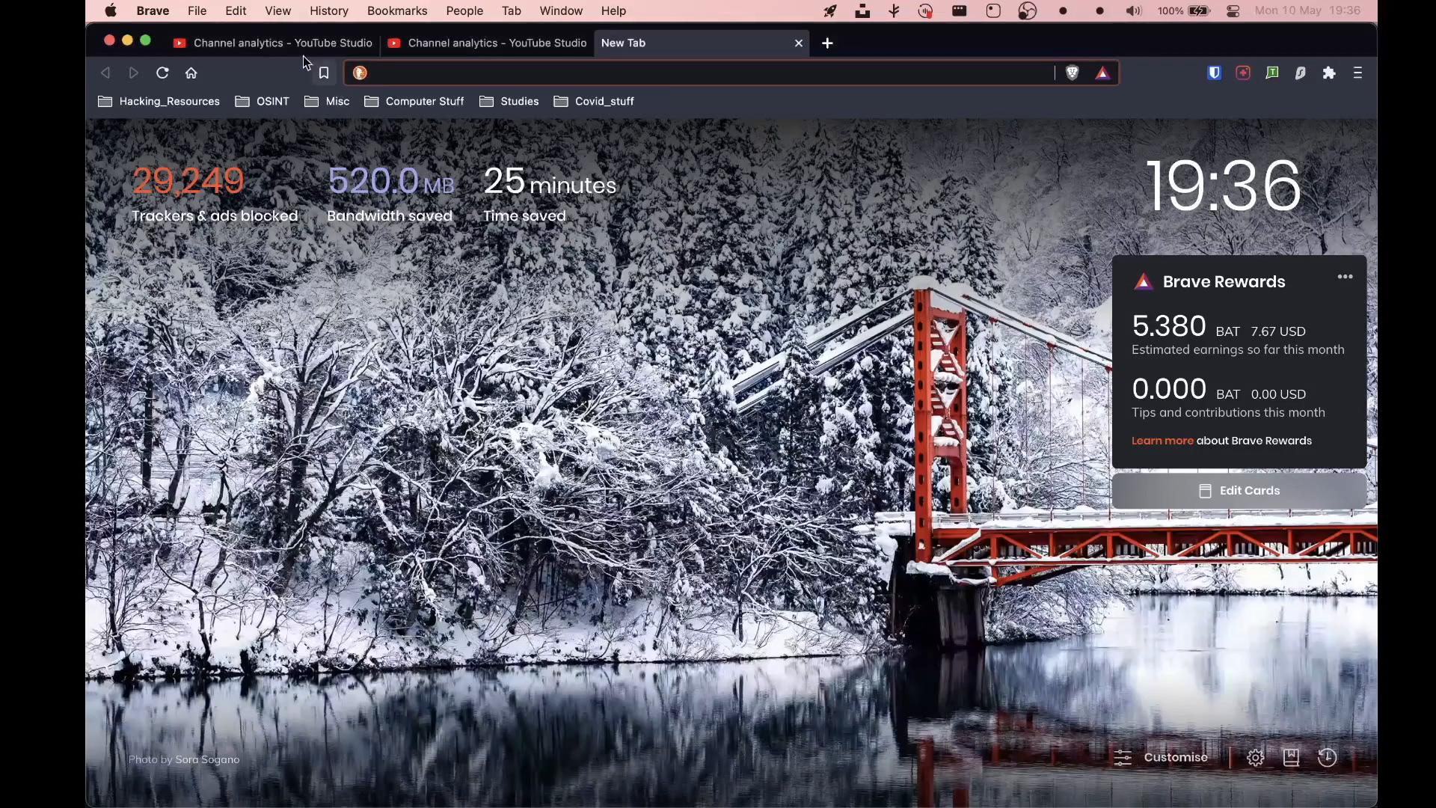
click(272, 42)
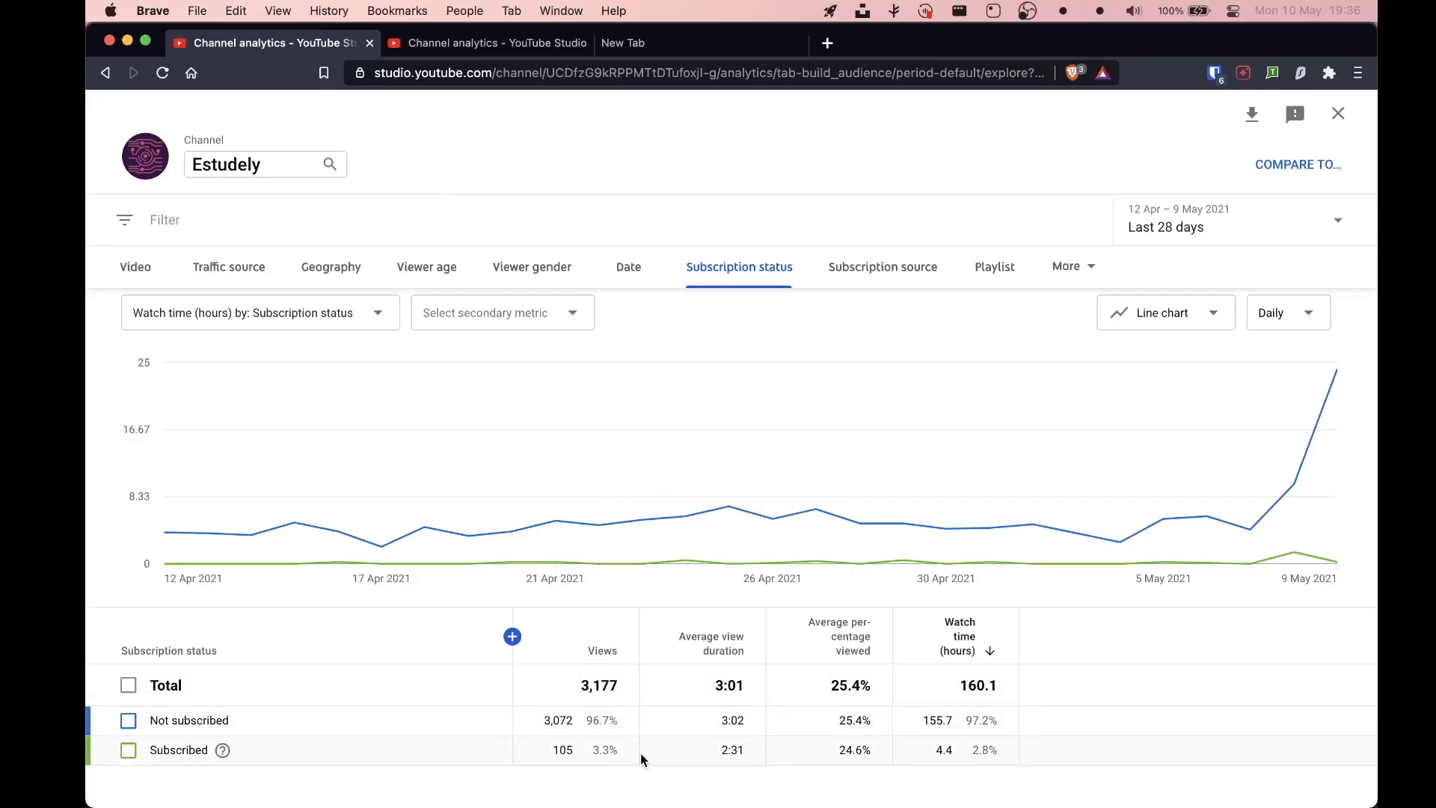
double_click(602, 719)
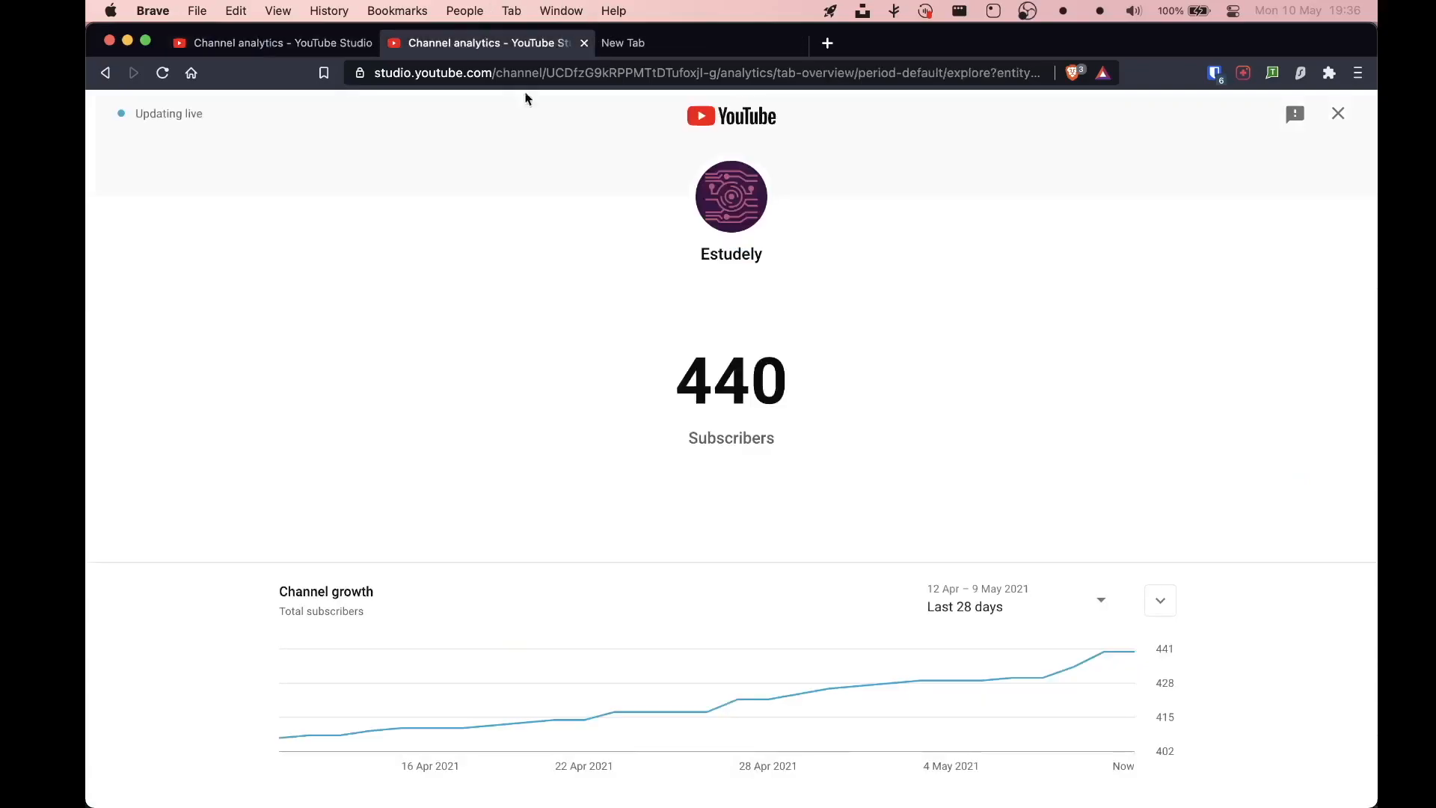
mouse_move(935, 279)
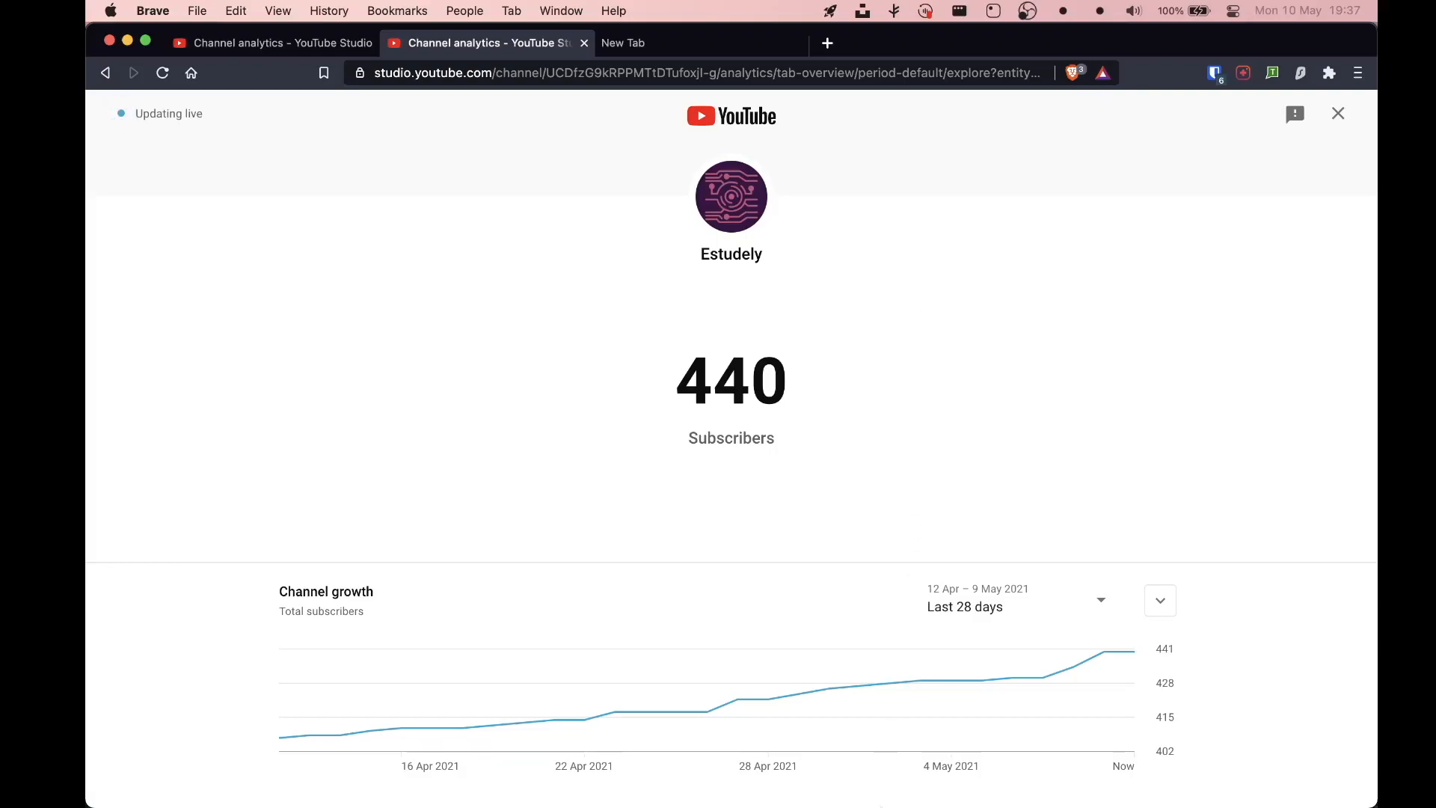
- Switch from the browser back to Sublime Text with encrypter.py showing
key(cmd+tab)
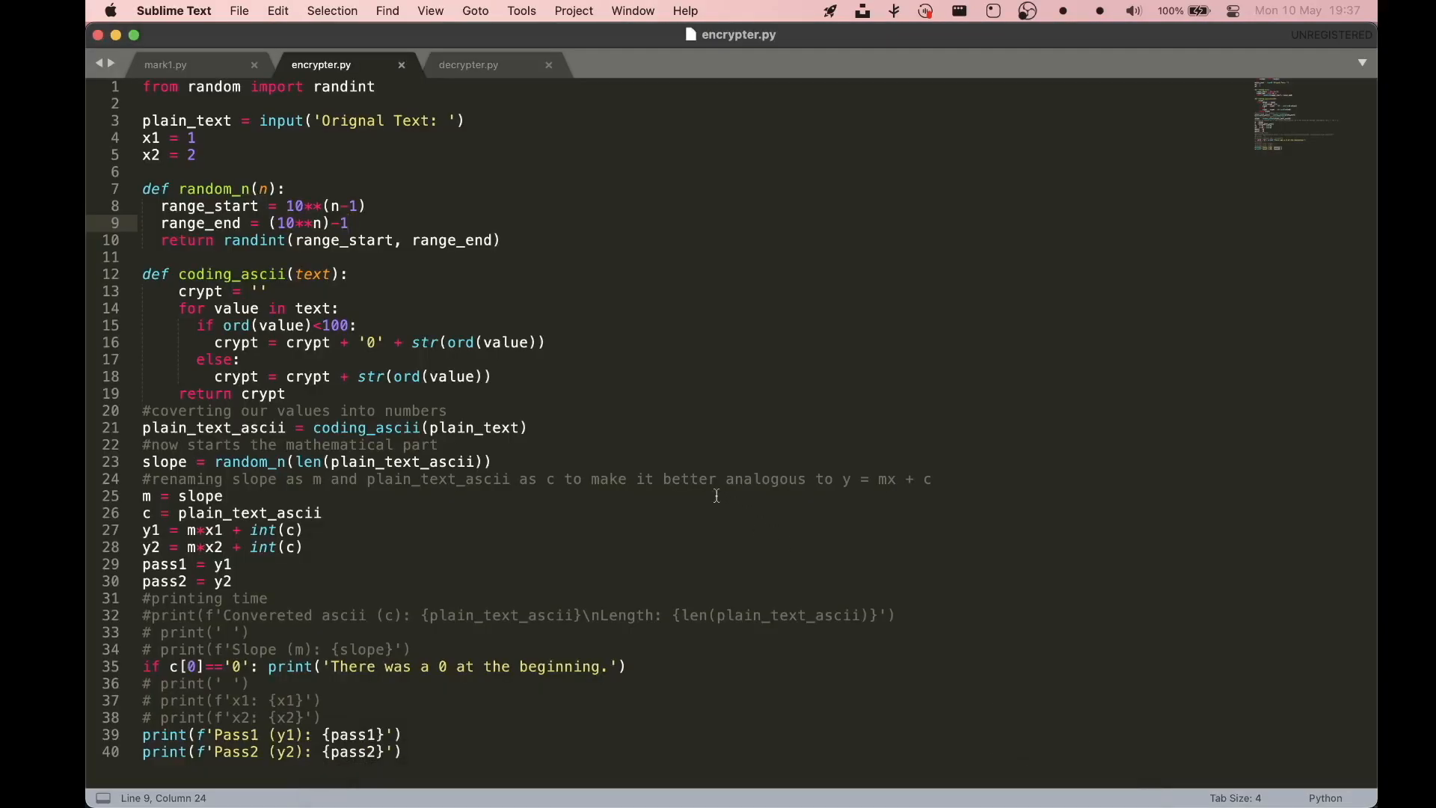
mouse_move(658, 458)
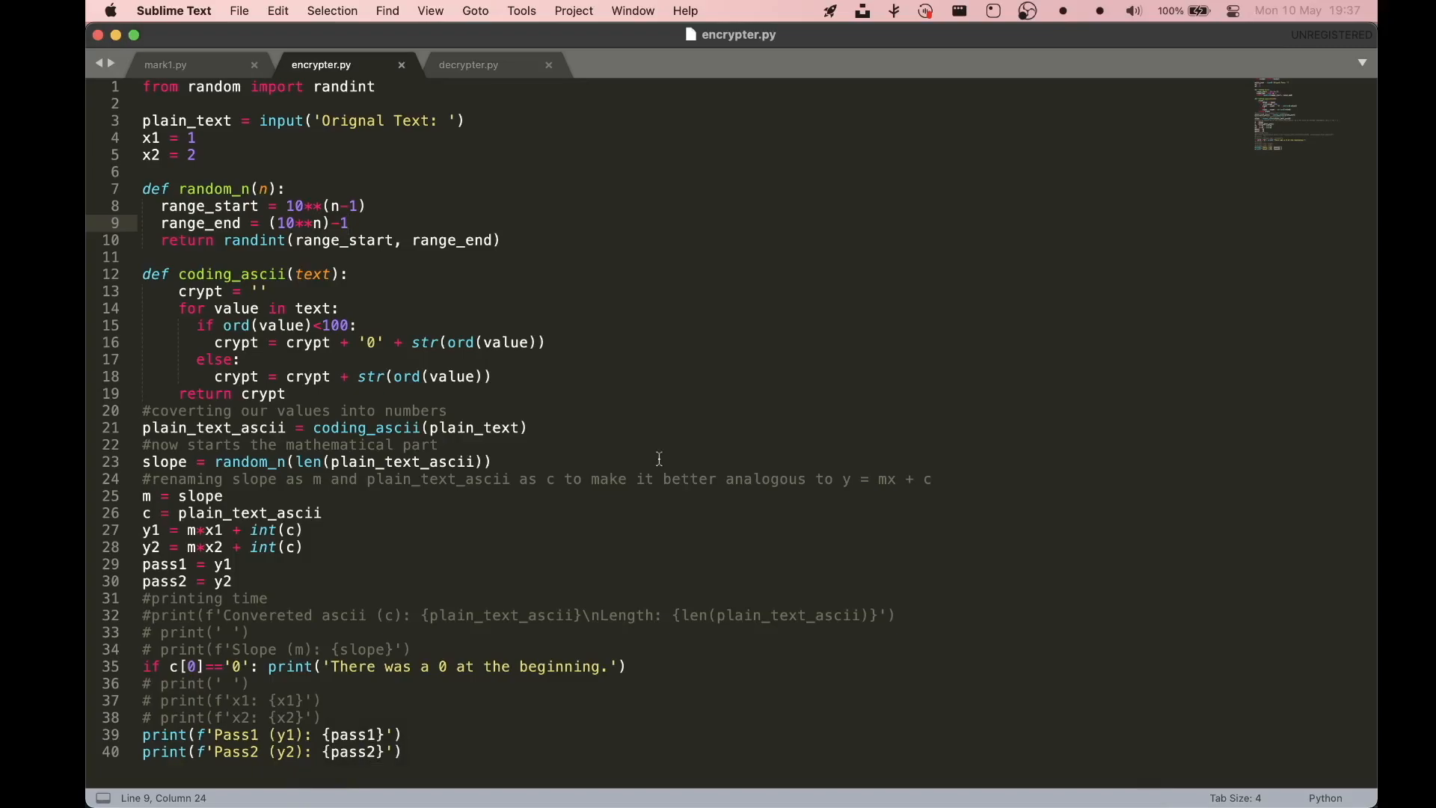
mouse_move(581, 445)
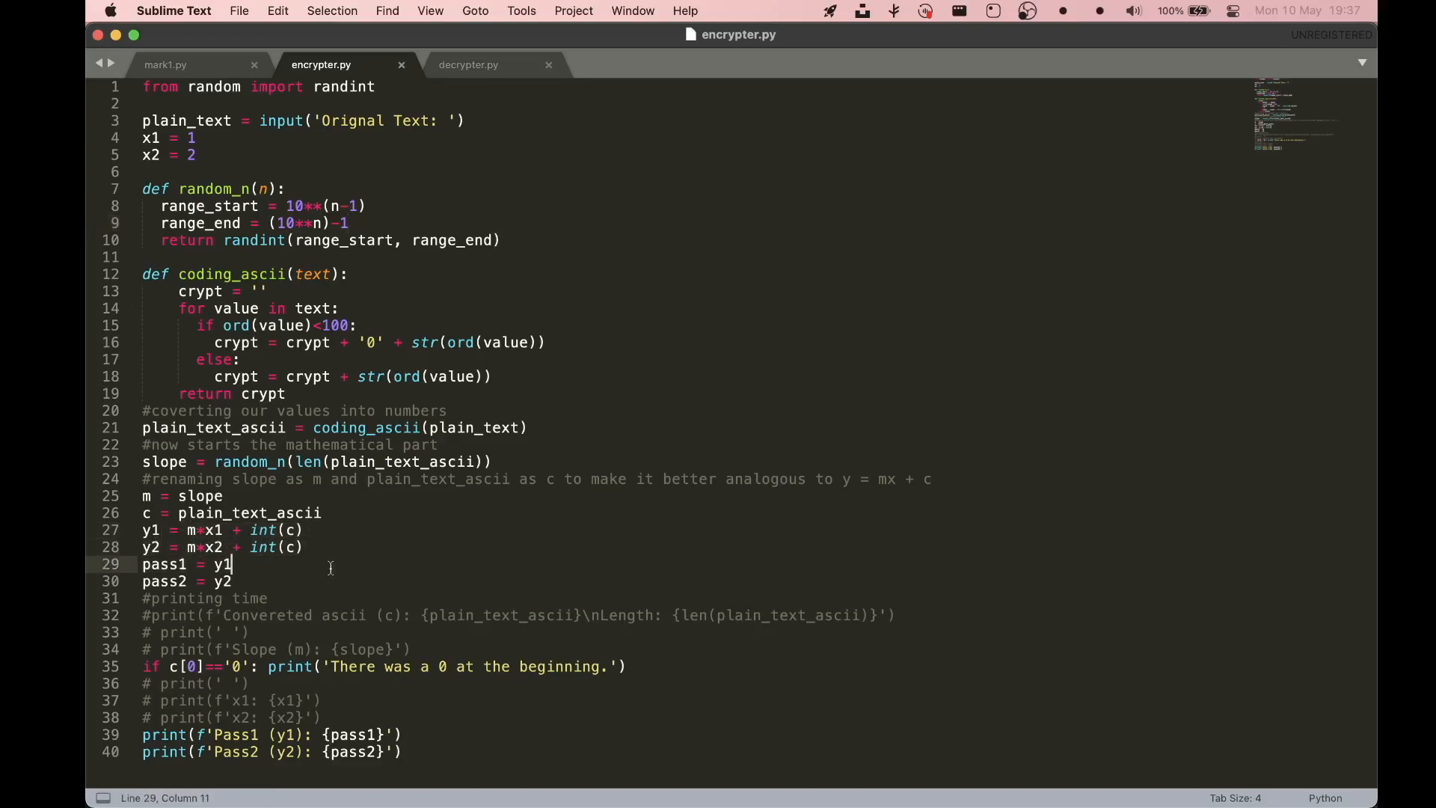
mouse_move(485, 80)
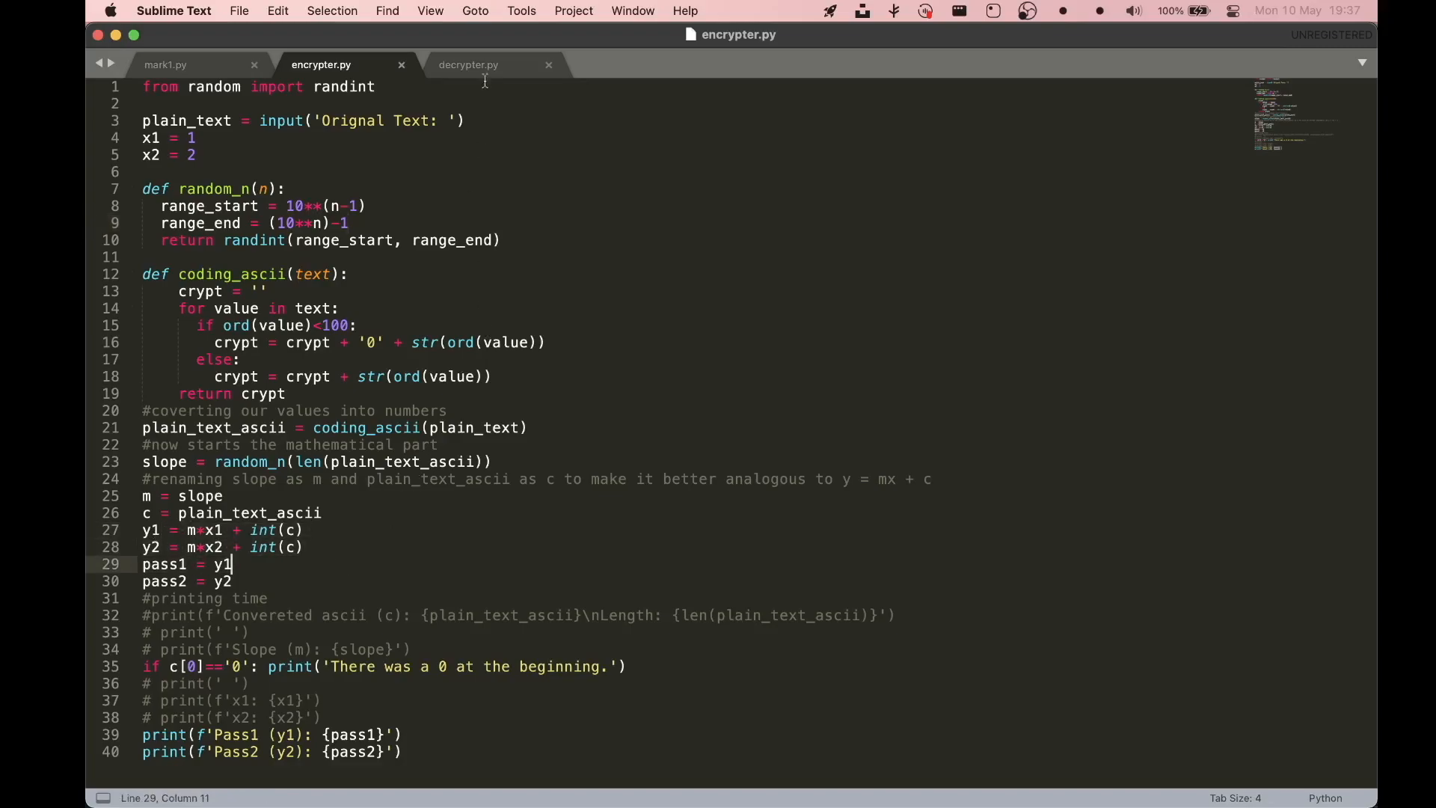
click(468, 64)
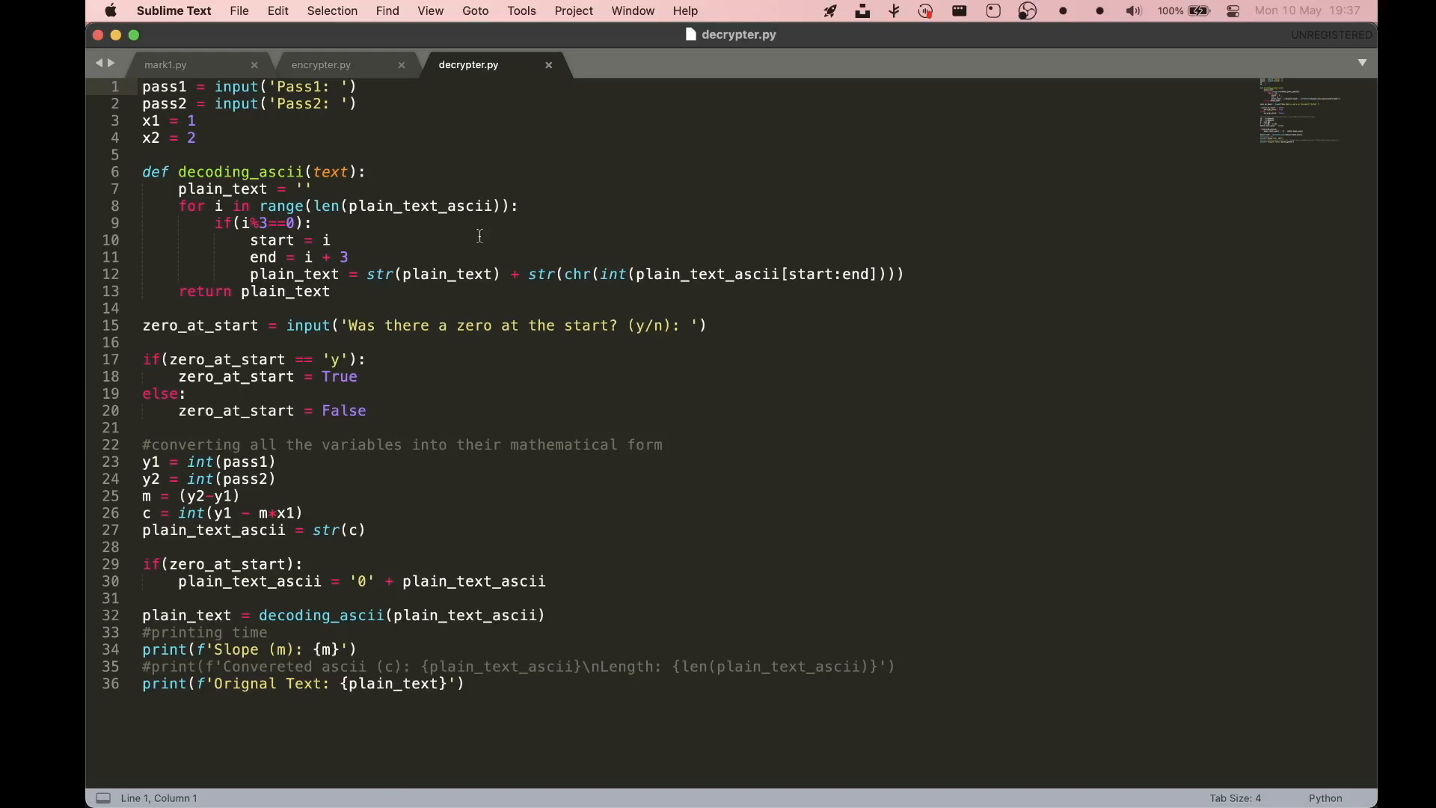
mouse_move(533, 379)
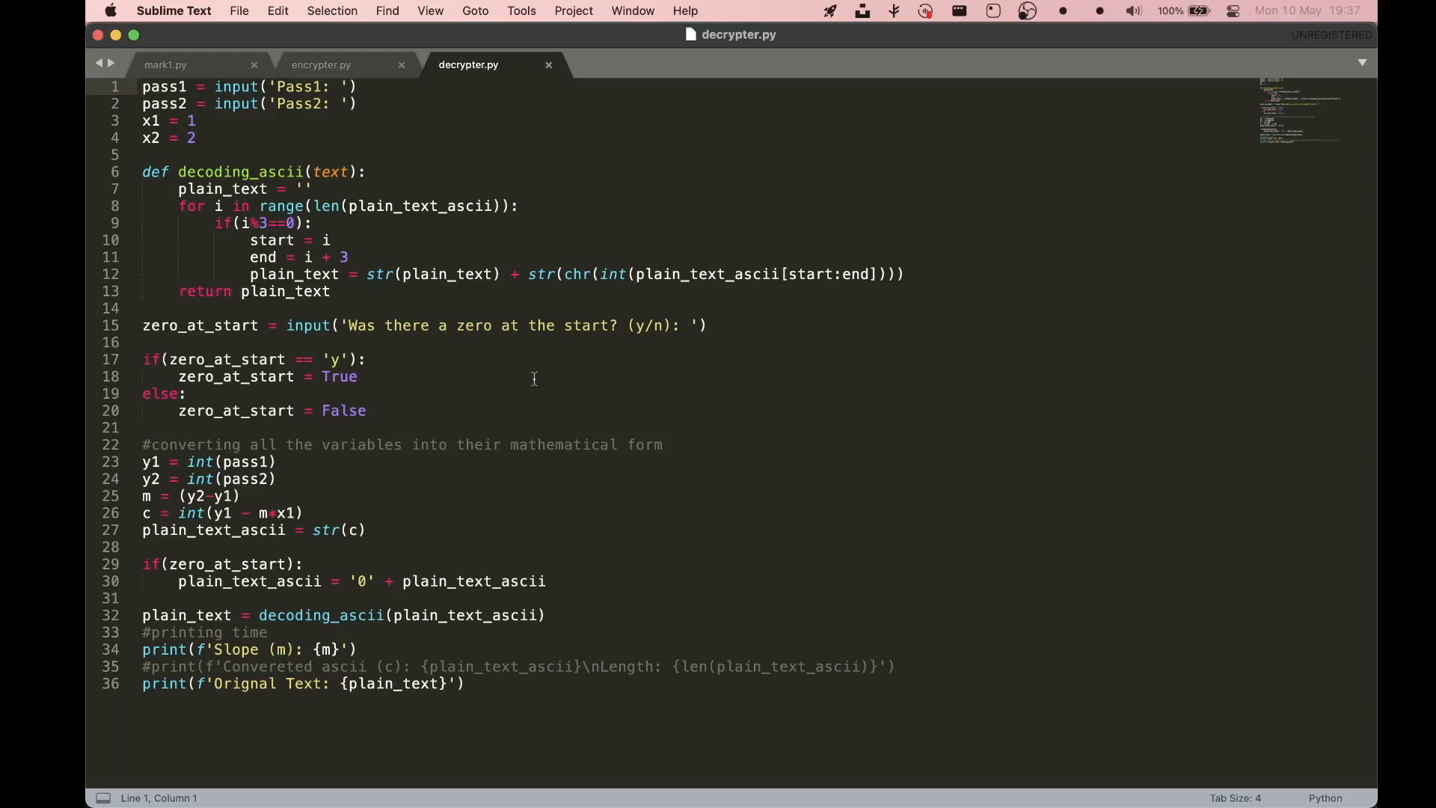
mouse_move(521, 379)
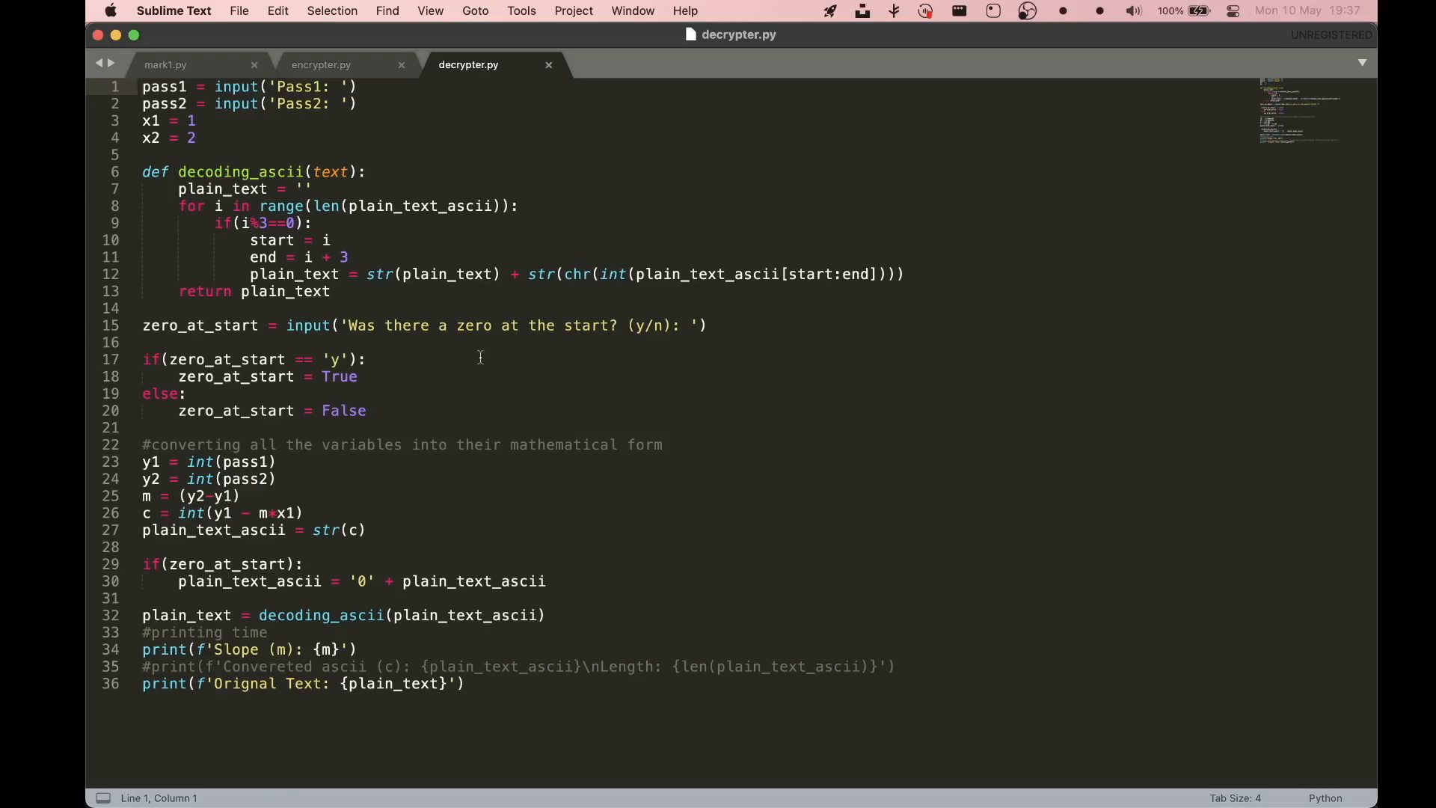
click(320, 65)
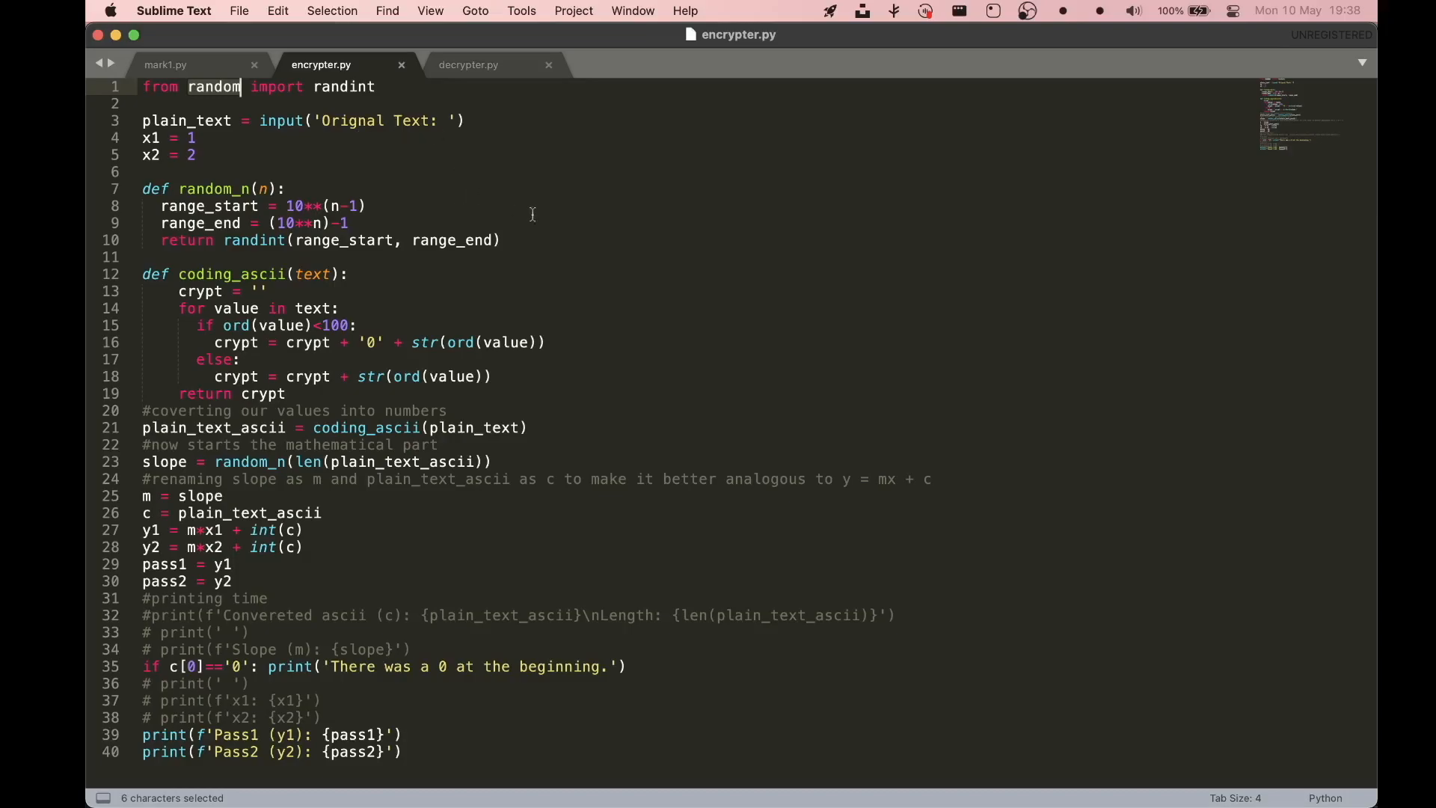
mouse_move(566, 239)
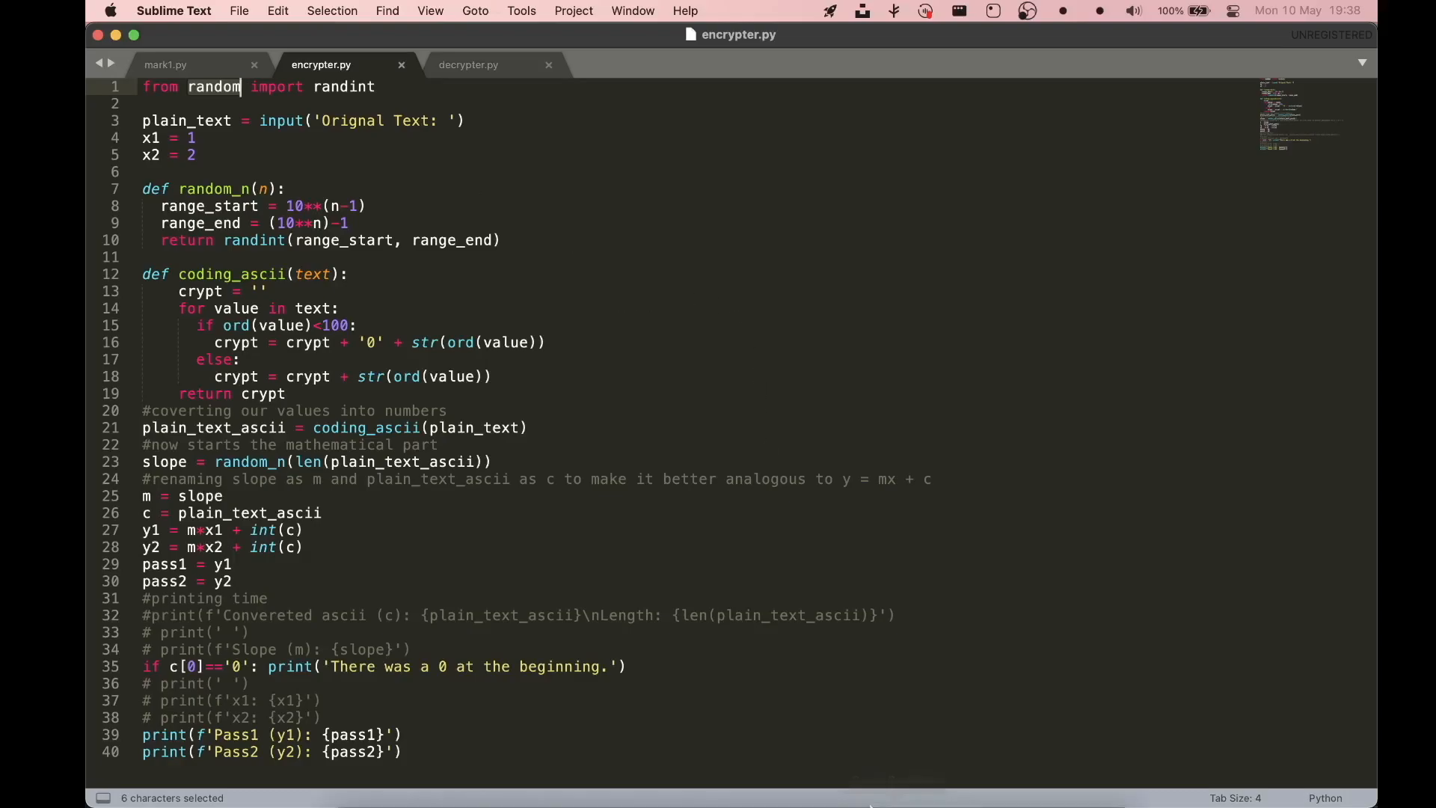
mouse_move(890, 769)
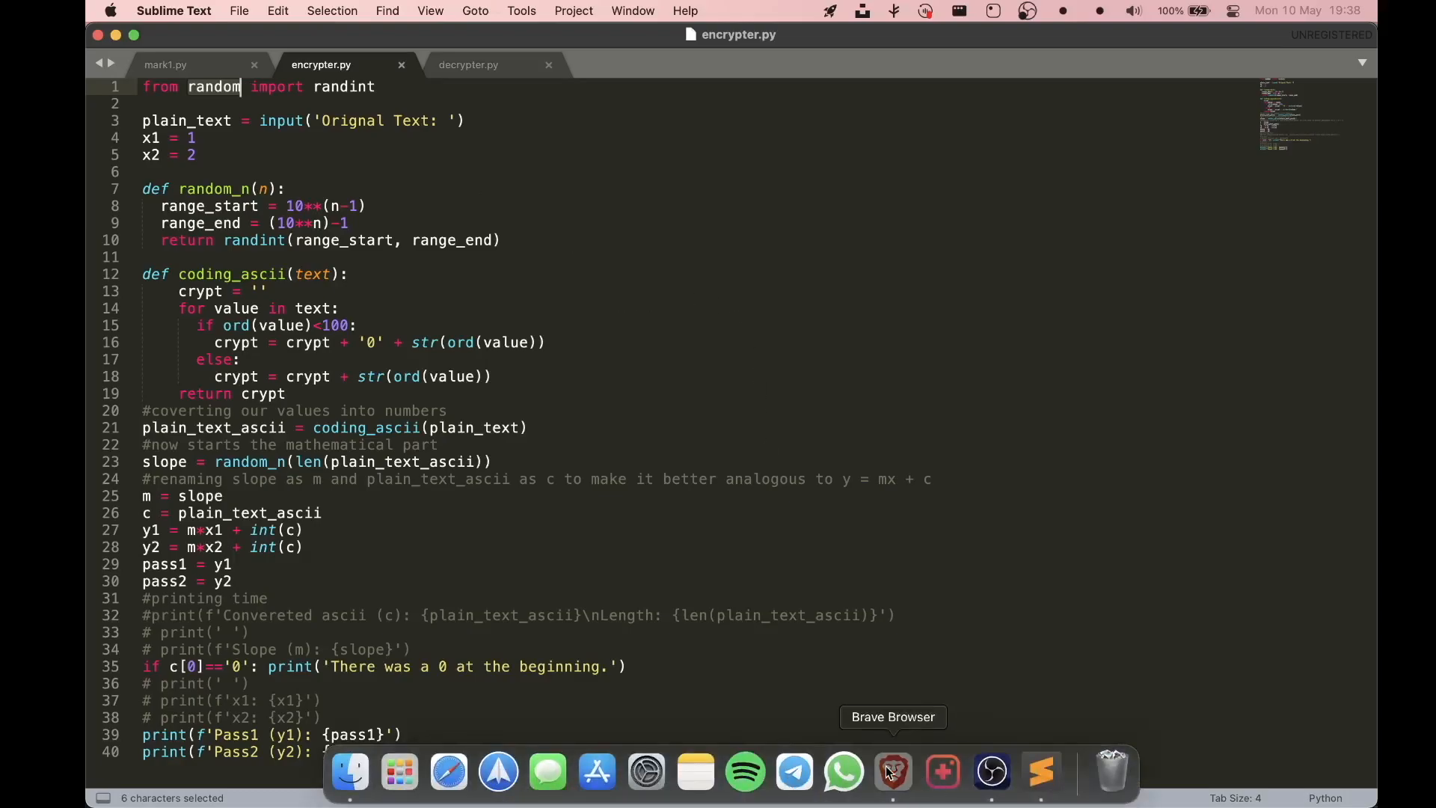
- Go to python.org in Brave and choose the Windows downloads link
click(890, 771)
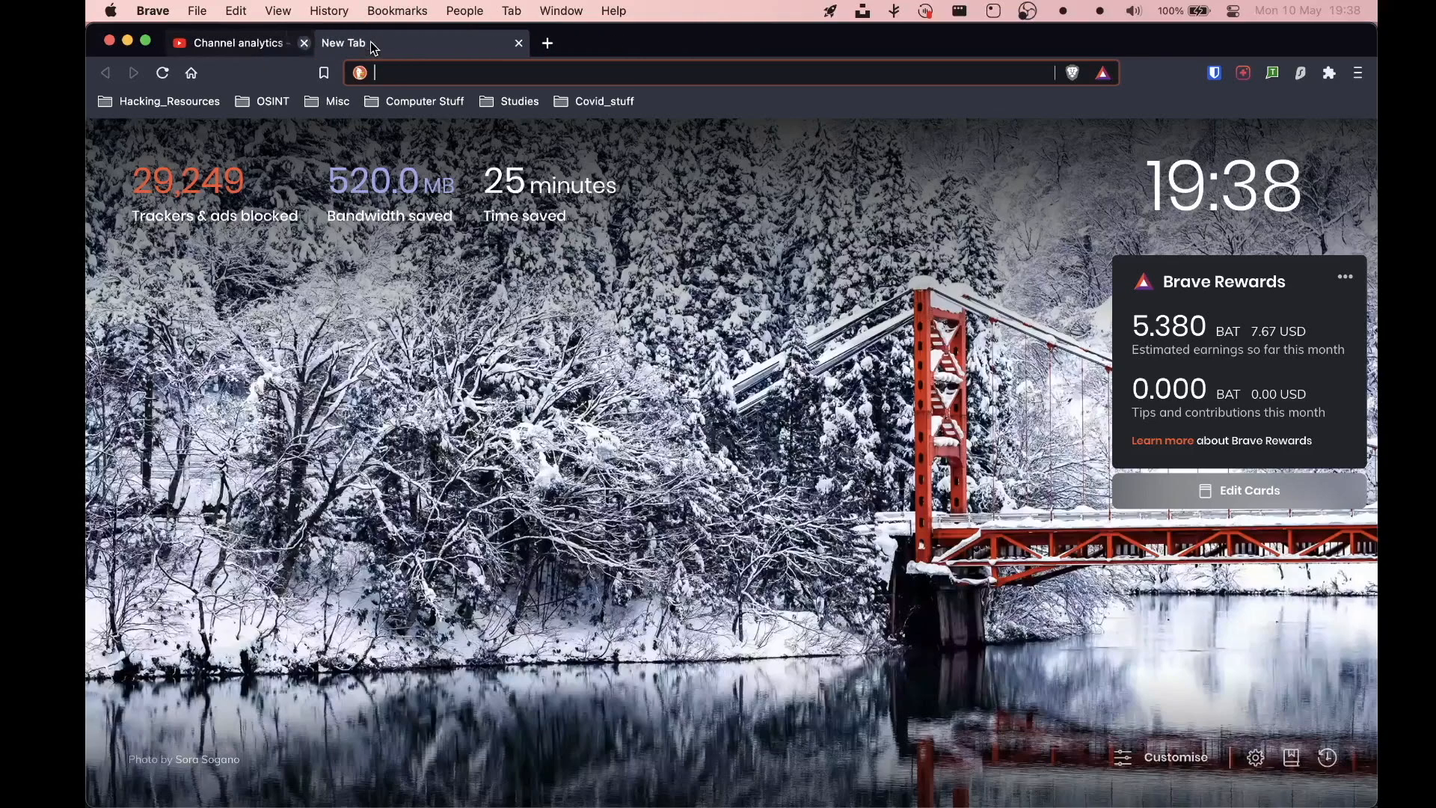
text(python.org)
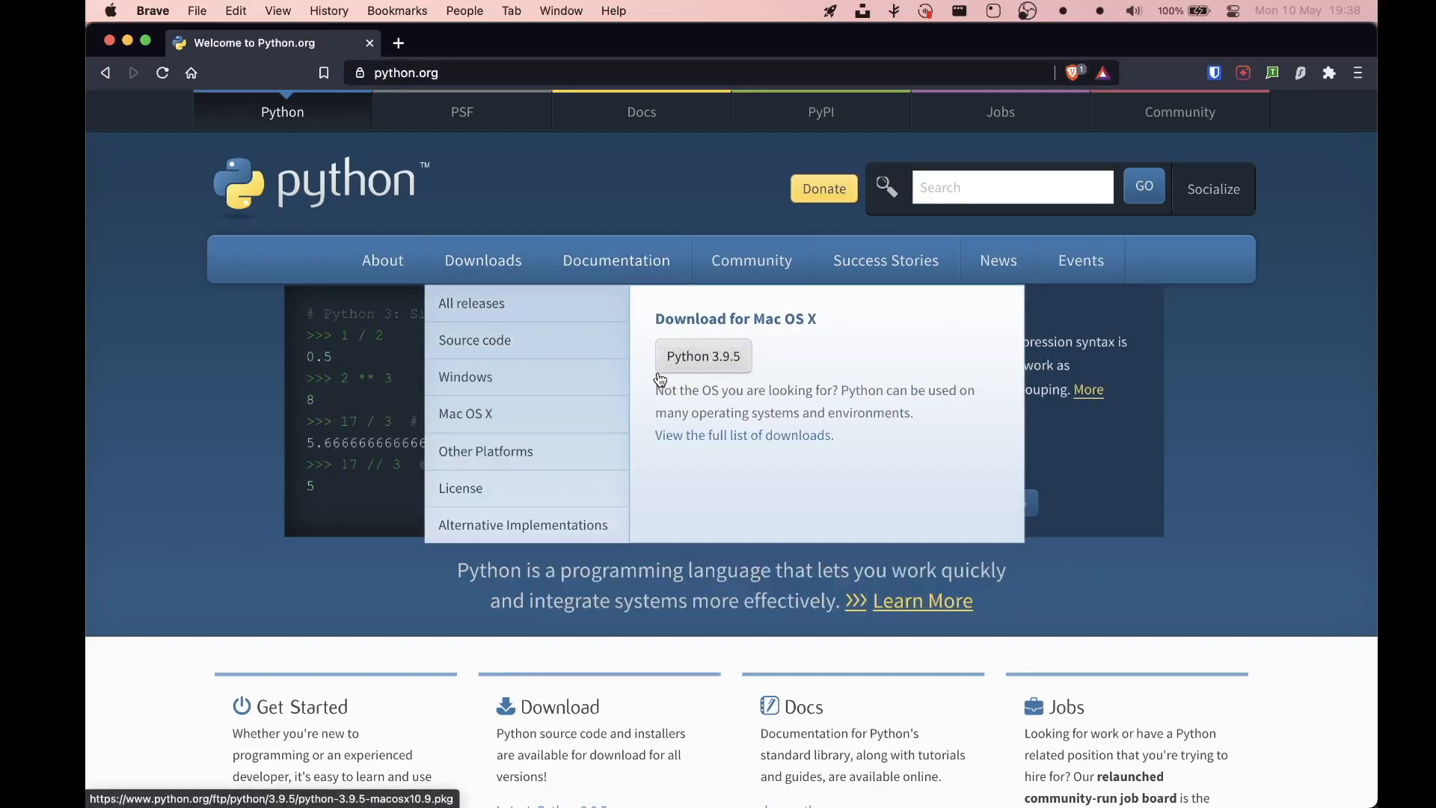
mouse_move(652, 341)
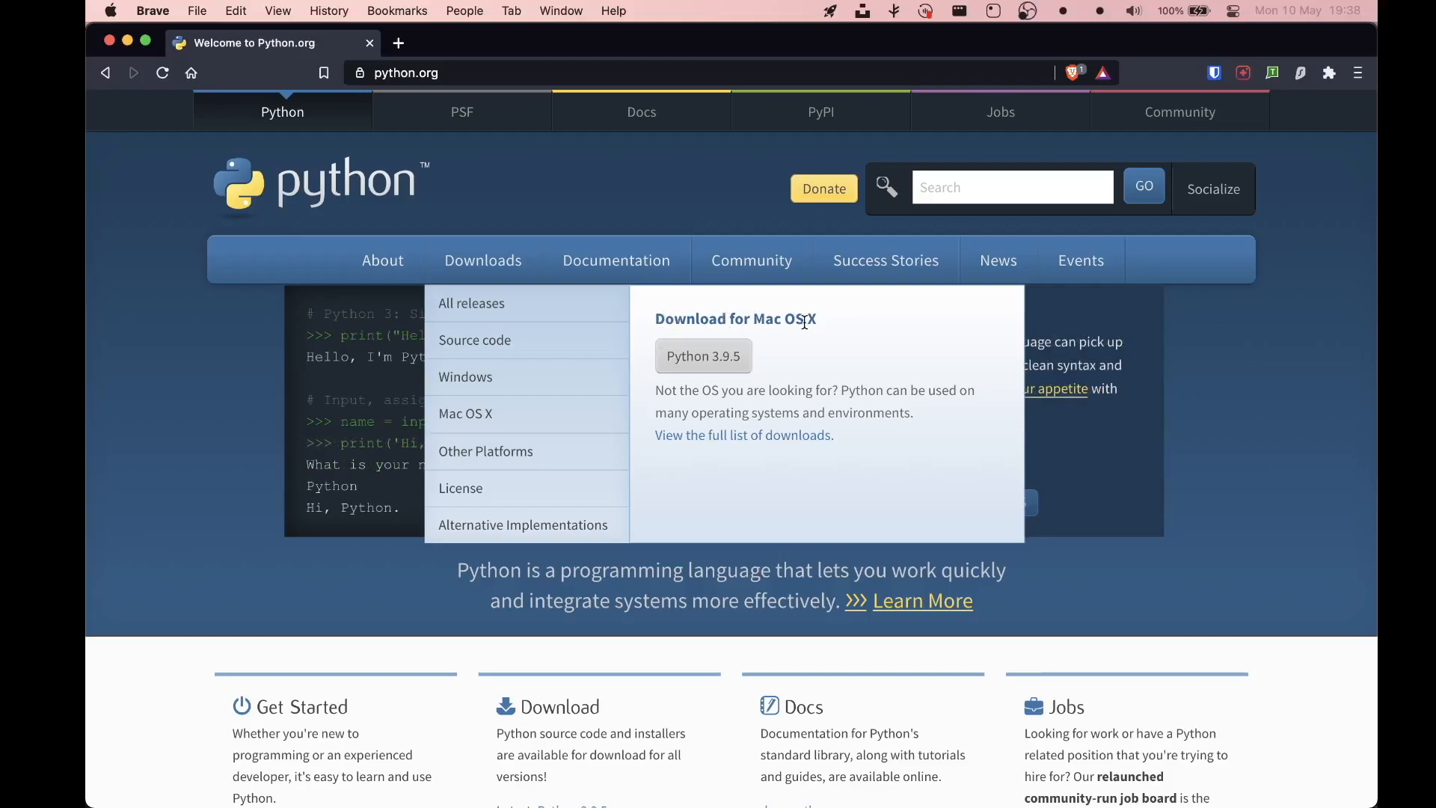
click(465, 376)
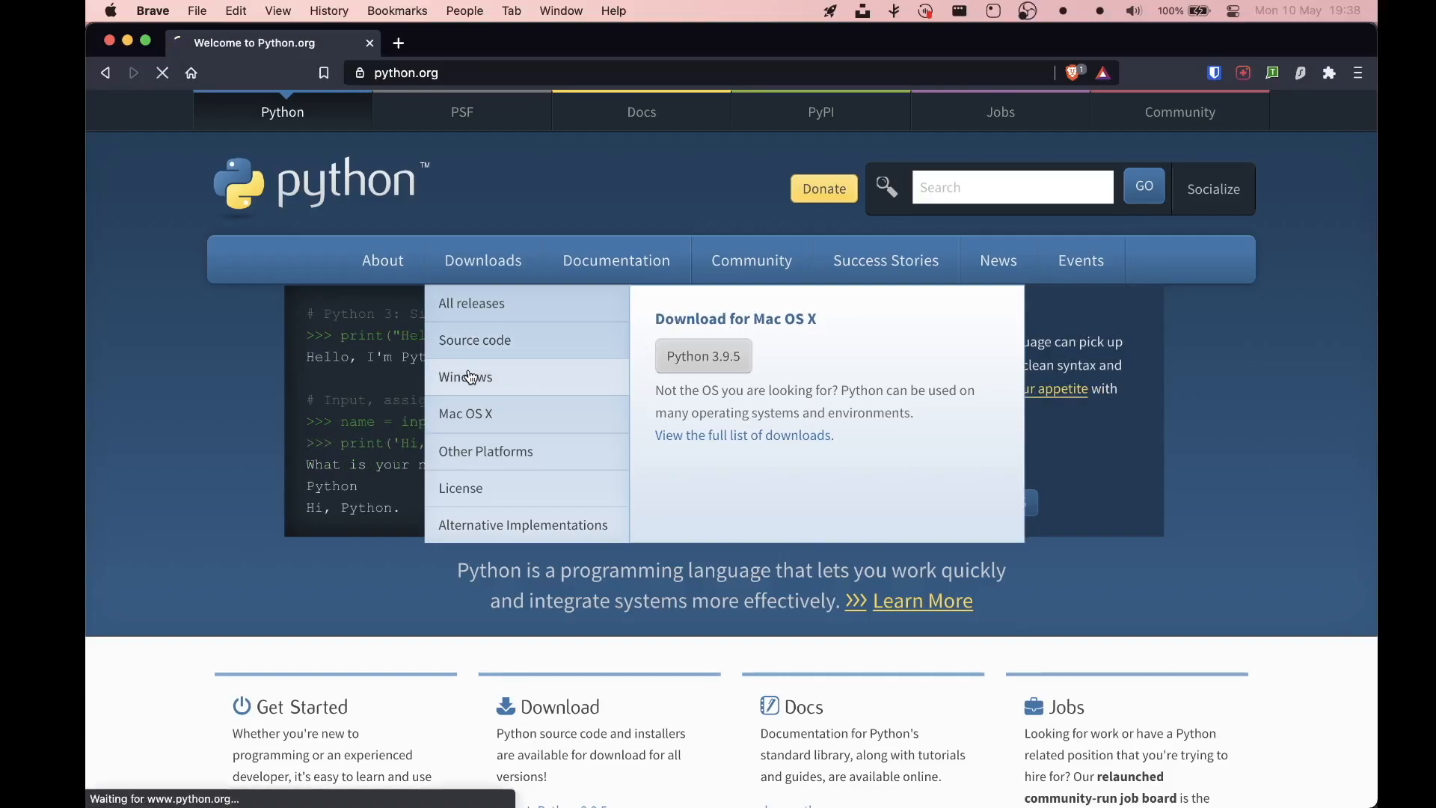
- Browse python.org's Windows releases and Mac OS X downloads, then open a blank tab
click(466, 376)
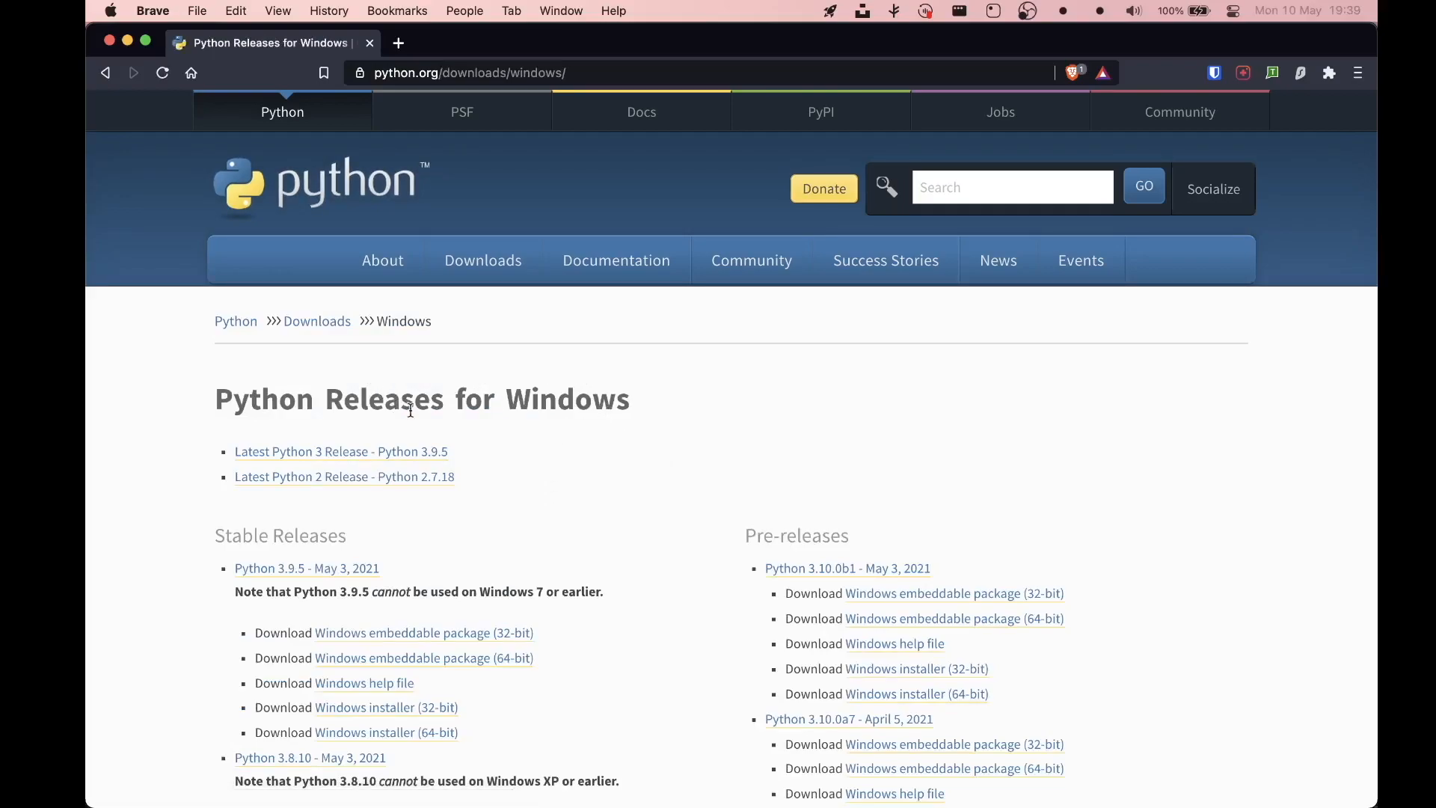
mouse_move(315, 452)
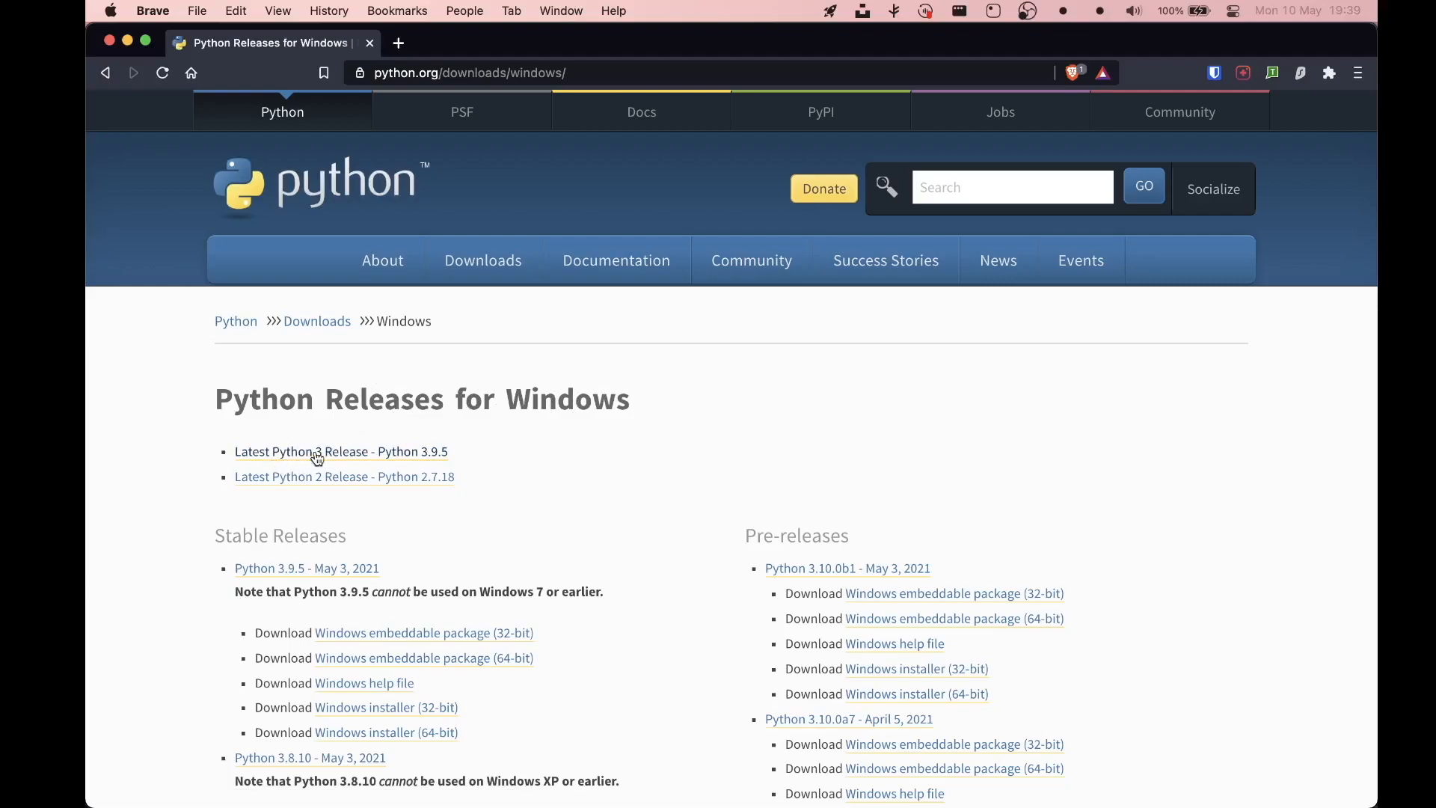
mouse_move(515, 384)
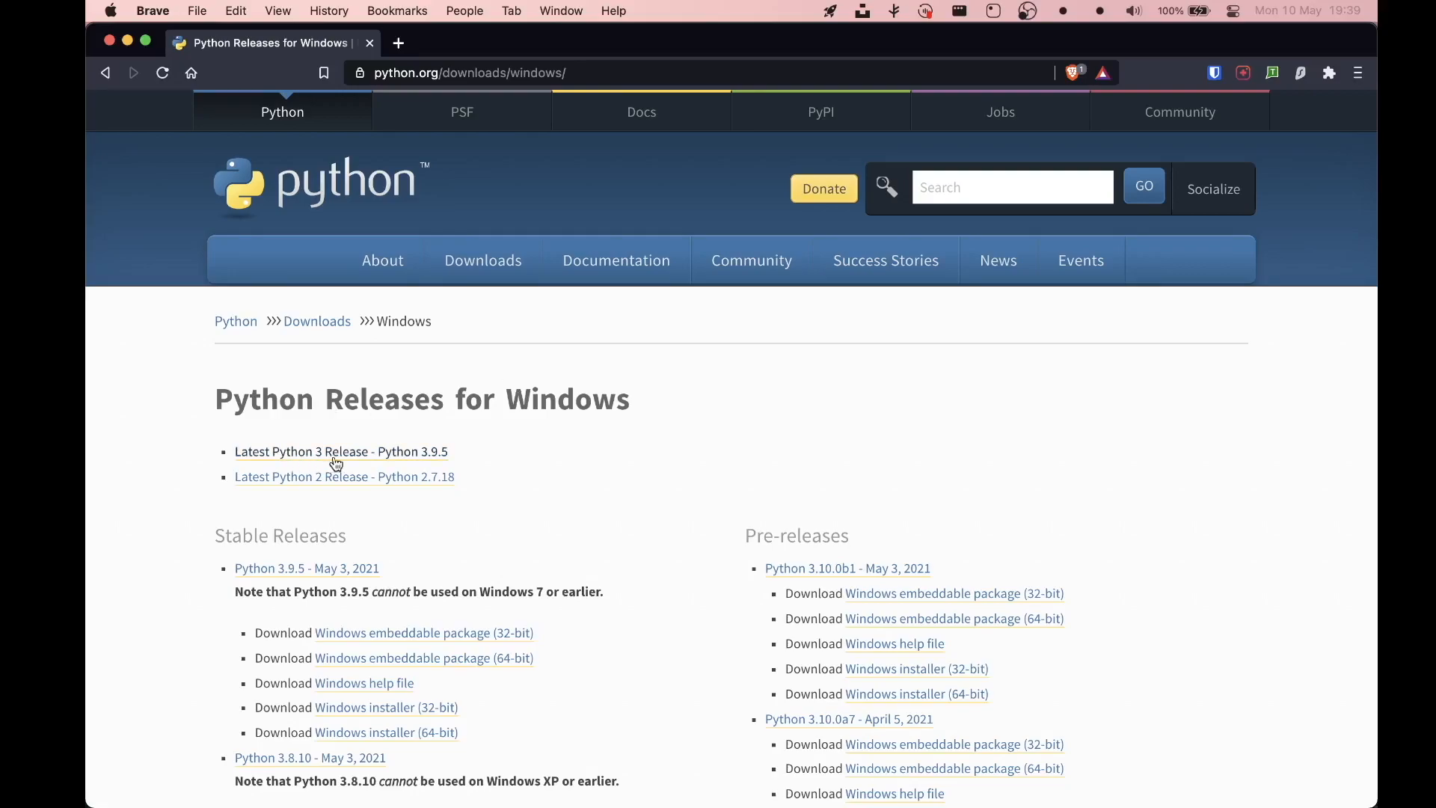
mouse_move(482, 431)
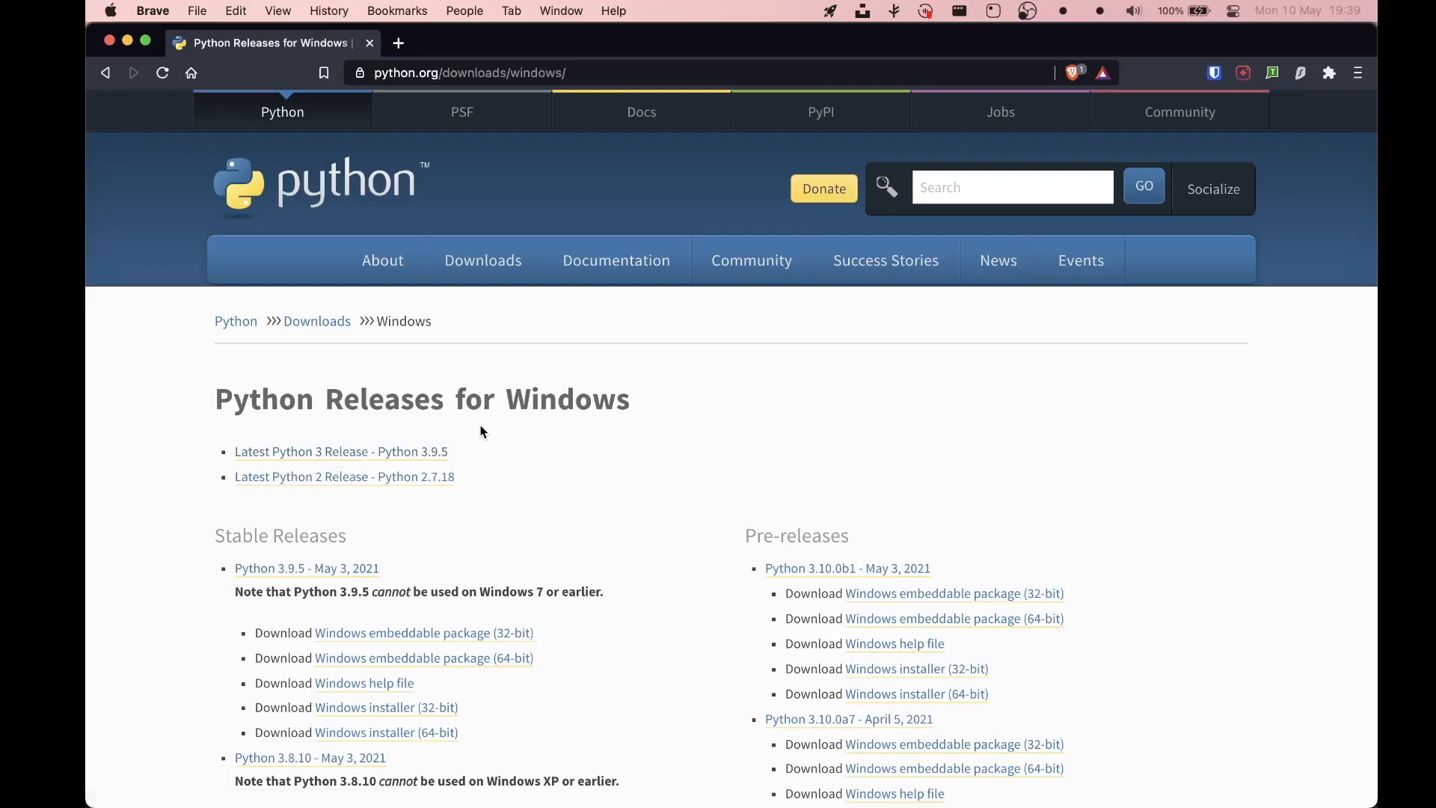
mouse_move(543, 444)
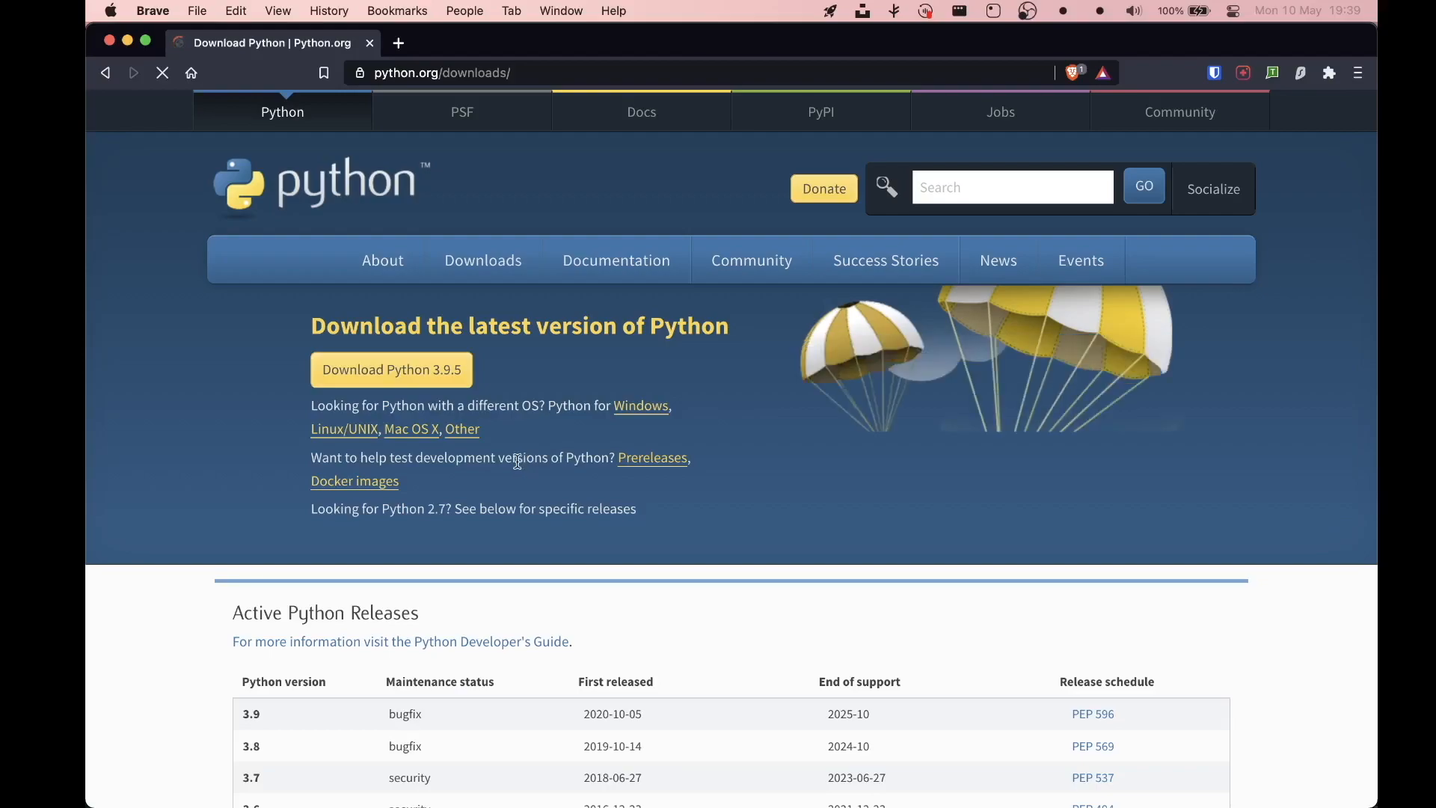
scroll(down, 3)
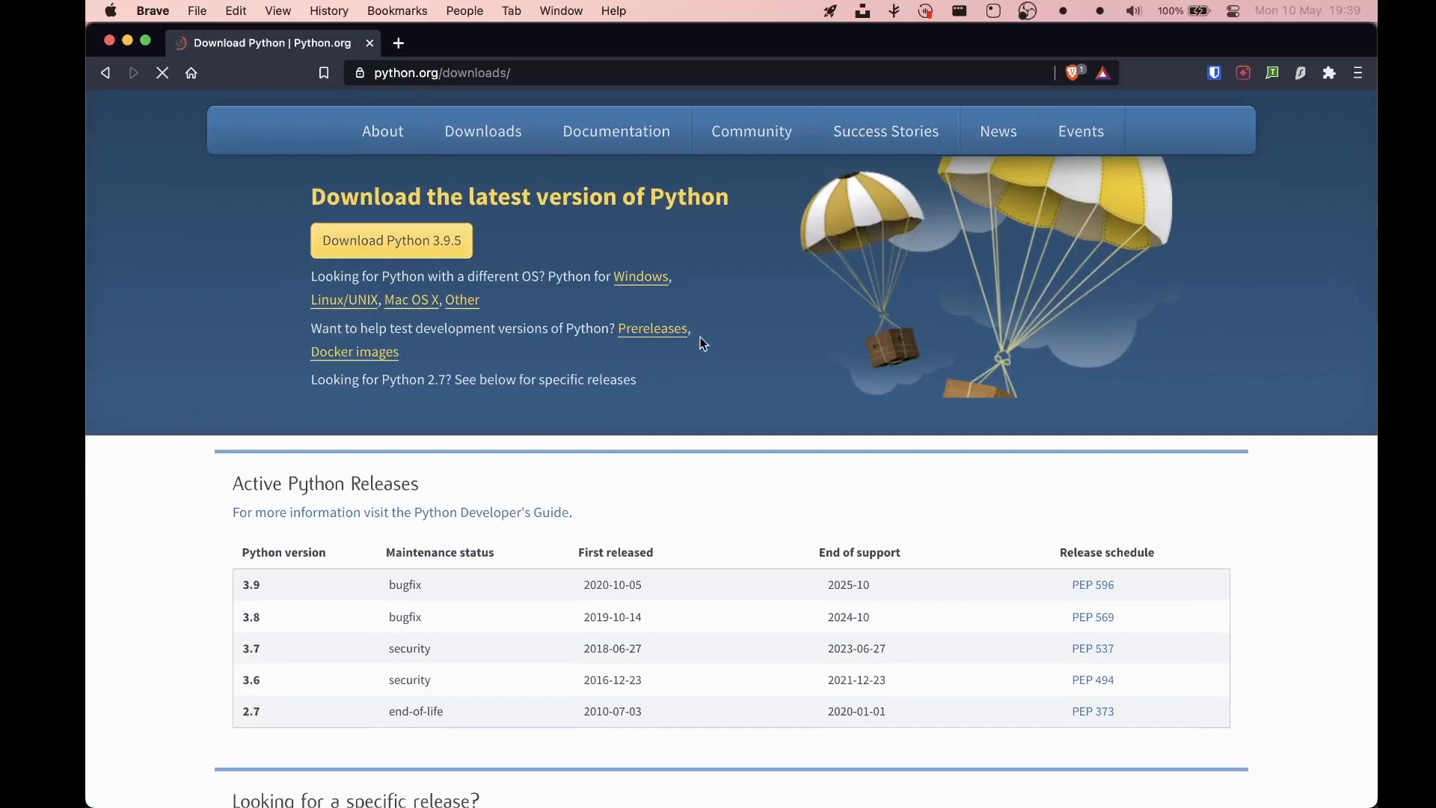
click(410, 299)
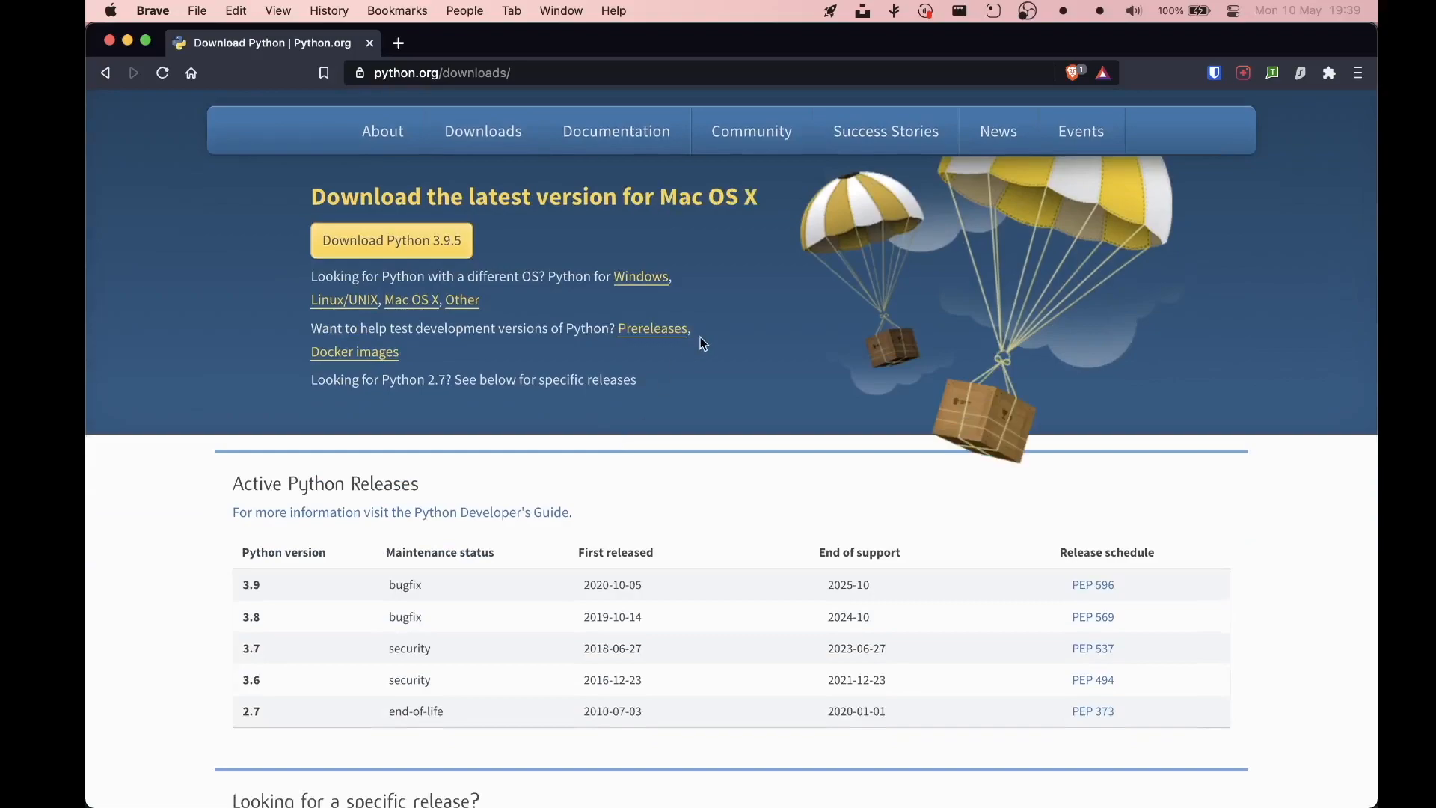
mouse_move(462, 293)
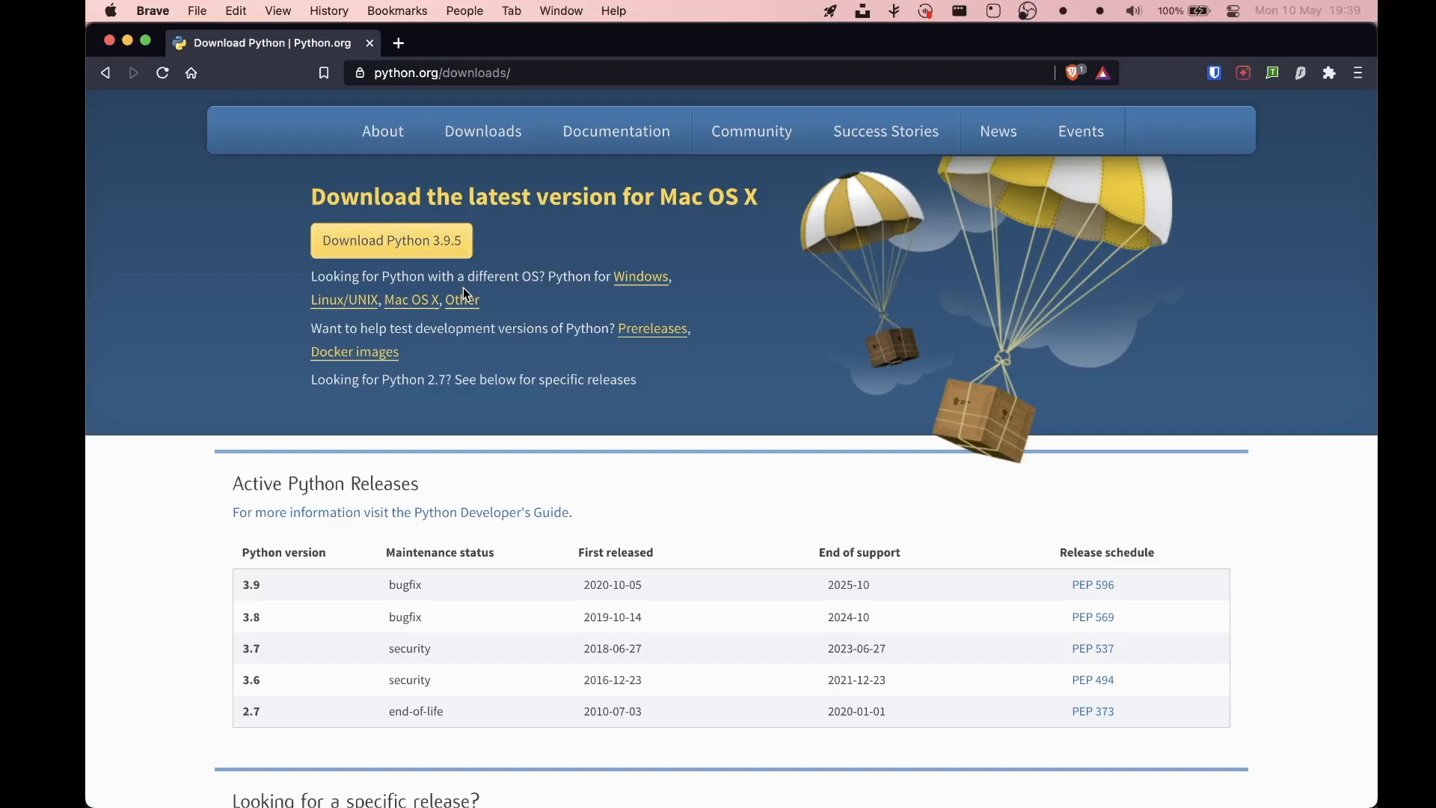
click(482, 130)
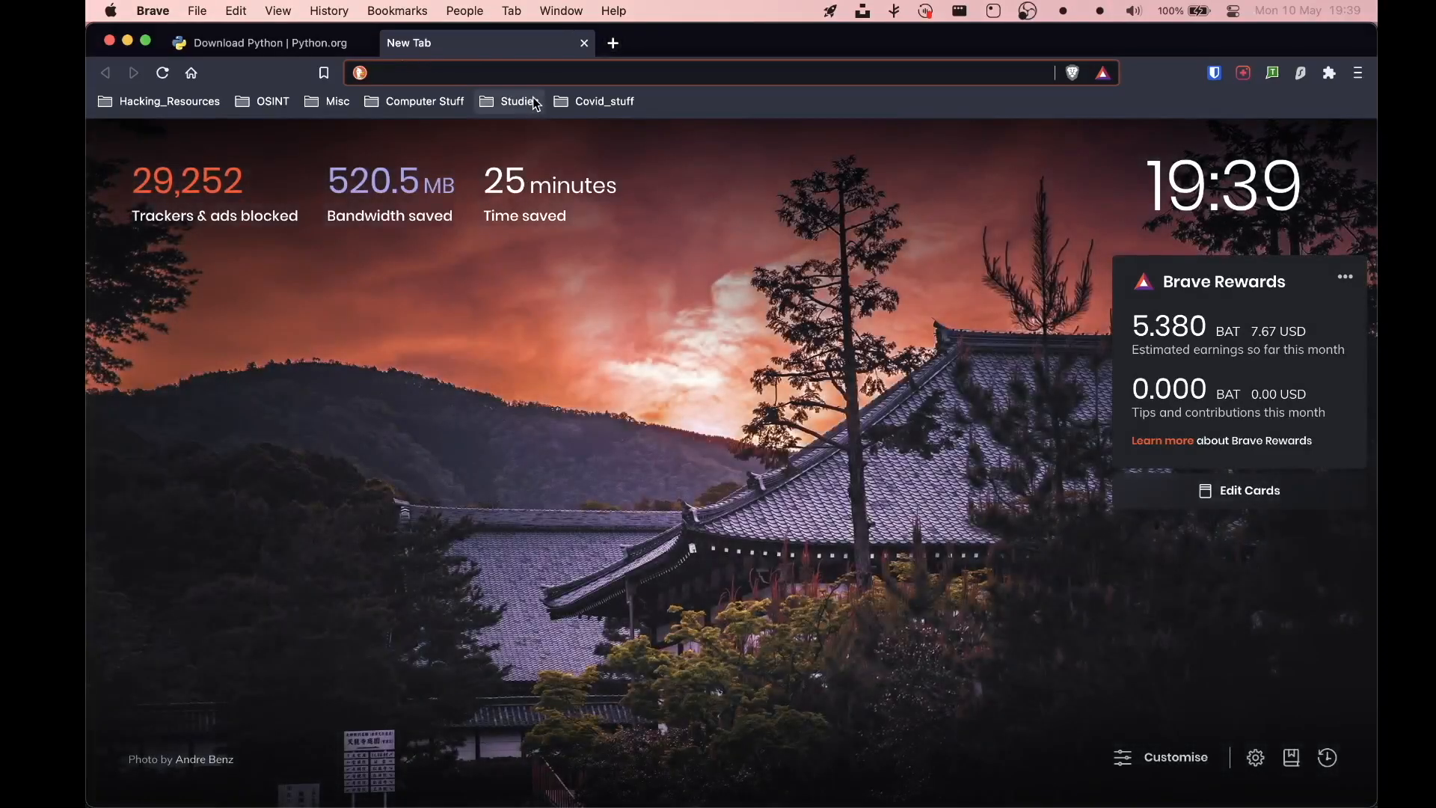
- Search 'sublime text', open its official download page, then return to the Python.org tab
text(sublime)
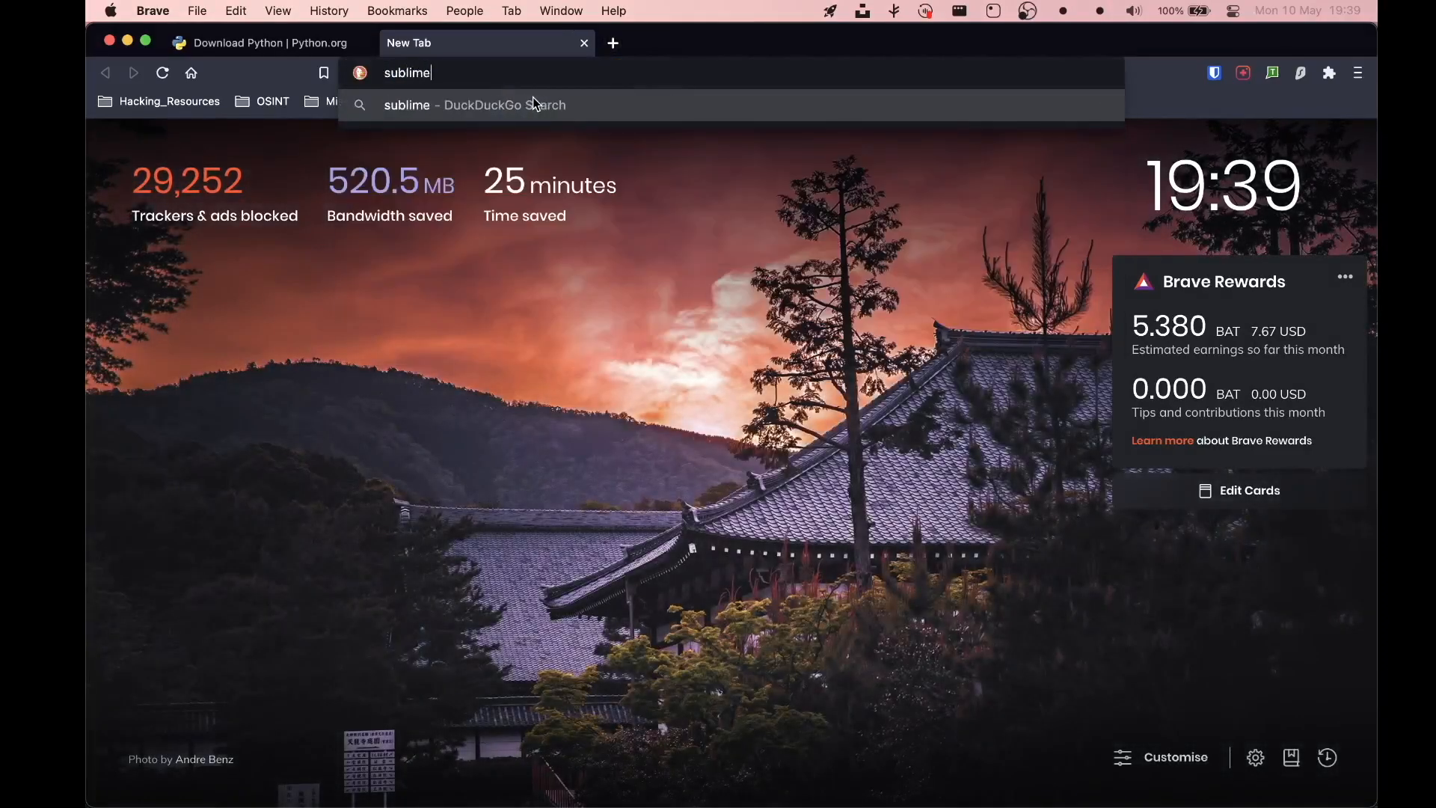
text(text+3&t=brave&ia=web)
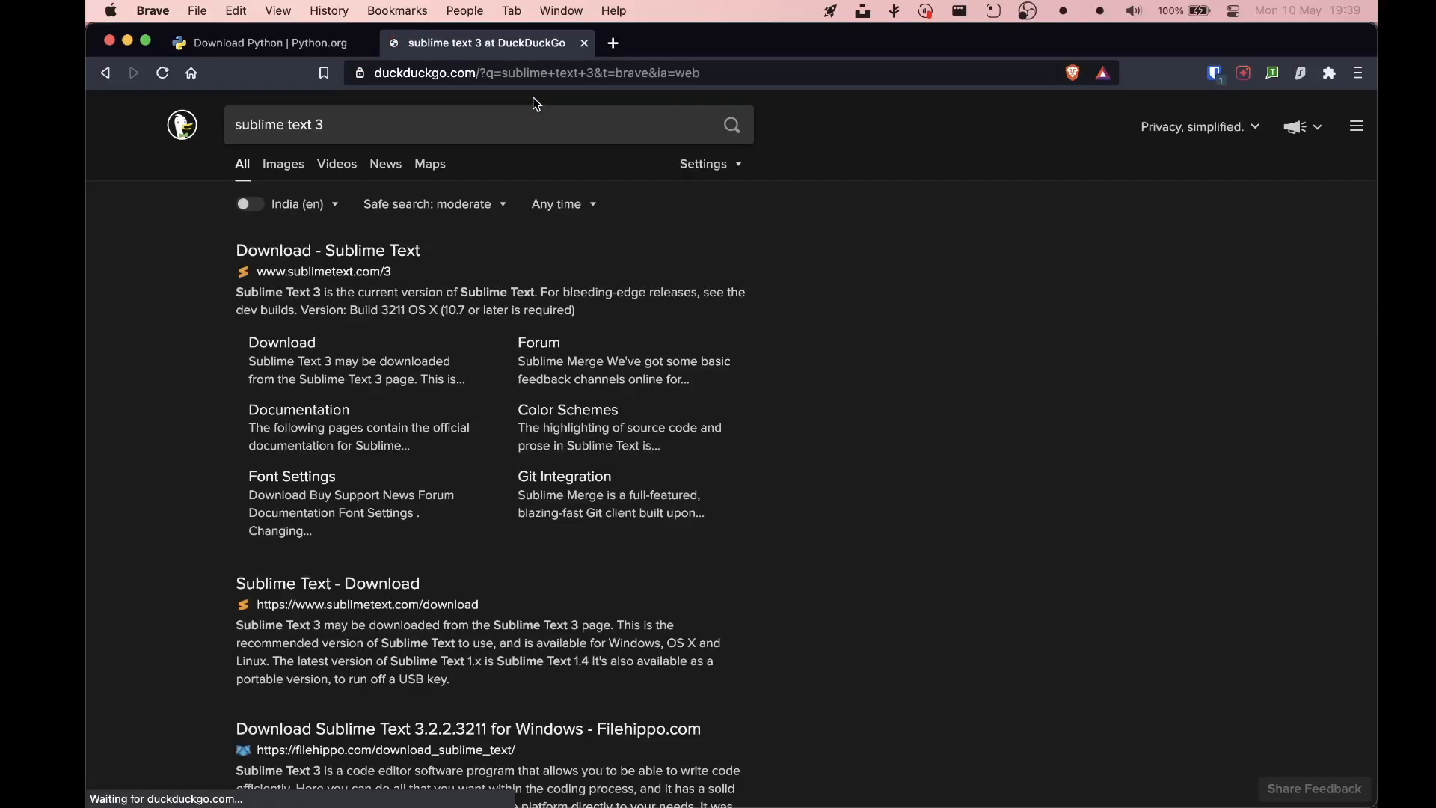
click(327, 250)
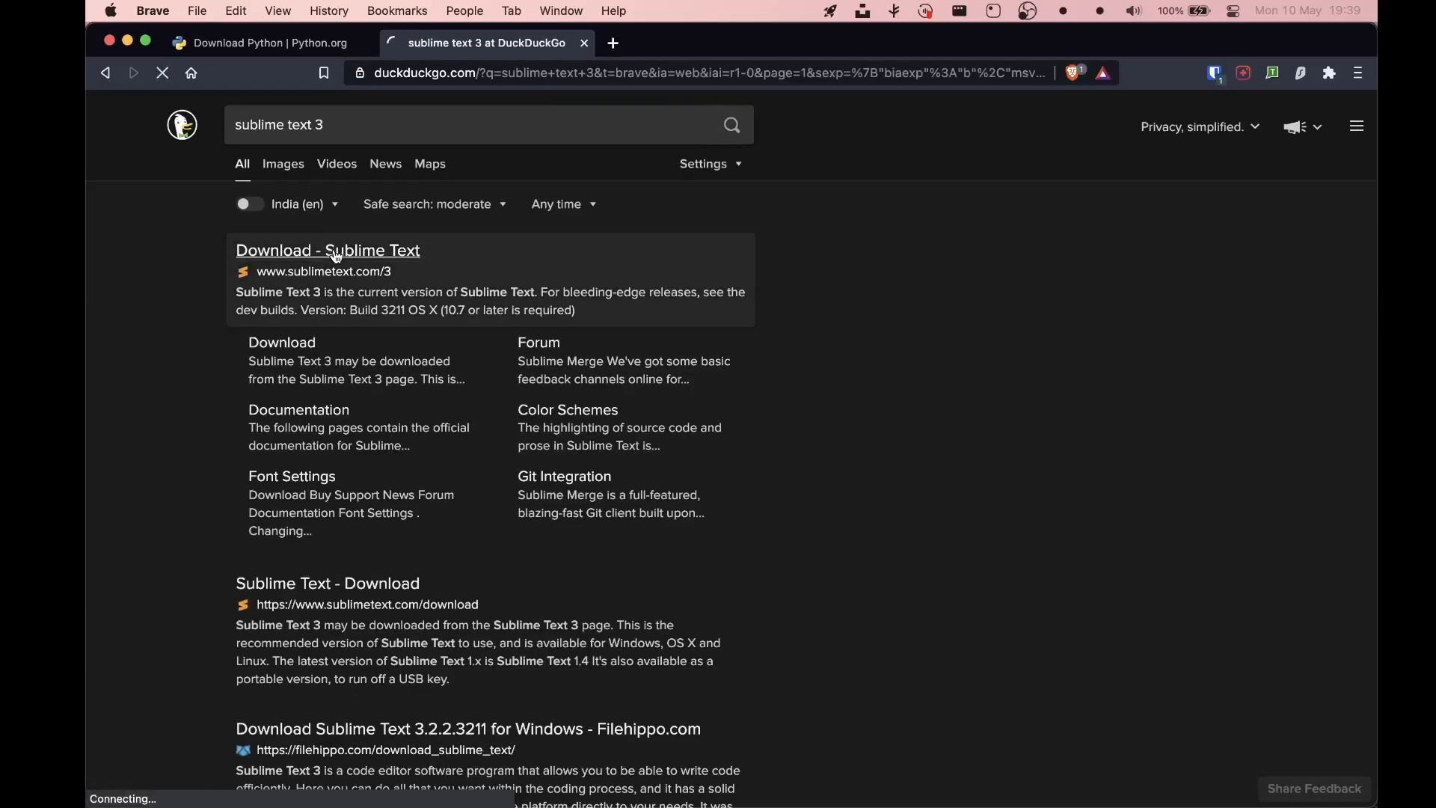
click(327, 249)
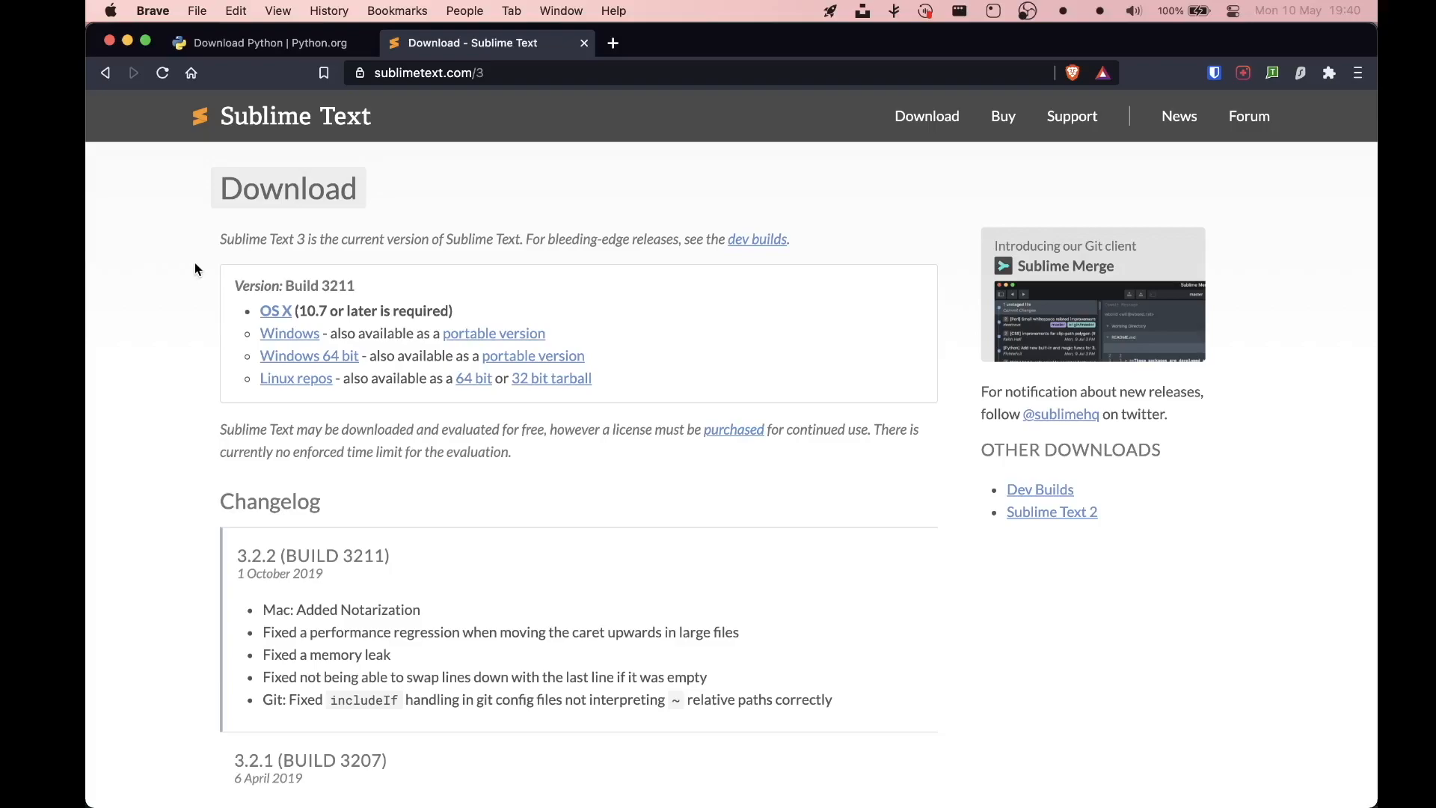
mouse_move(362, 290)
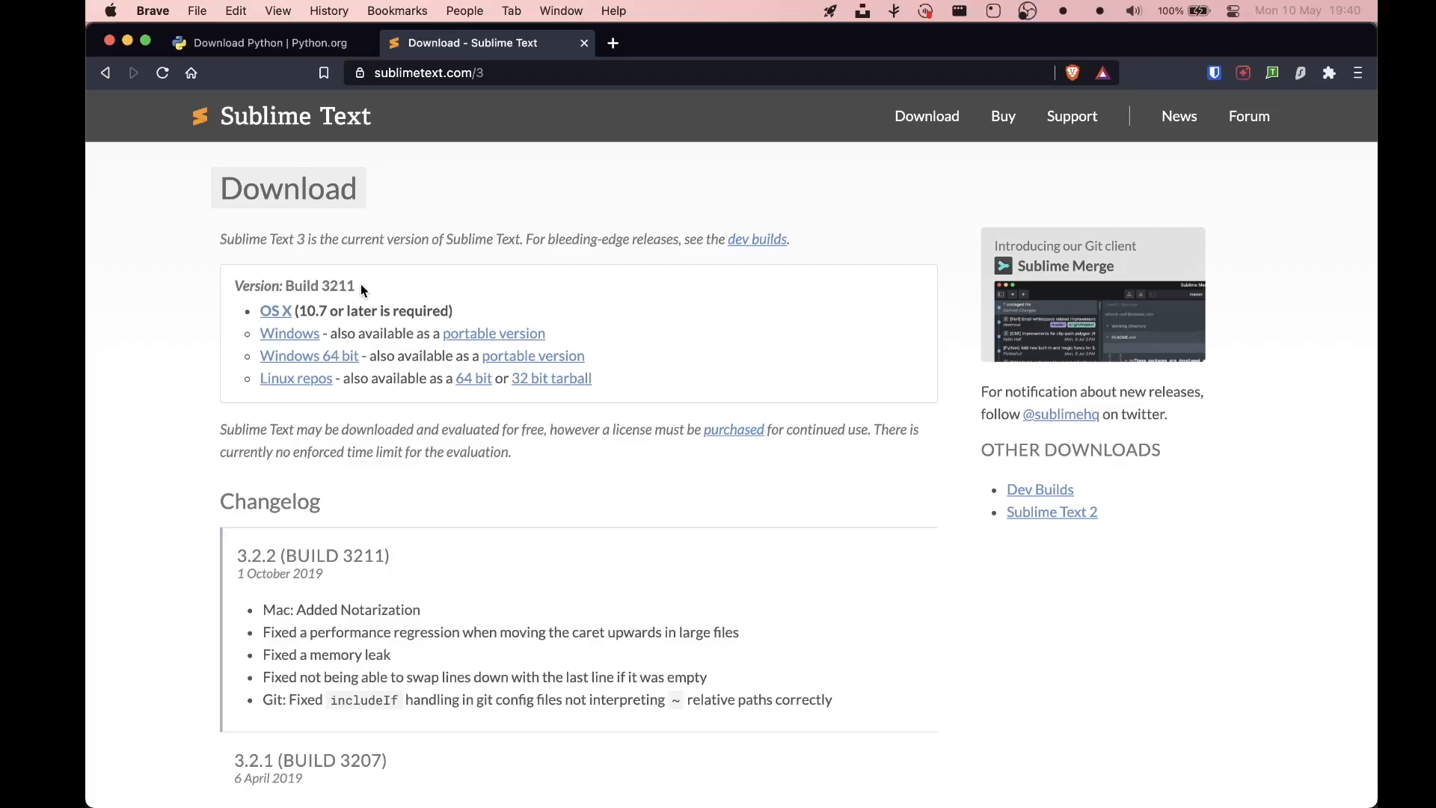
mouse_move(493, 227)
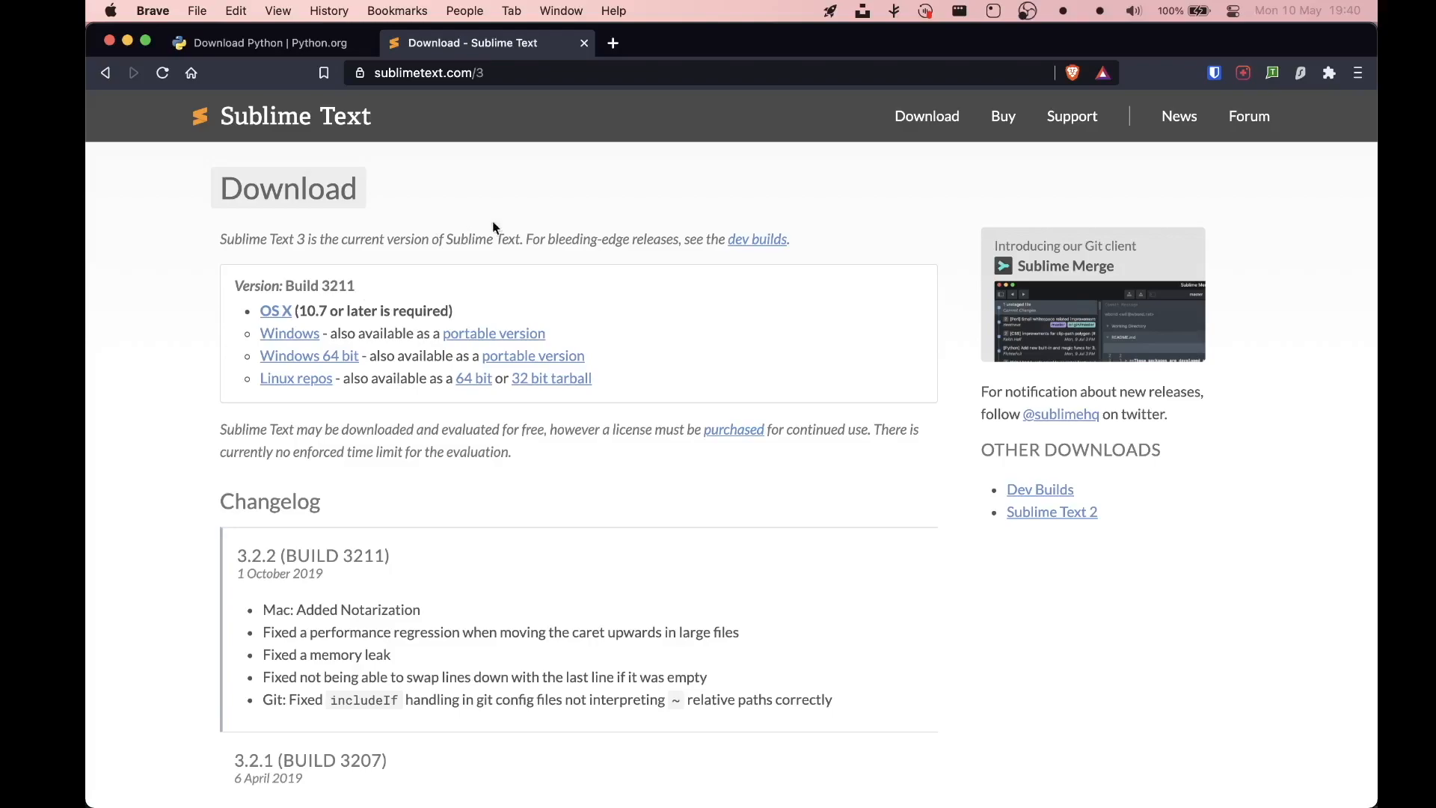
mouse_move(539, 182)
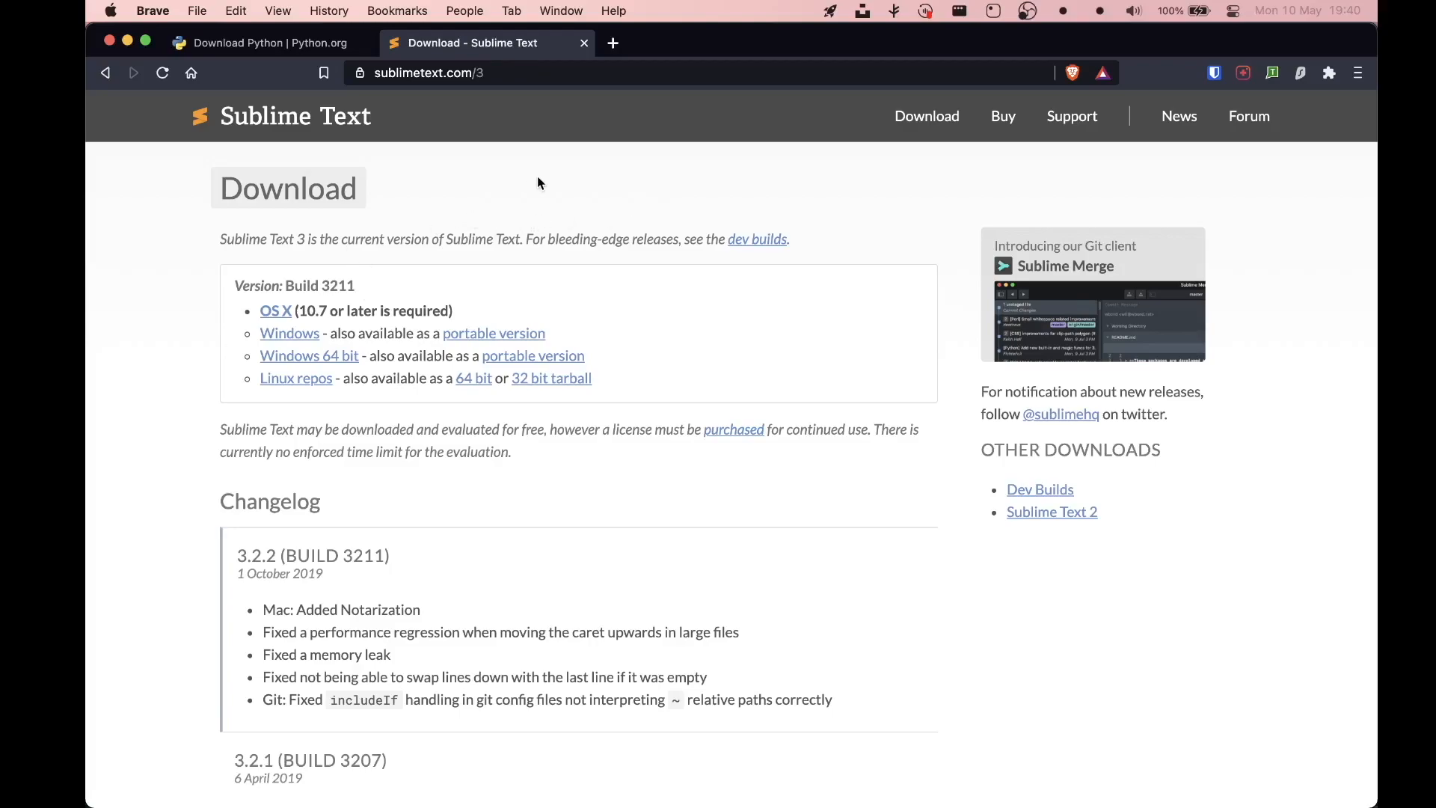
mouse_move(611, 196)
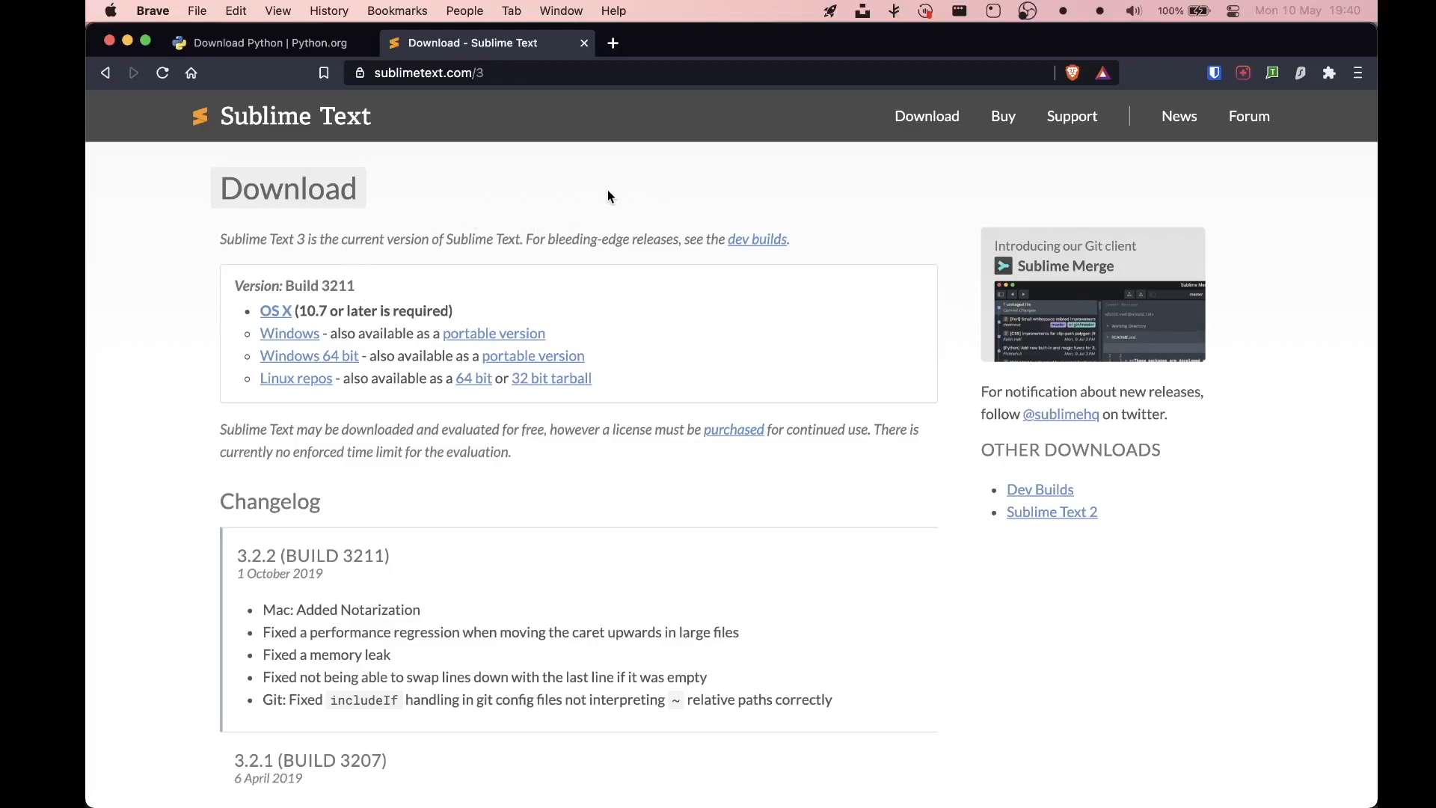
mouse_move(613, 195)
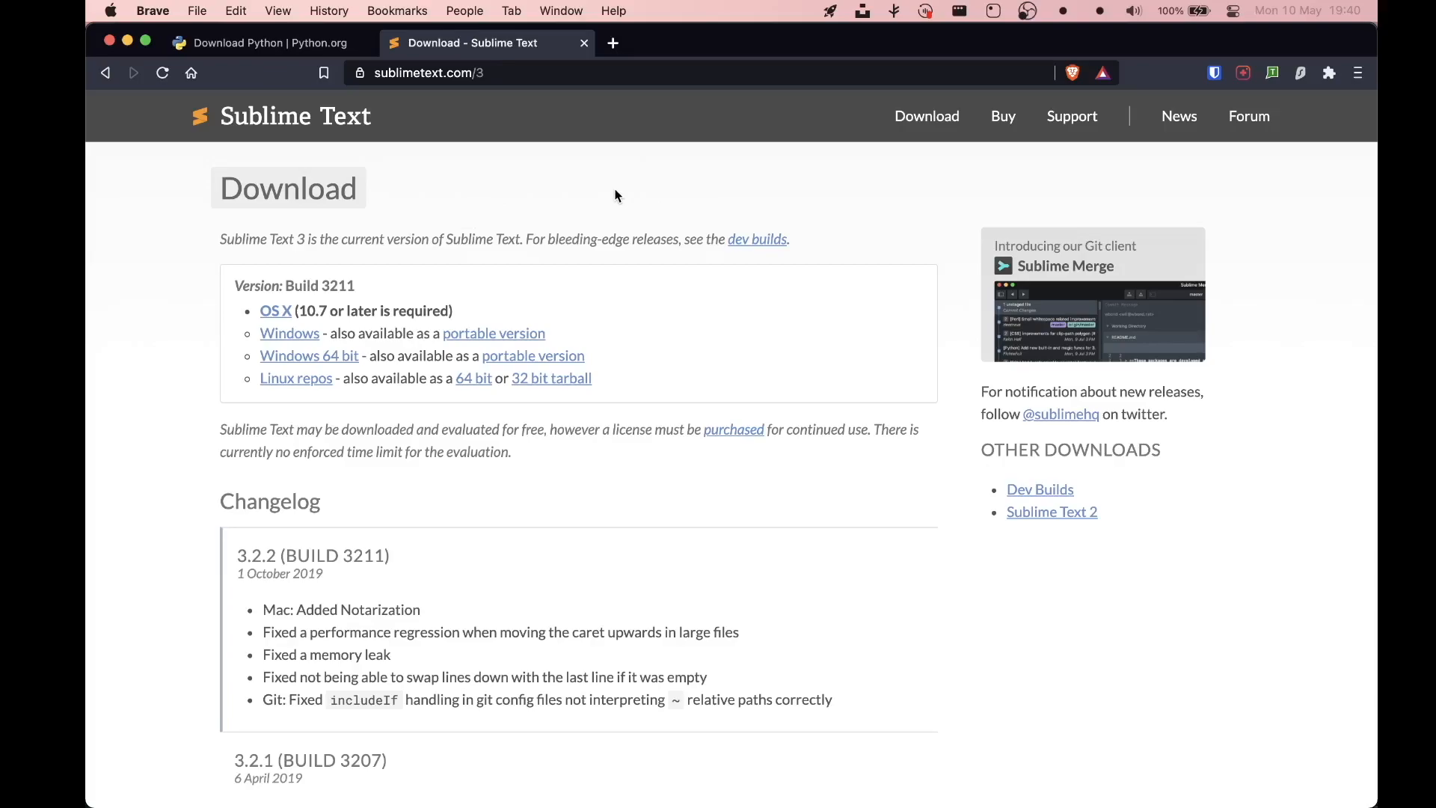
mouse_move(338, 30)
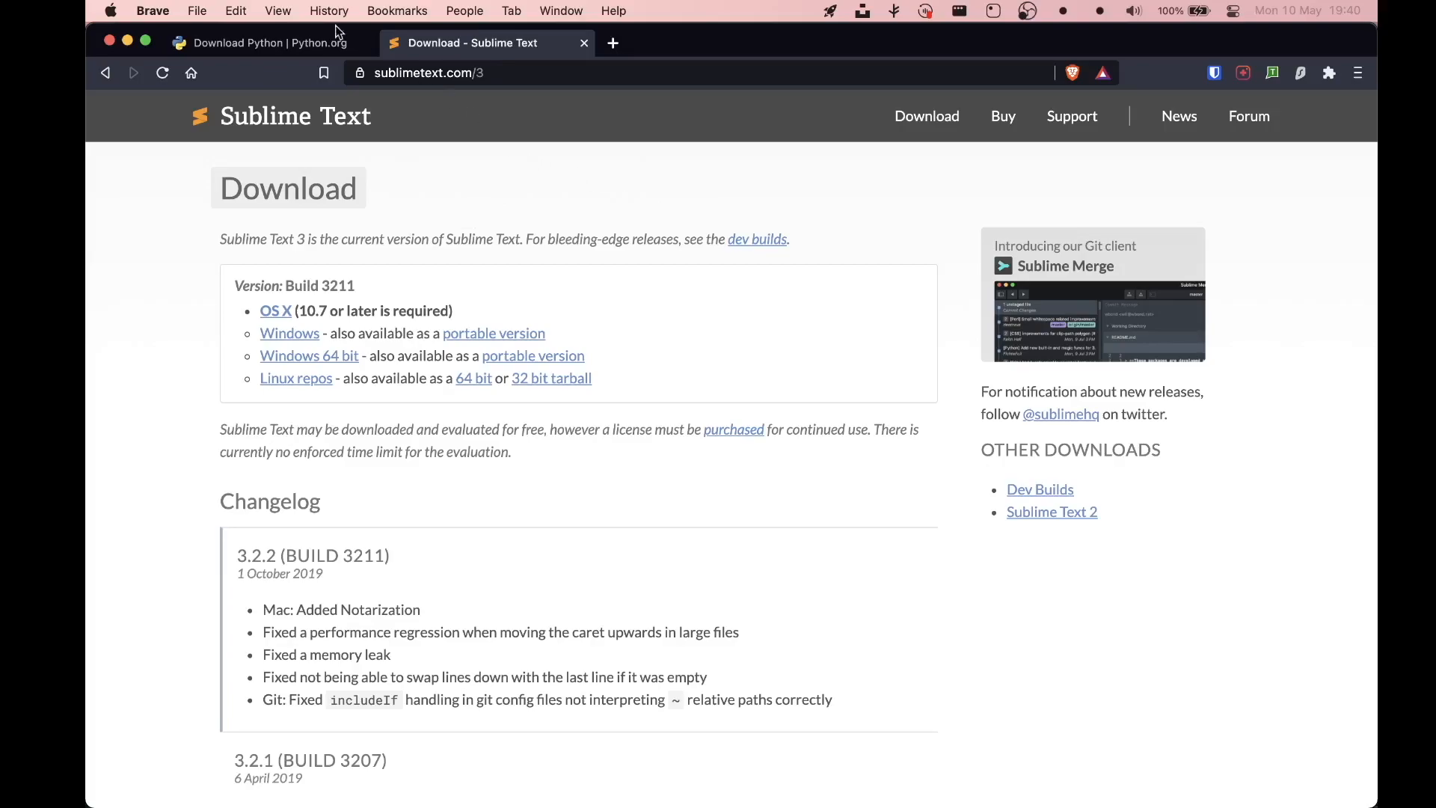
click(265, 41)
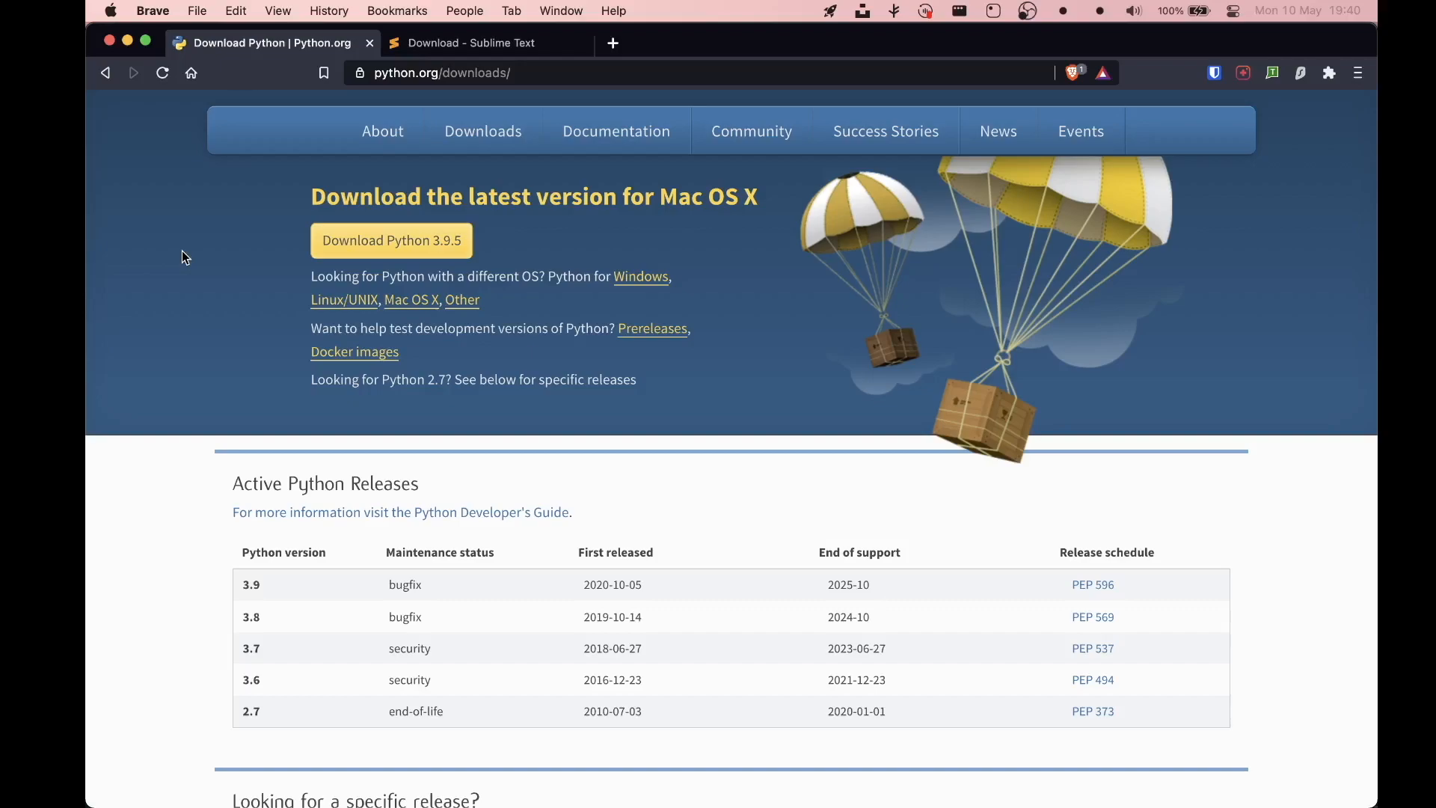
mouse_move(930, 404)
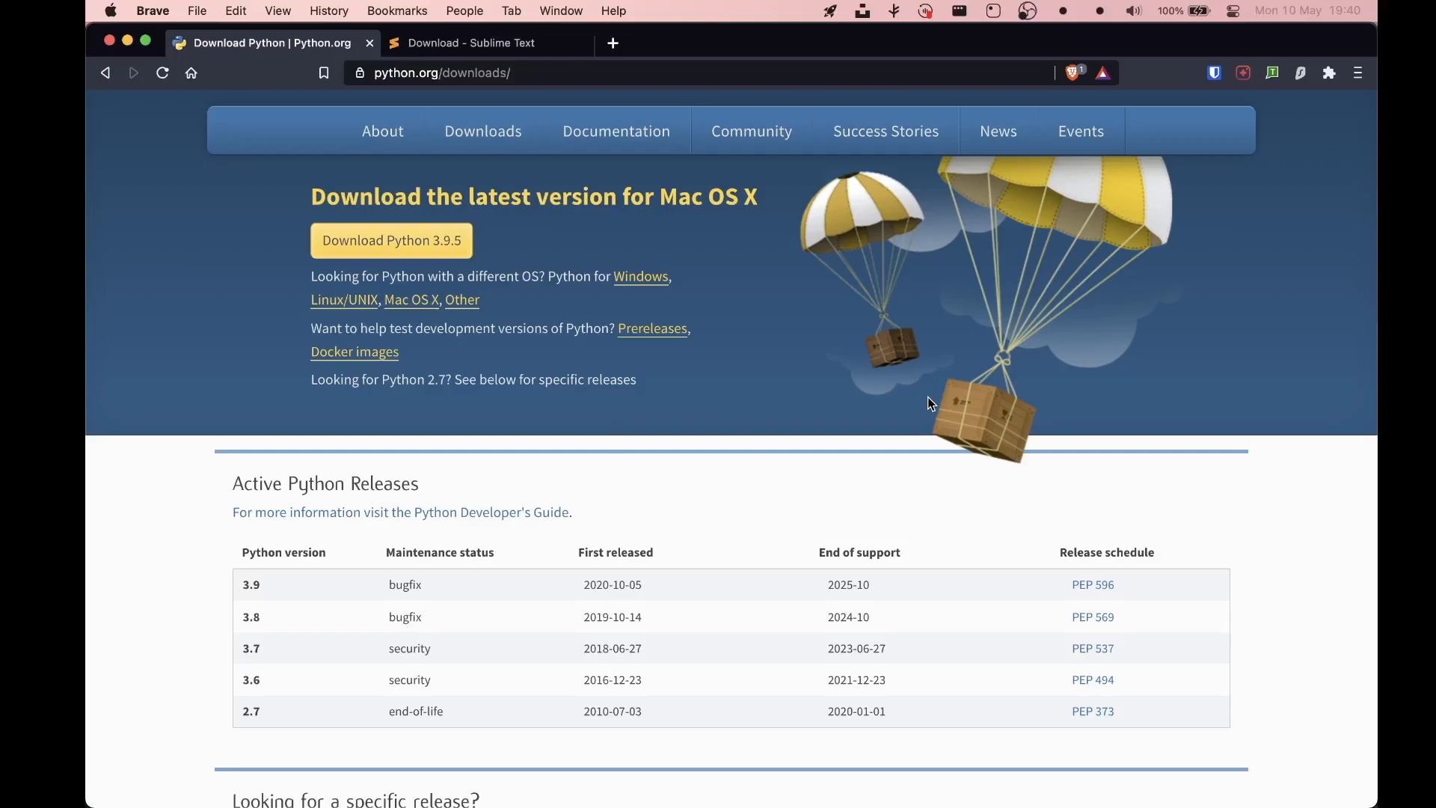
mouse_move(723, 273)
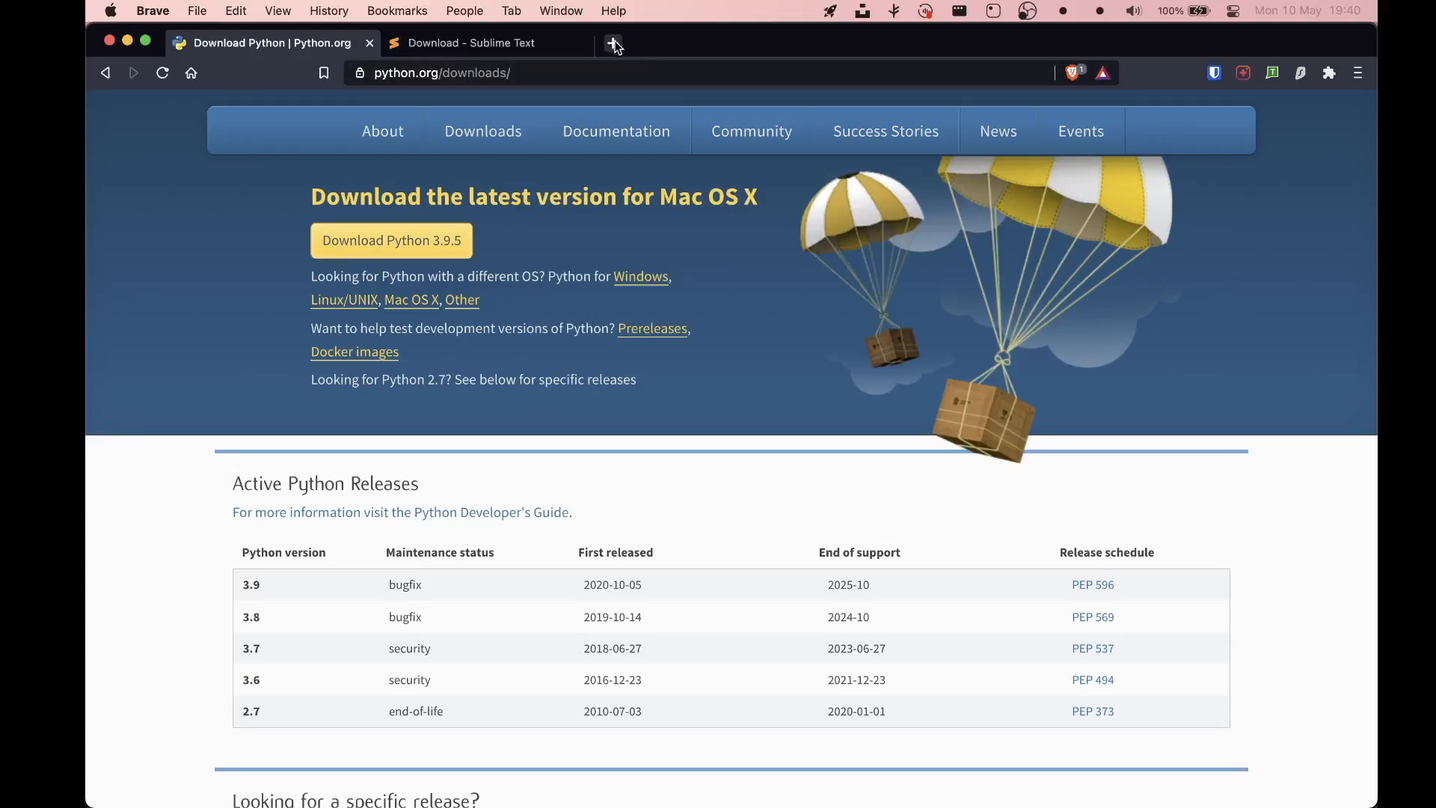
click(613, 44)
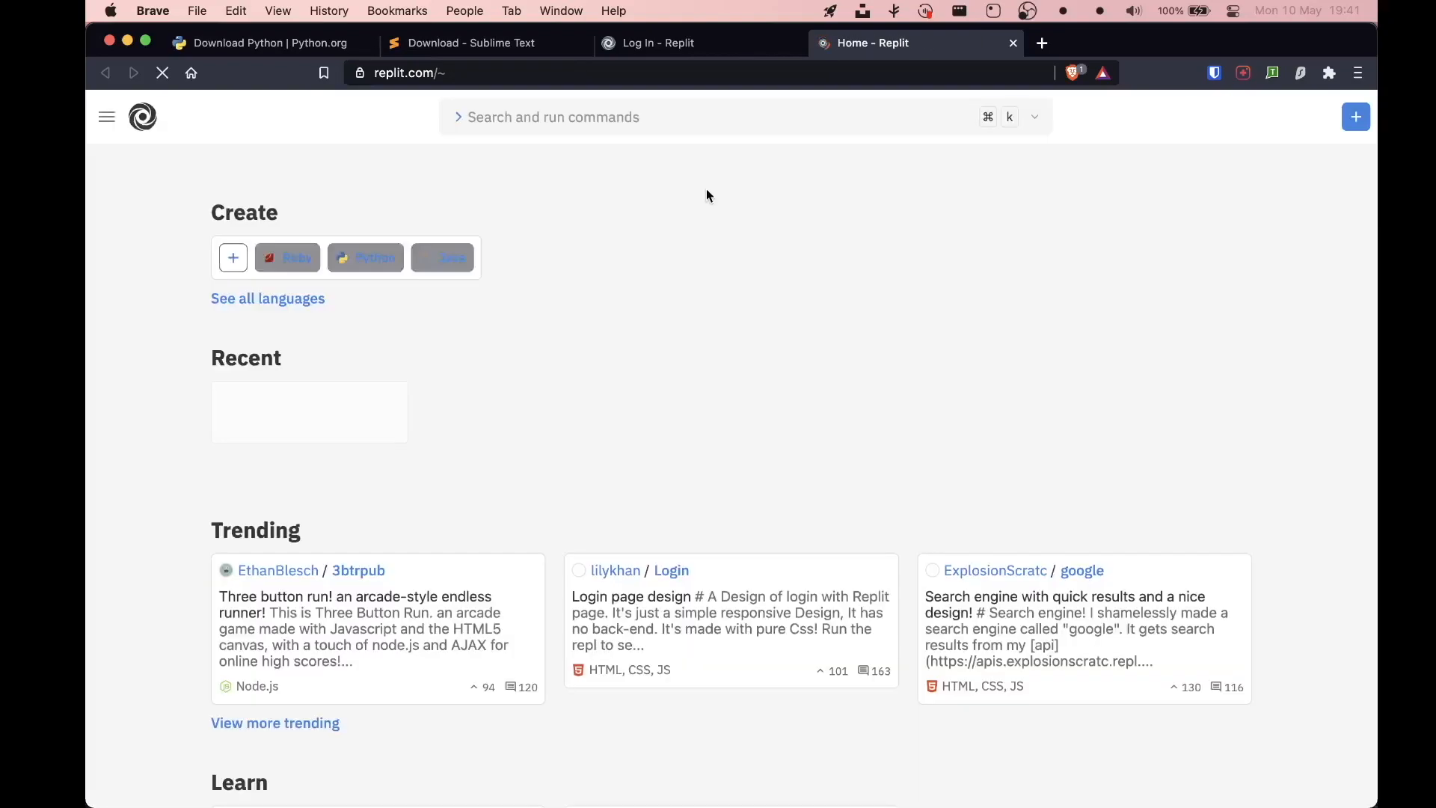
- Start a new repl from the Replit home dashboard to bring up the language list
click(232, 257)
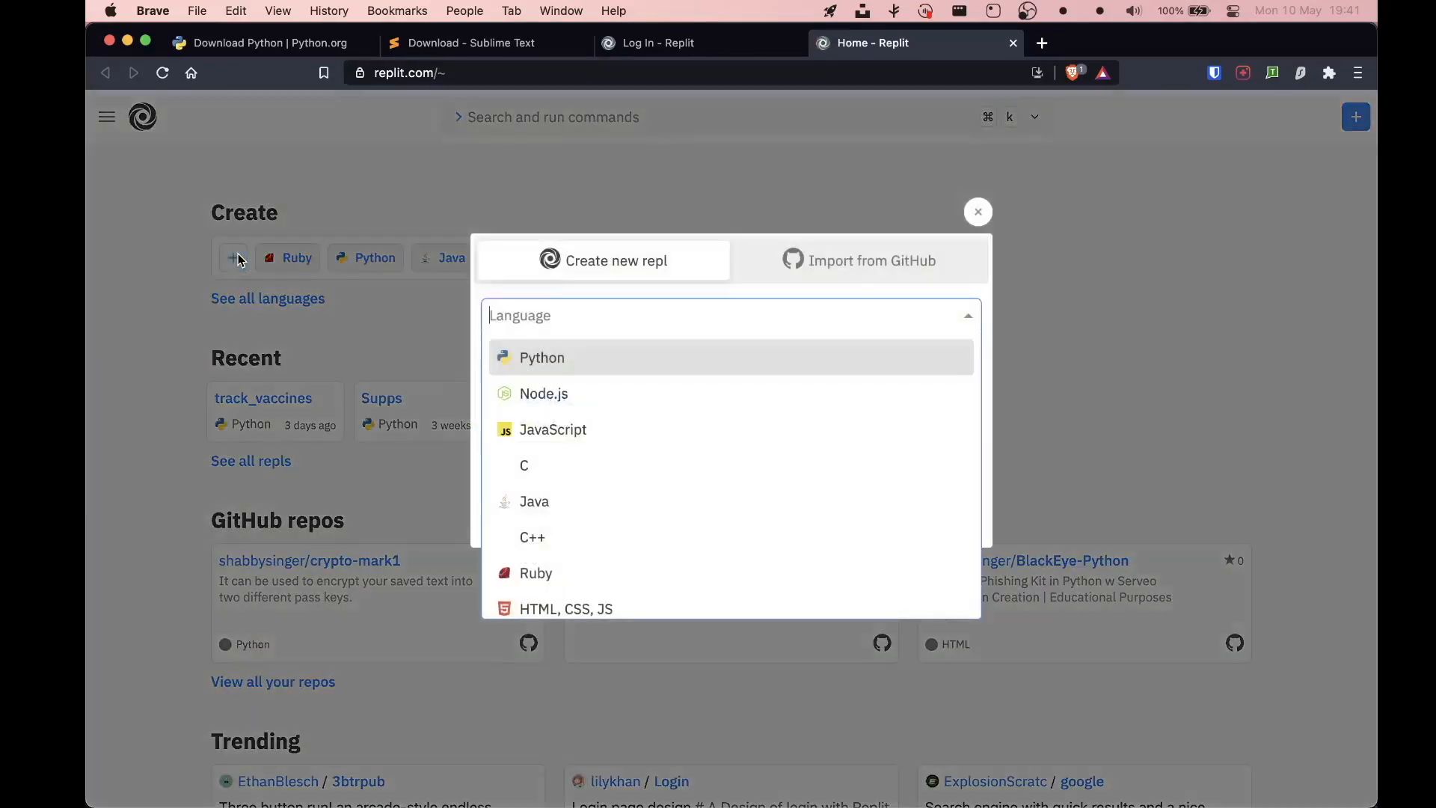
- Create a Python repl and write print('hello world') in main.py
click(541, 357)
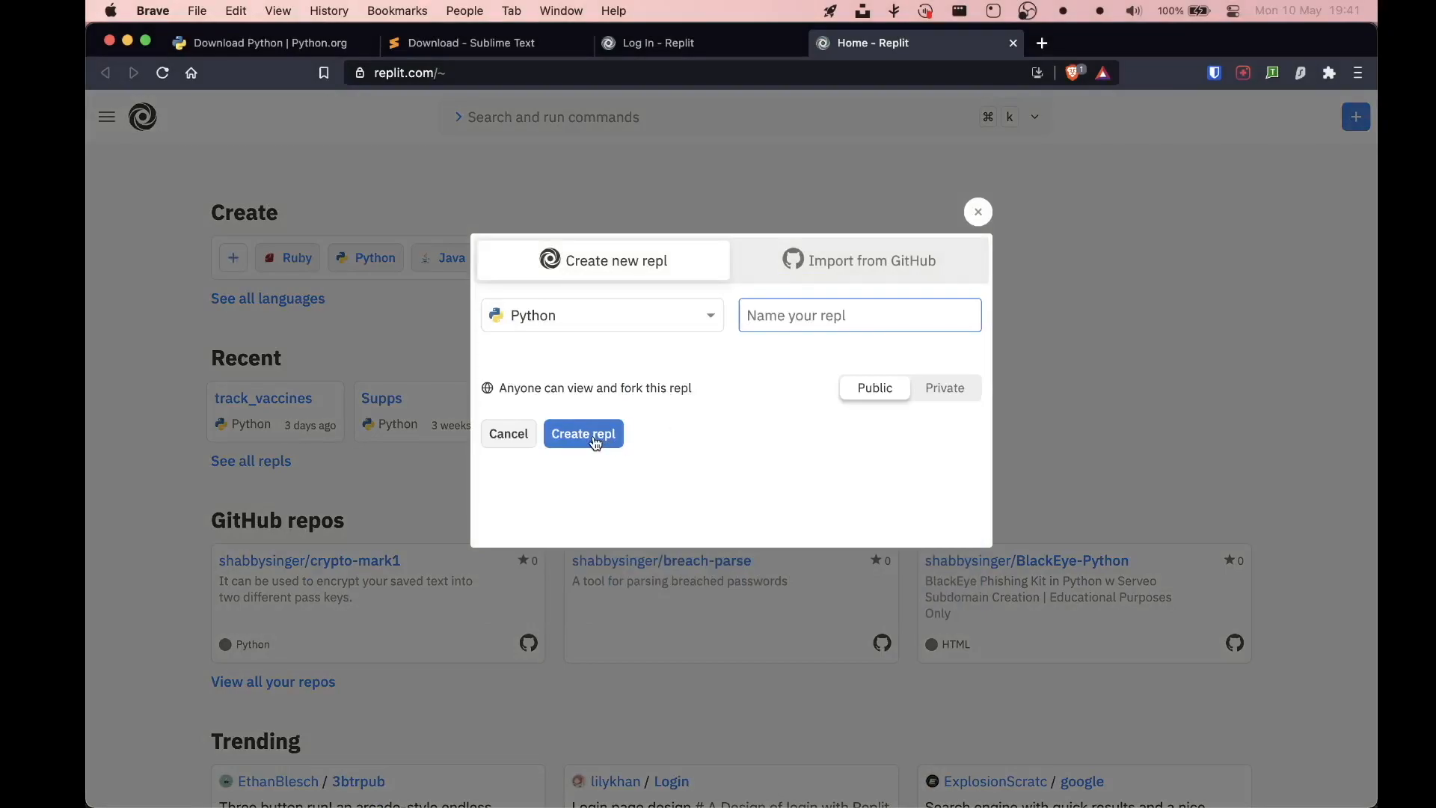
click(583, 433)
text(p)
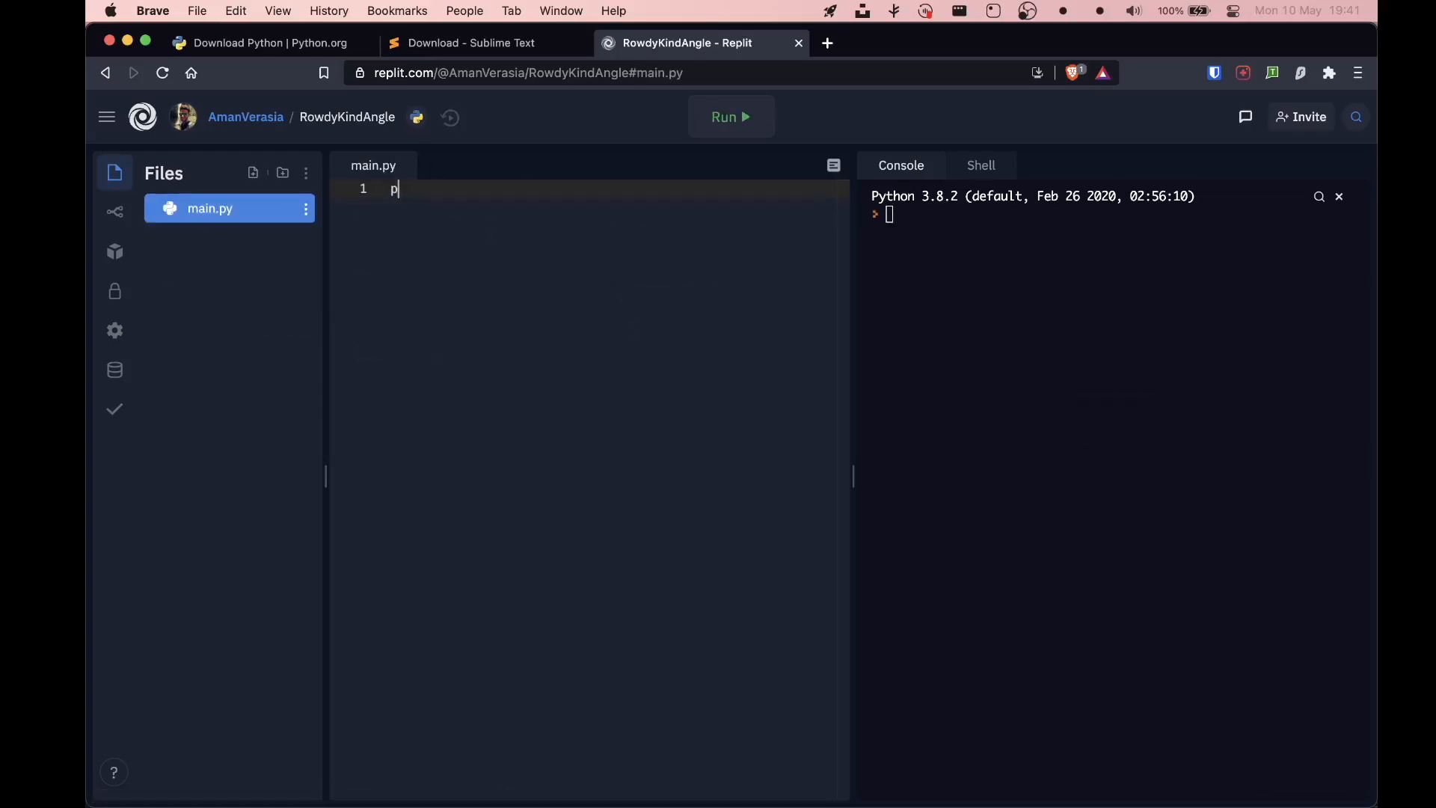
text(rint('hello'))
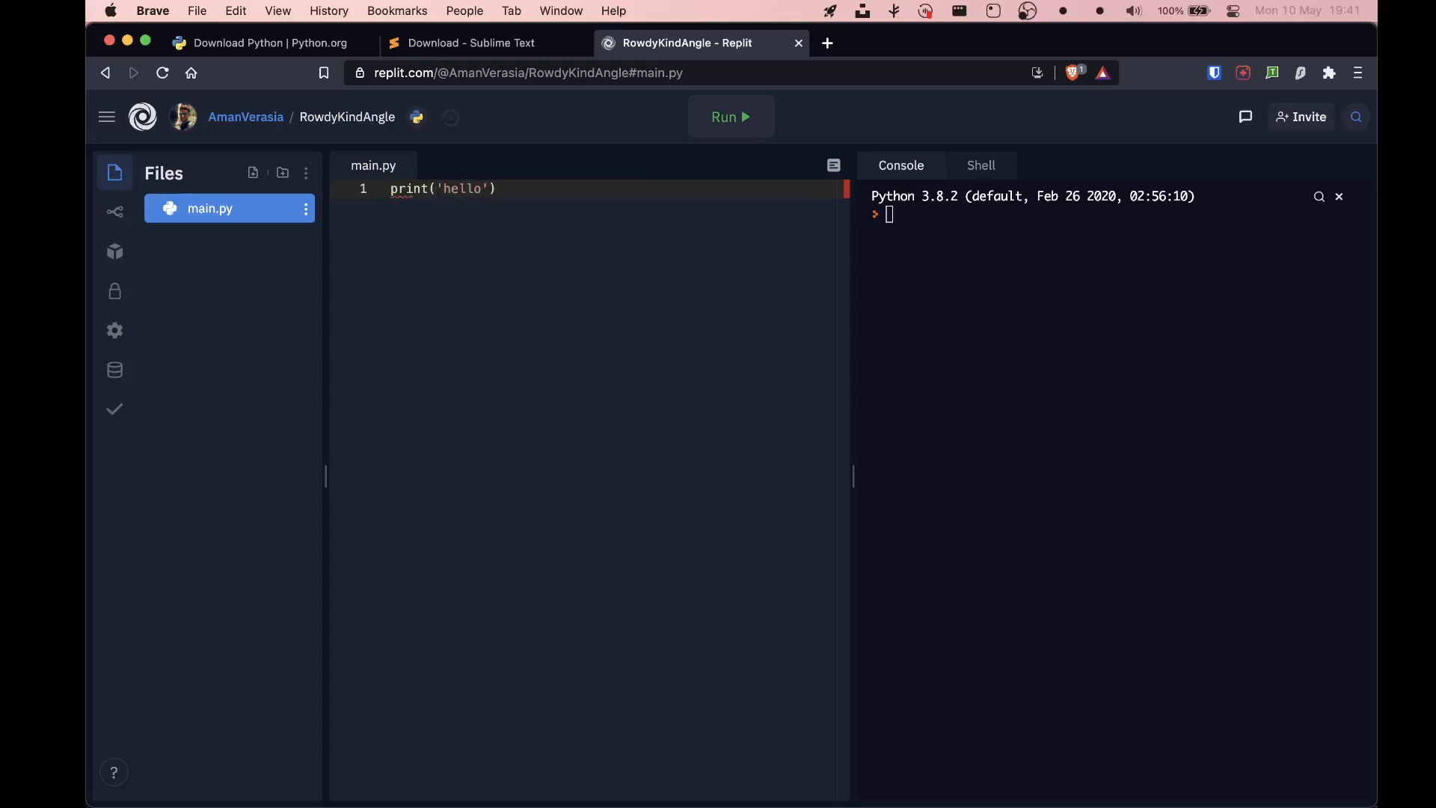
text(world)
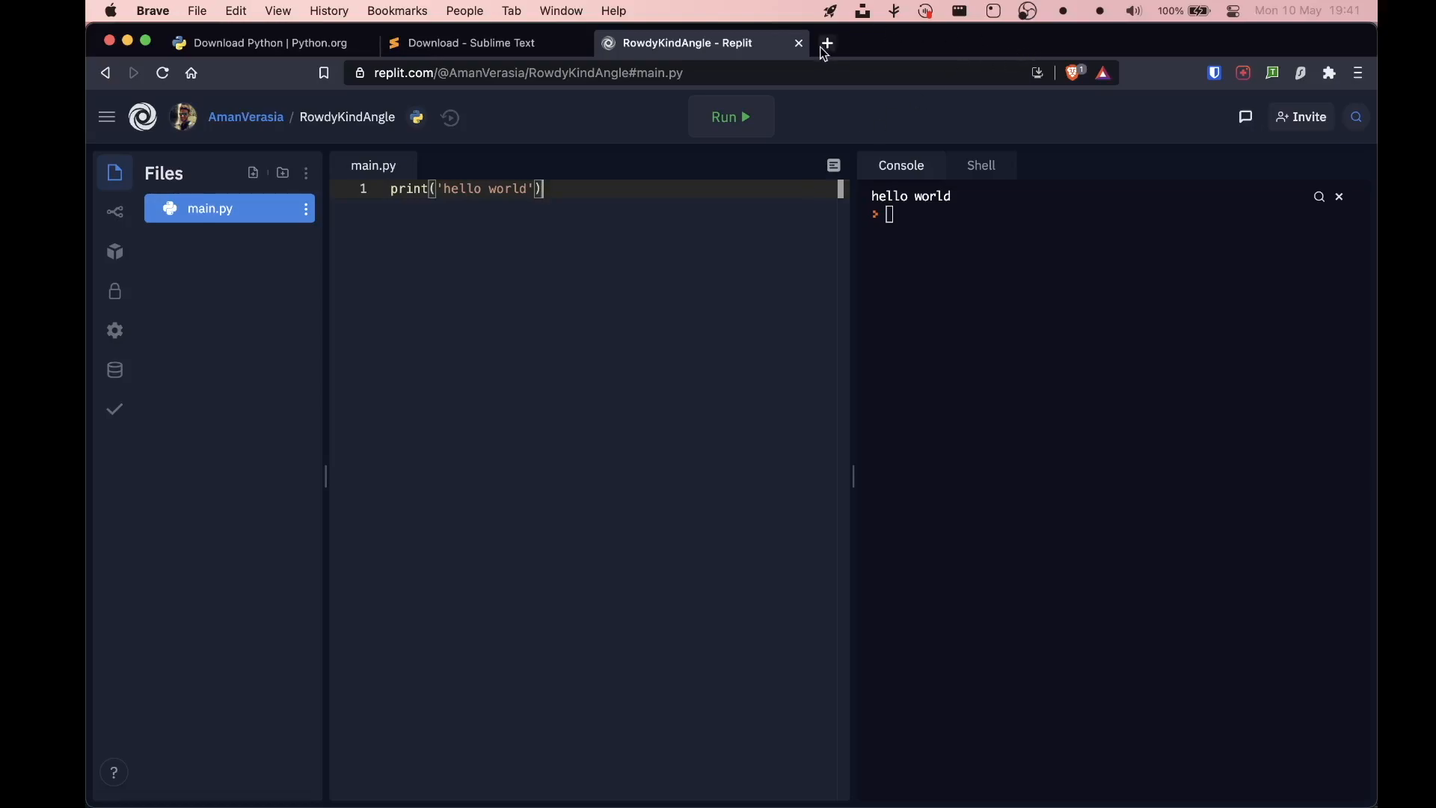
- Open a new Brave tab, then bring Sublime Text forward showing the empty mark1.py
click(825, 44)
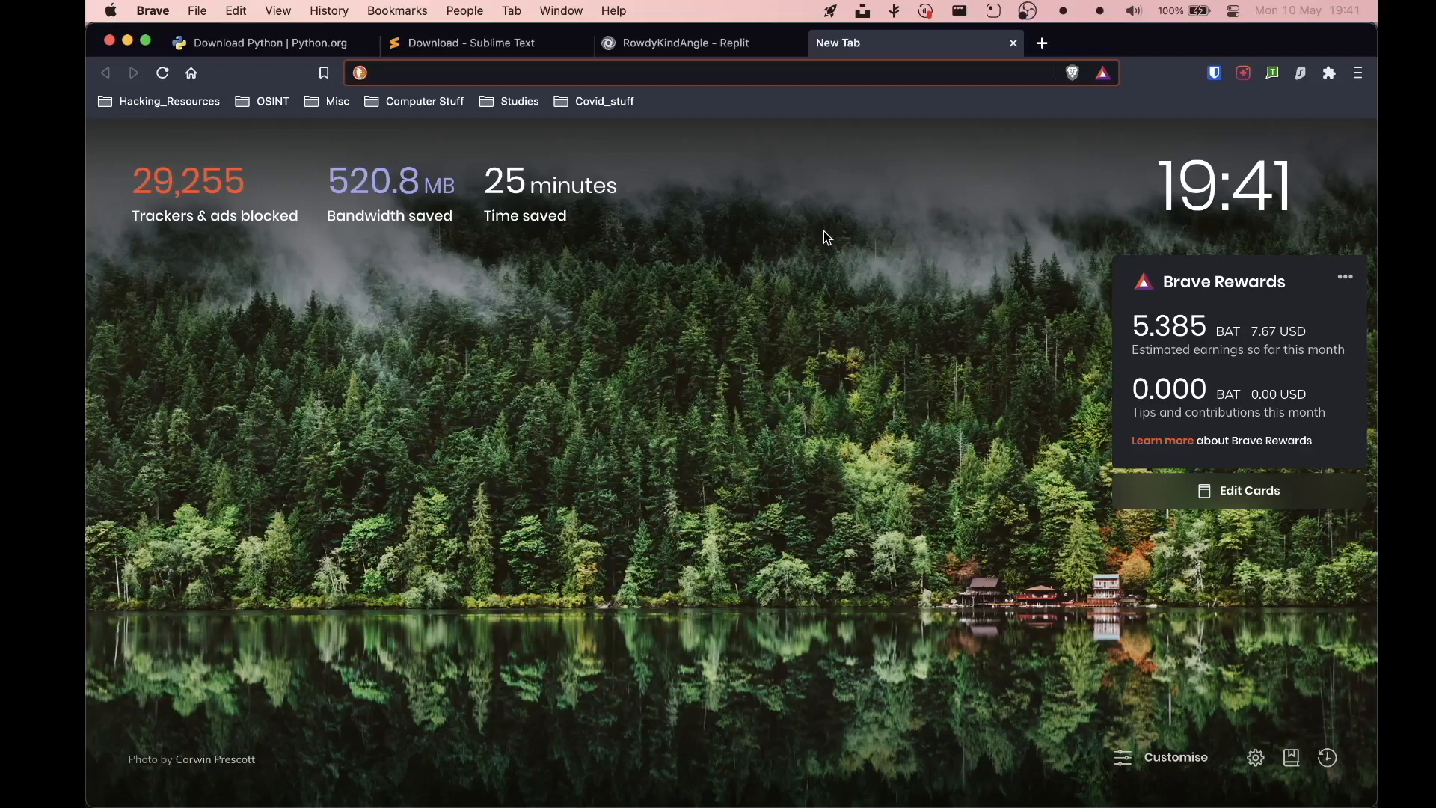
click(682, 42)
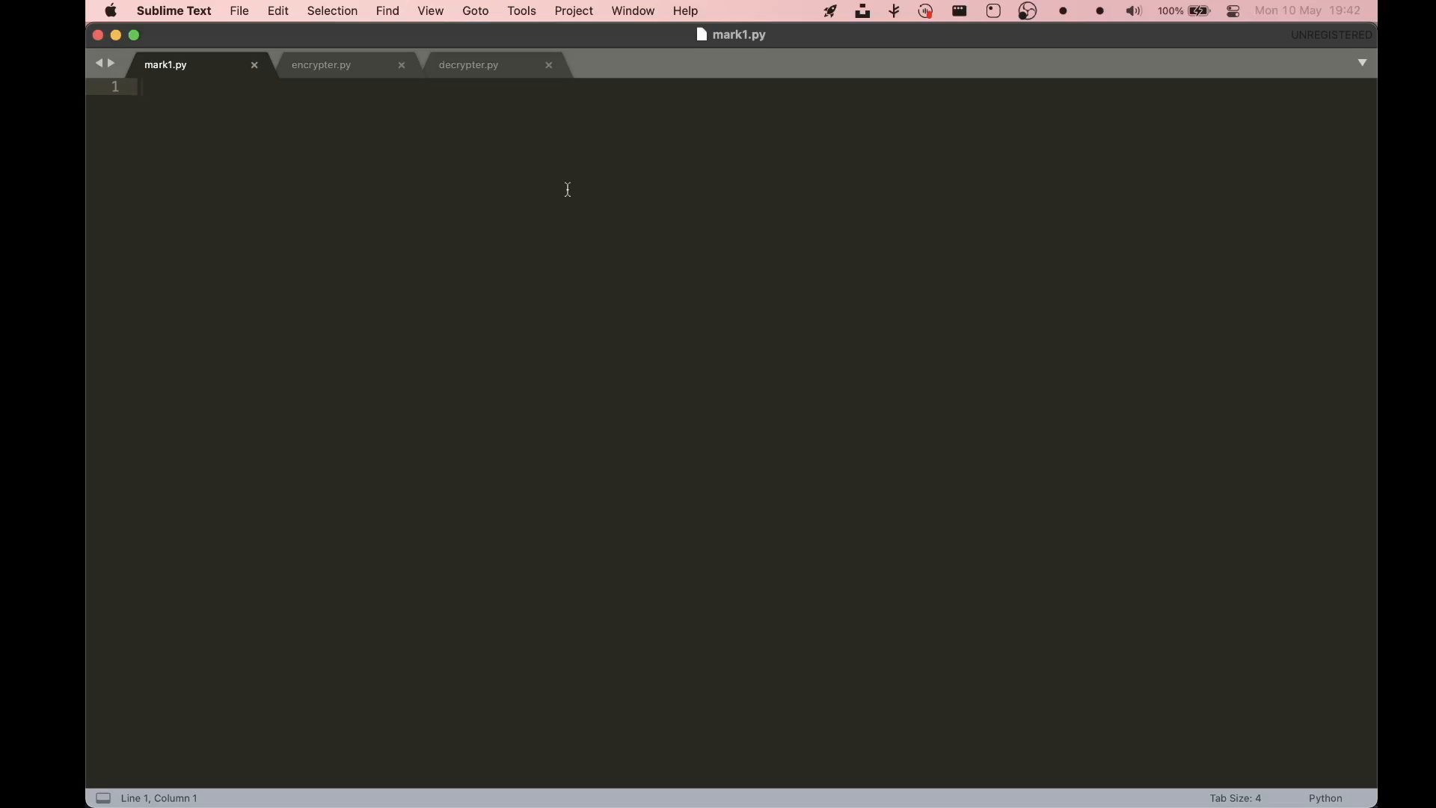
mouse_move(469, 138)
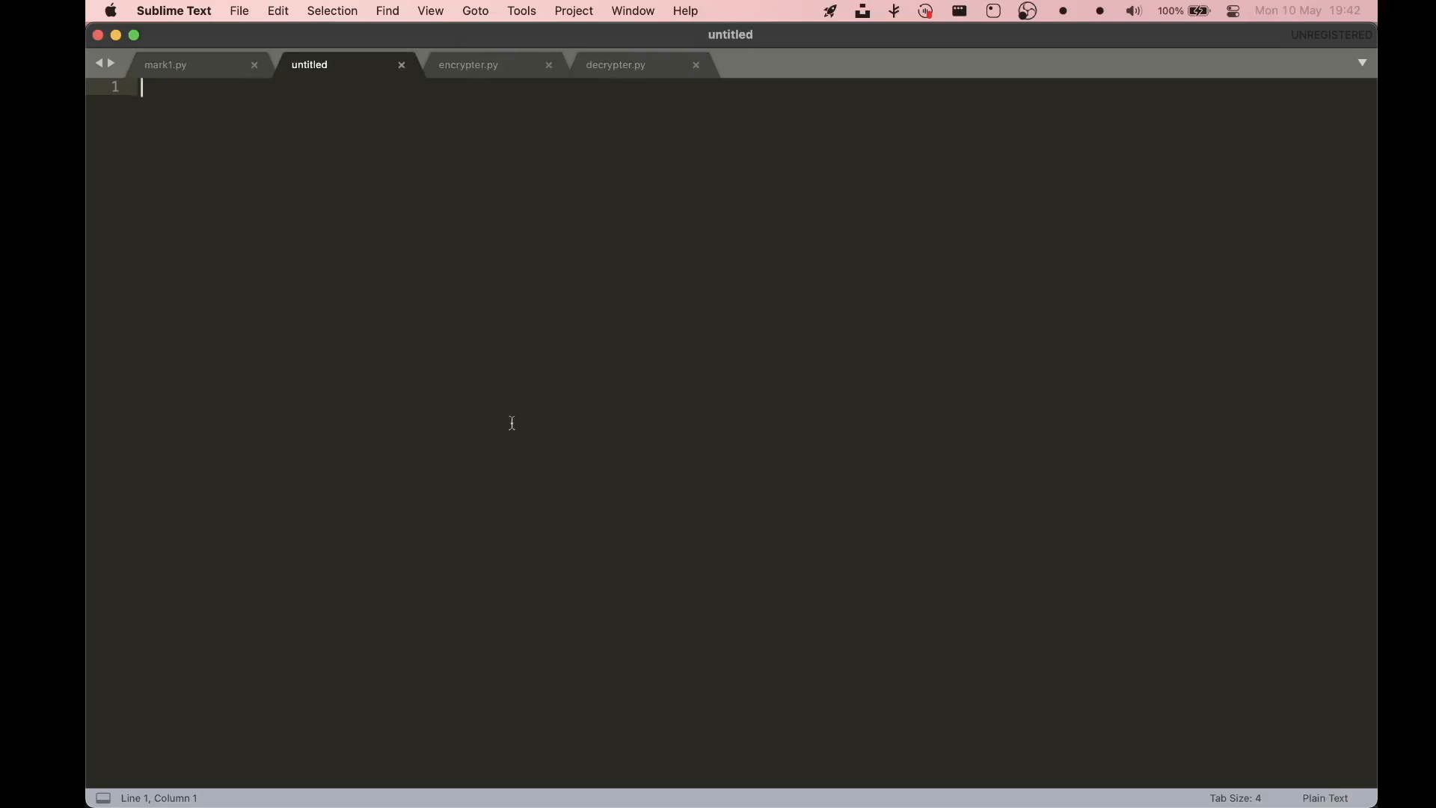
- Save the untitled file with the name mark2.py in the teaching folder
key(cmd+s)
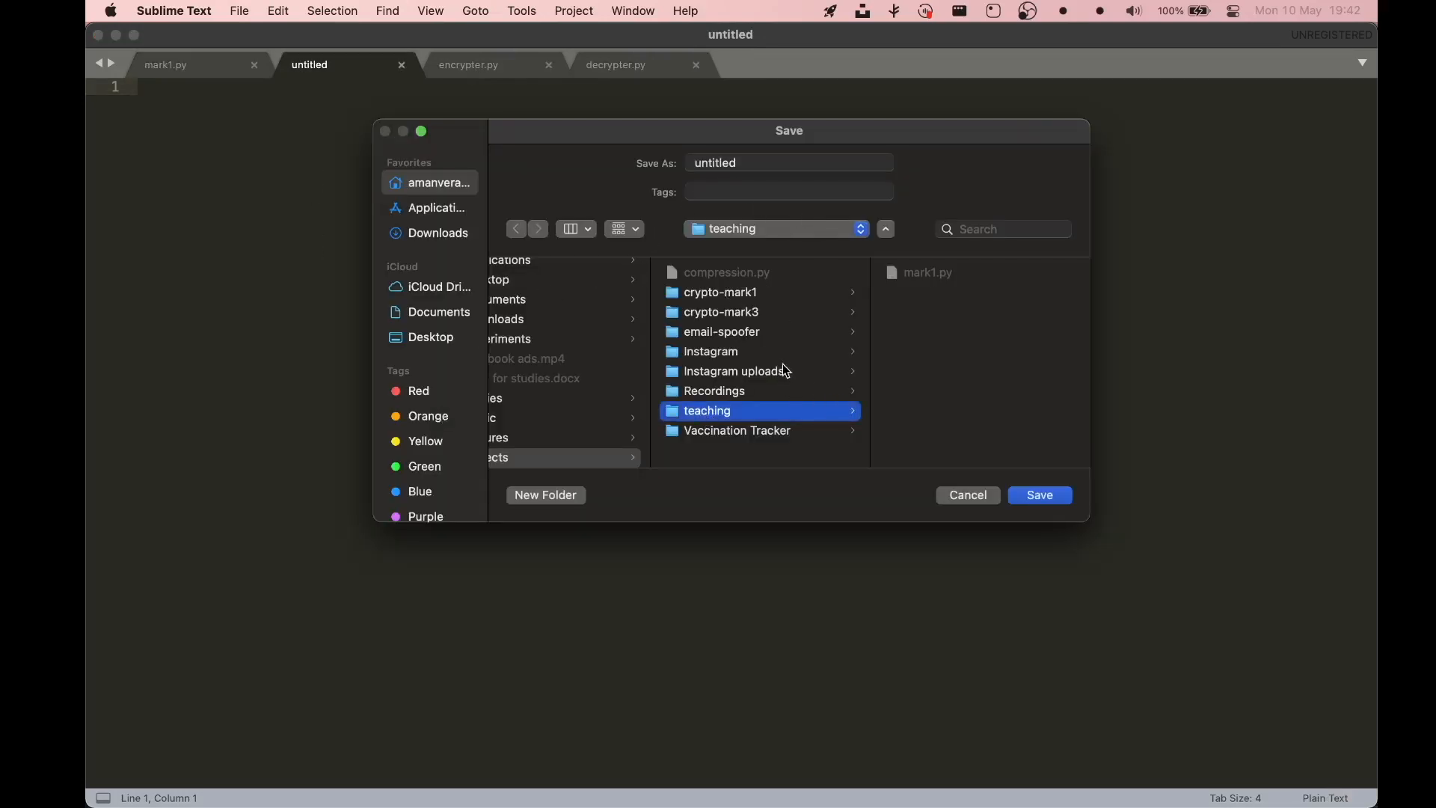
click(787, 162)
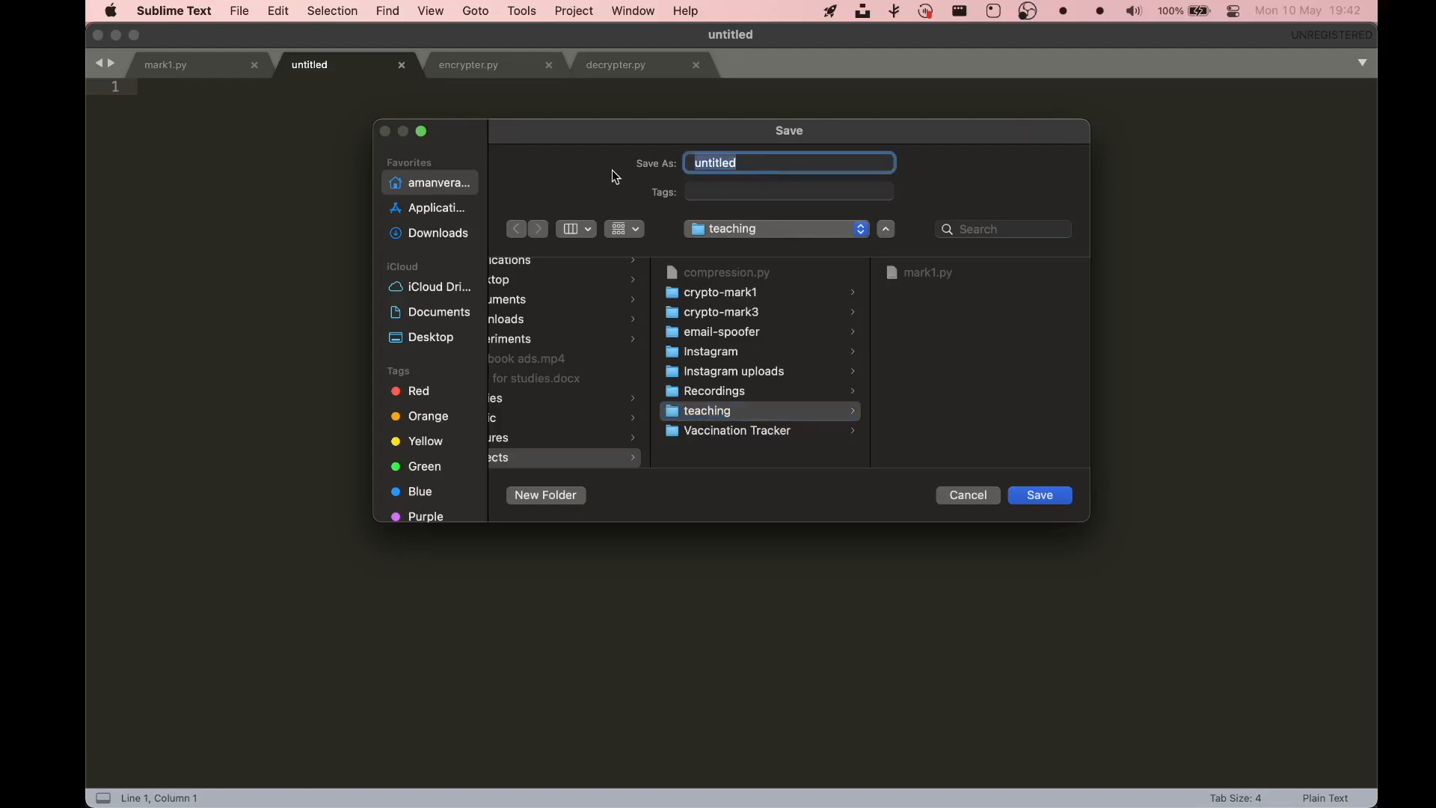
text(mark2)
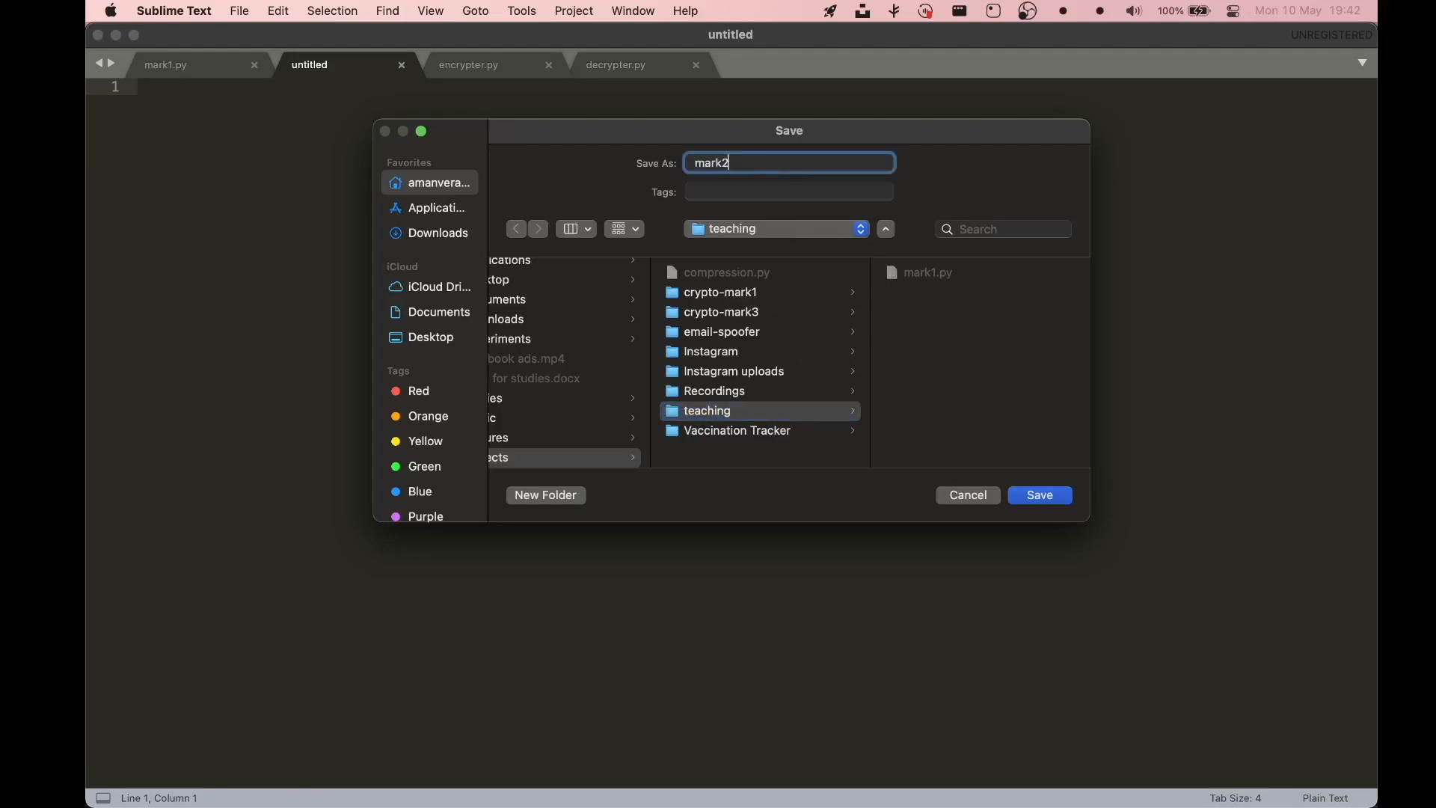
text(.py)
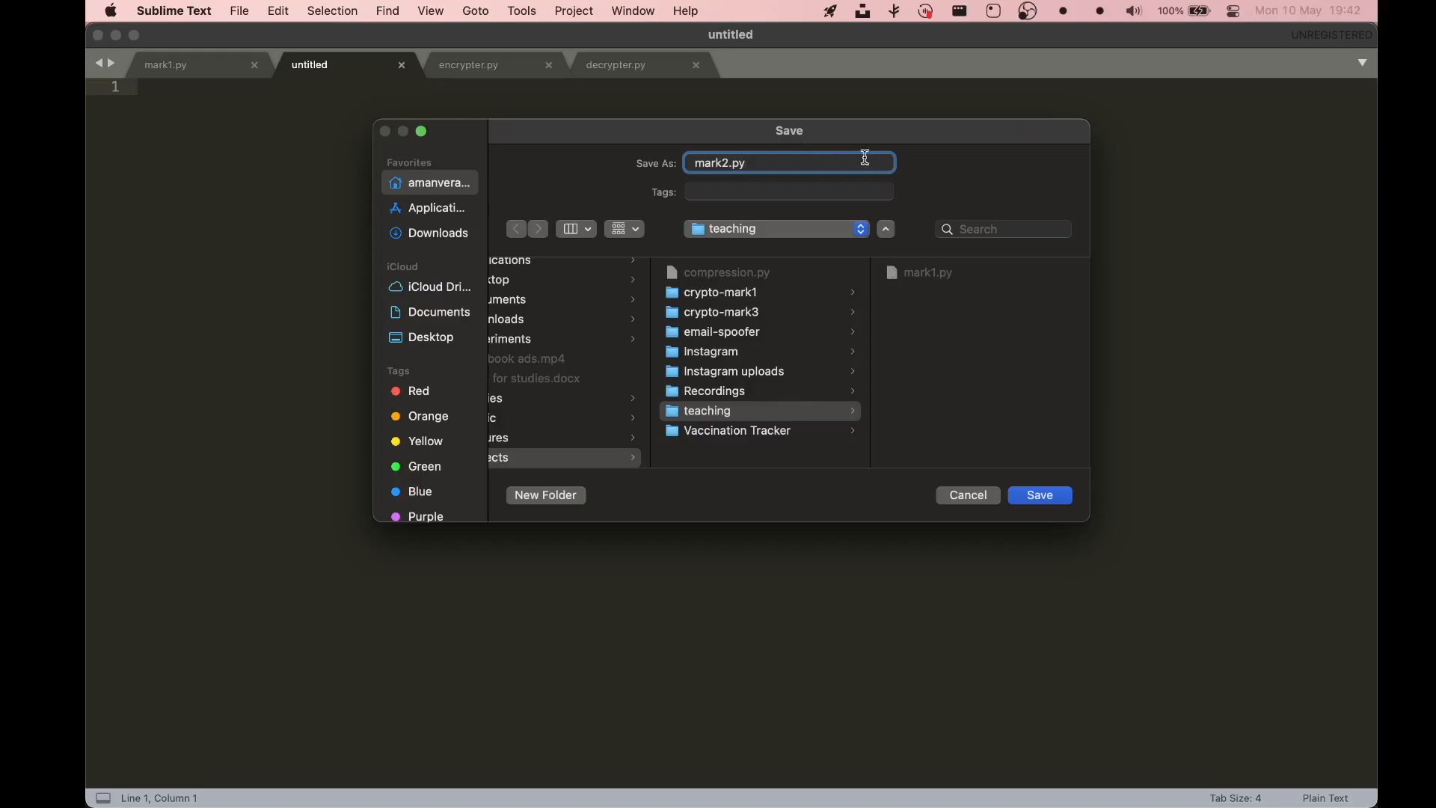
mouse_move(803, 143)
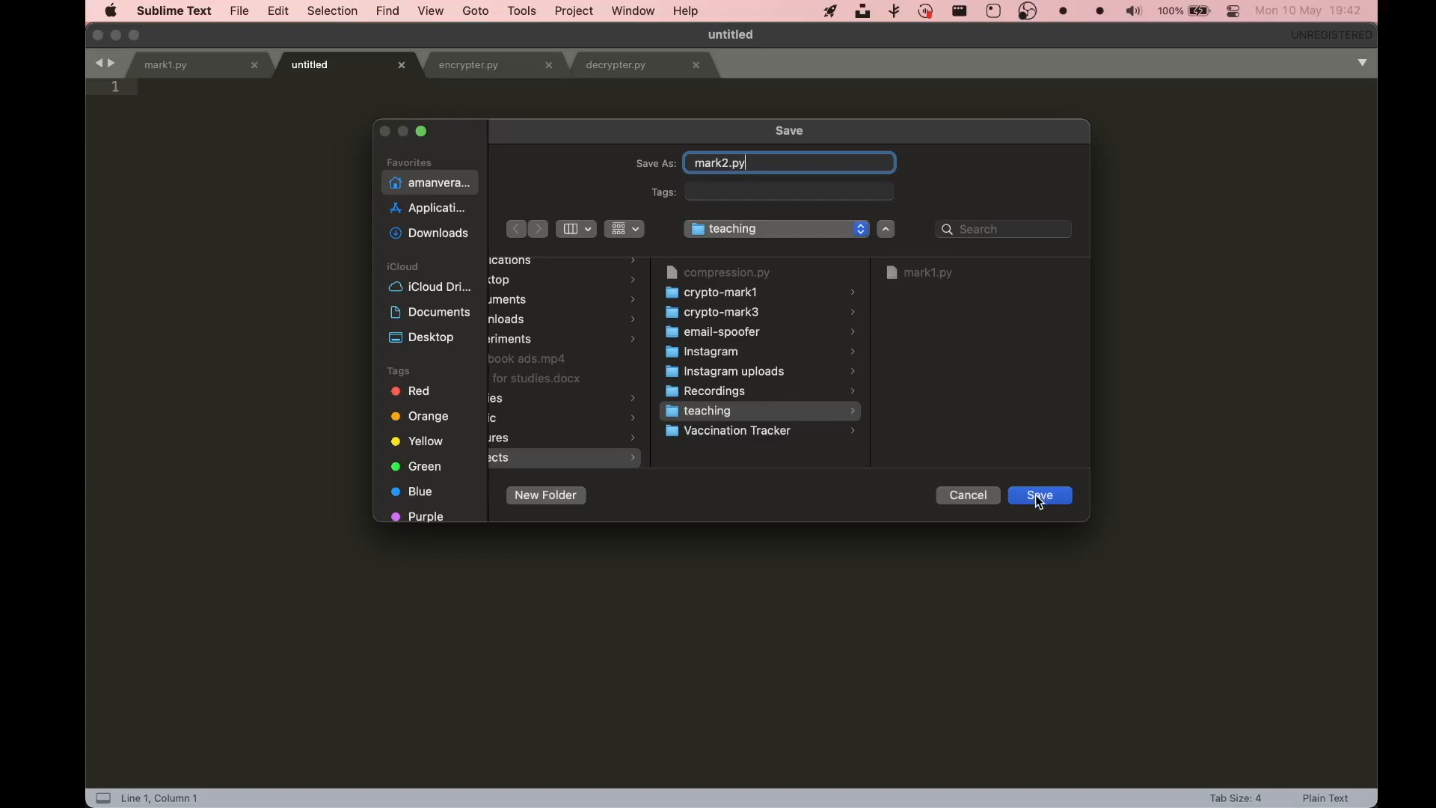
click(1039, 494)
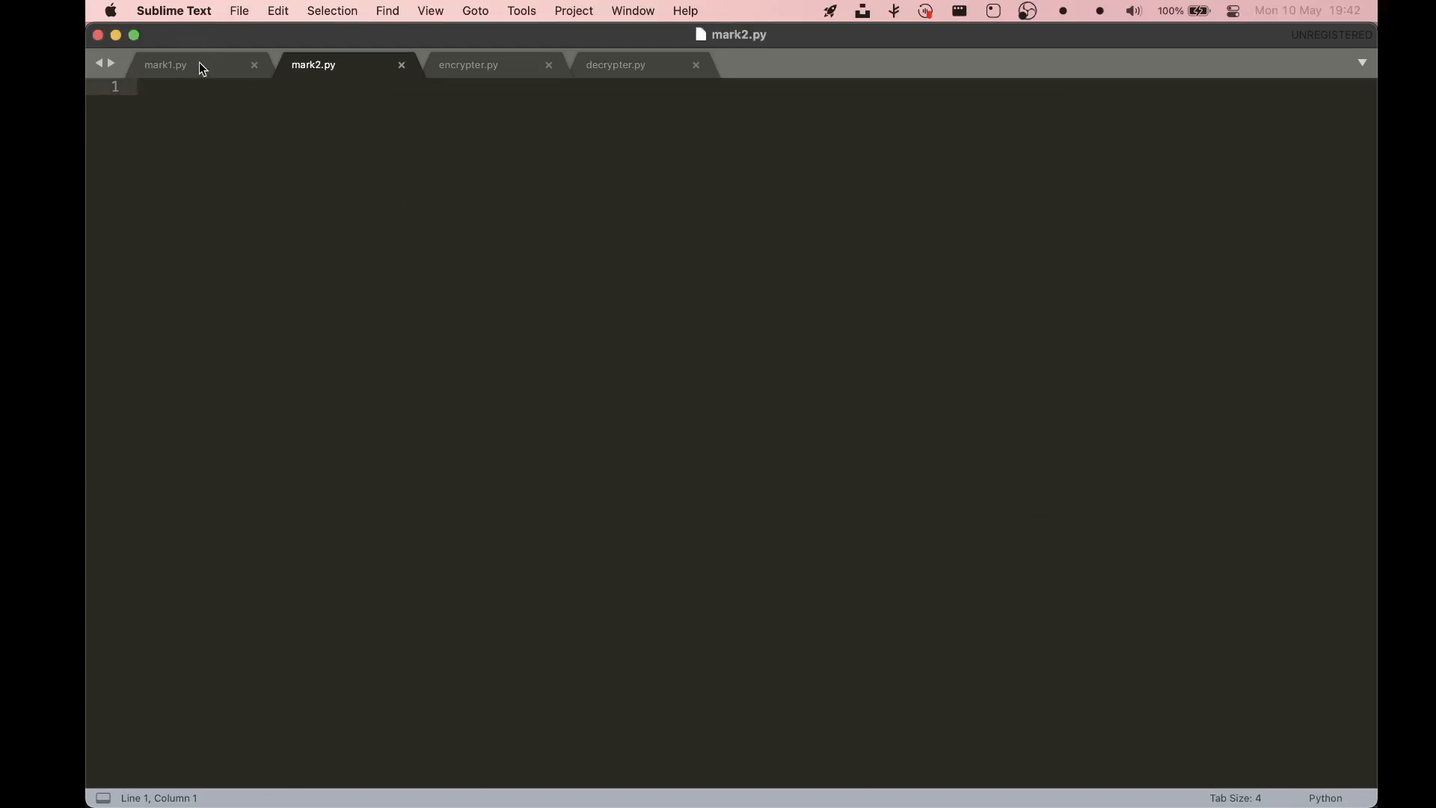
- Write print('Hello World') on line 1 of mark1.py and save the file
click(165, 64)
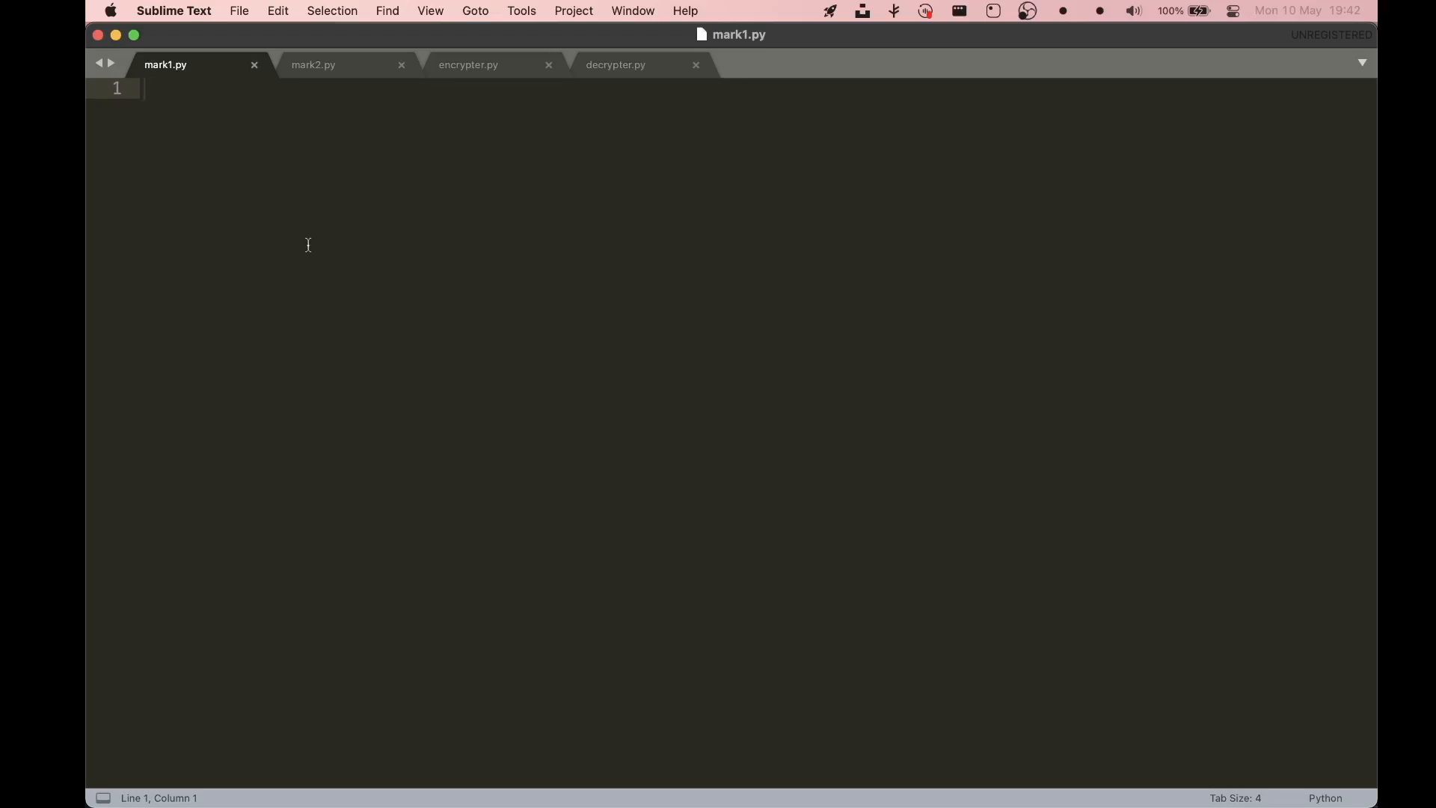
text(print)
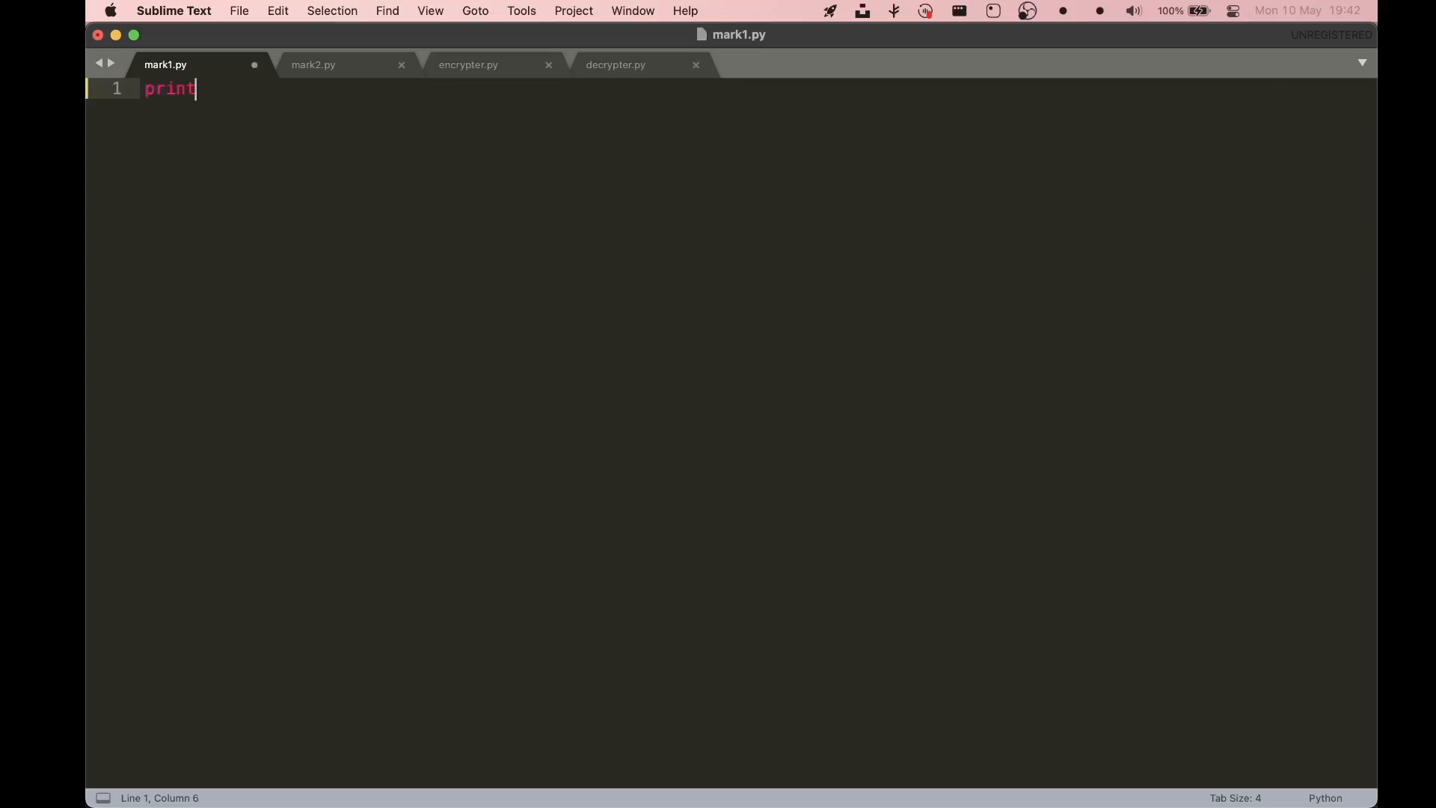
text((''))
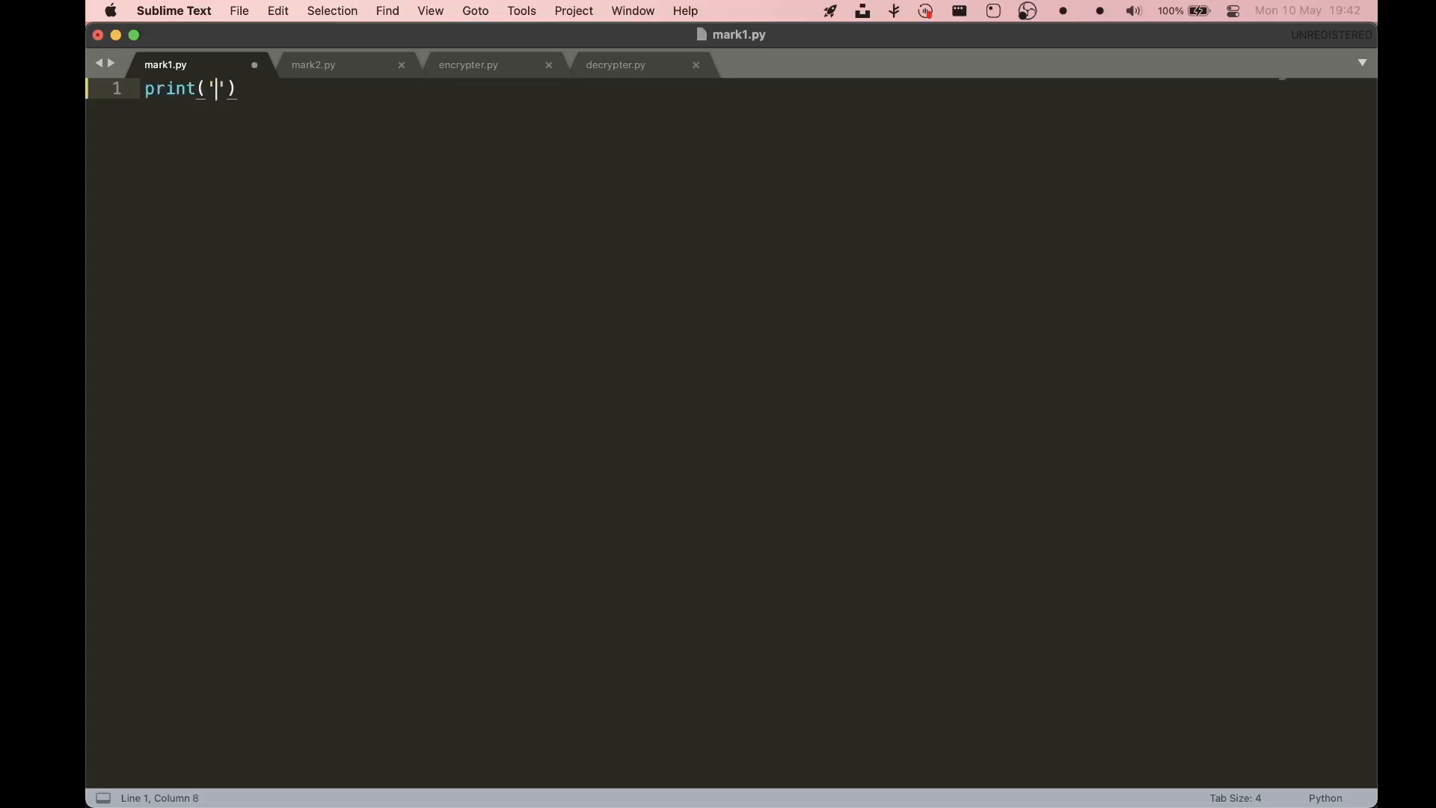
text(H)
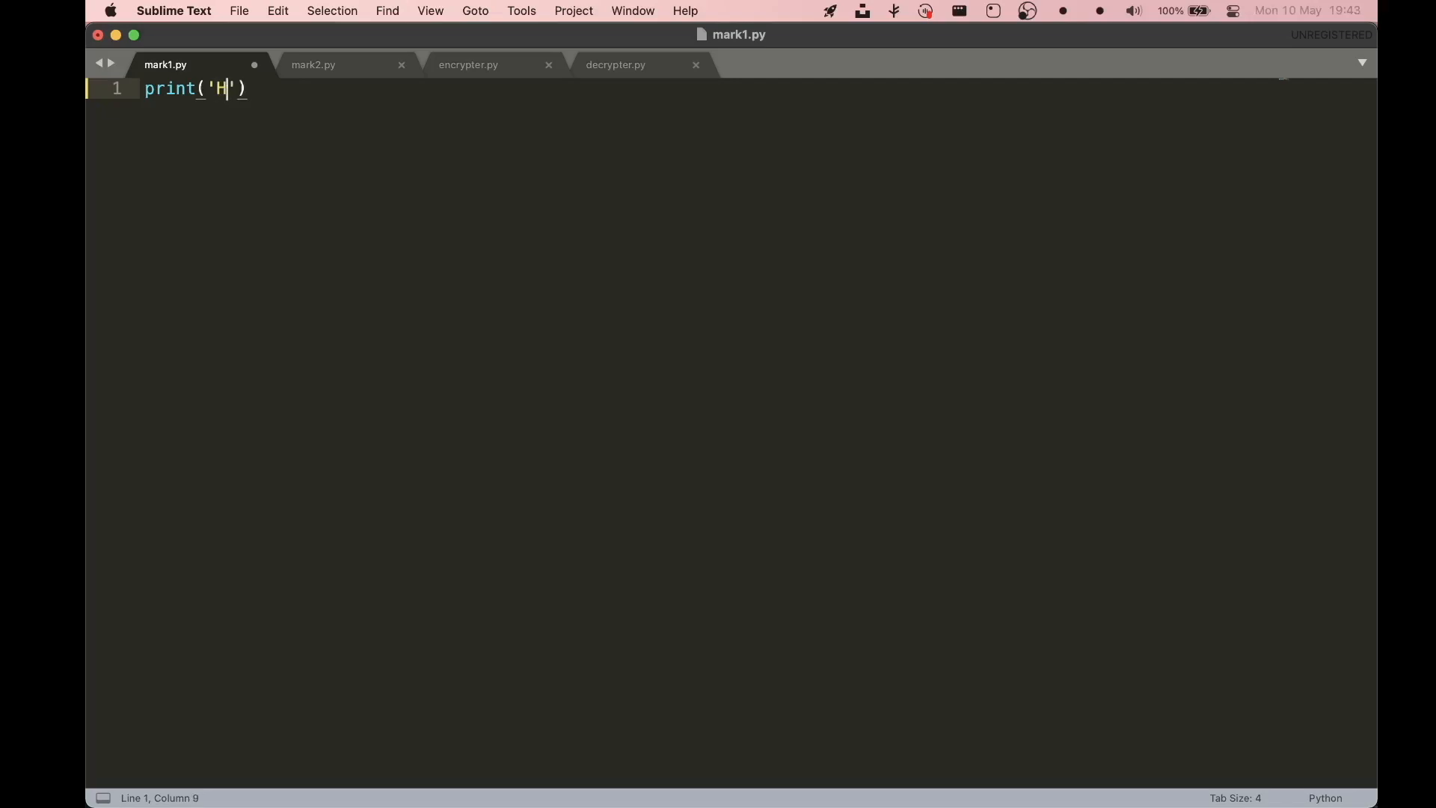
text(ello Wo)
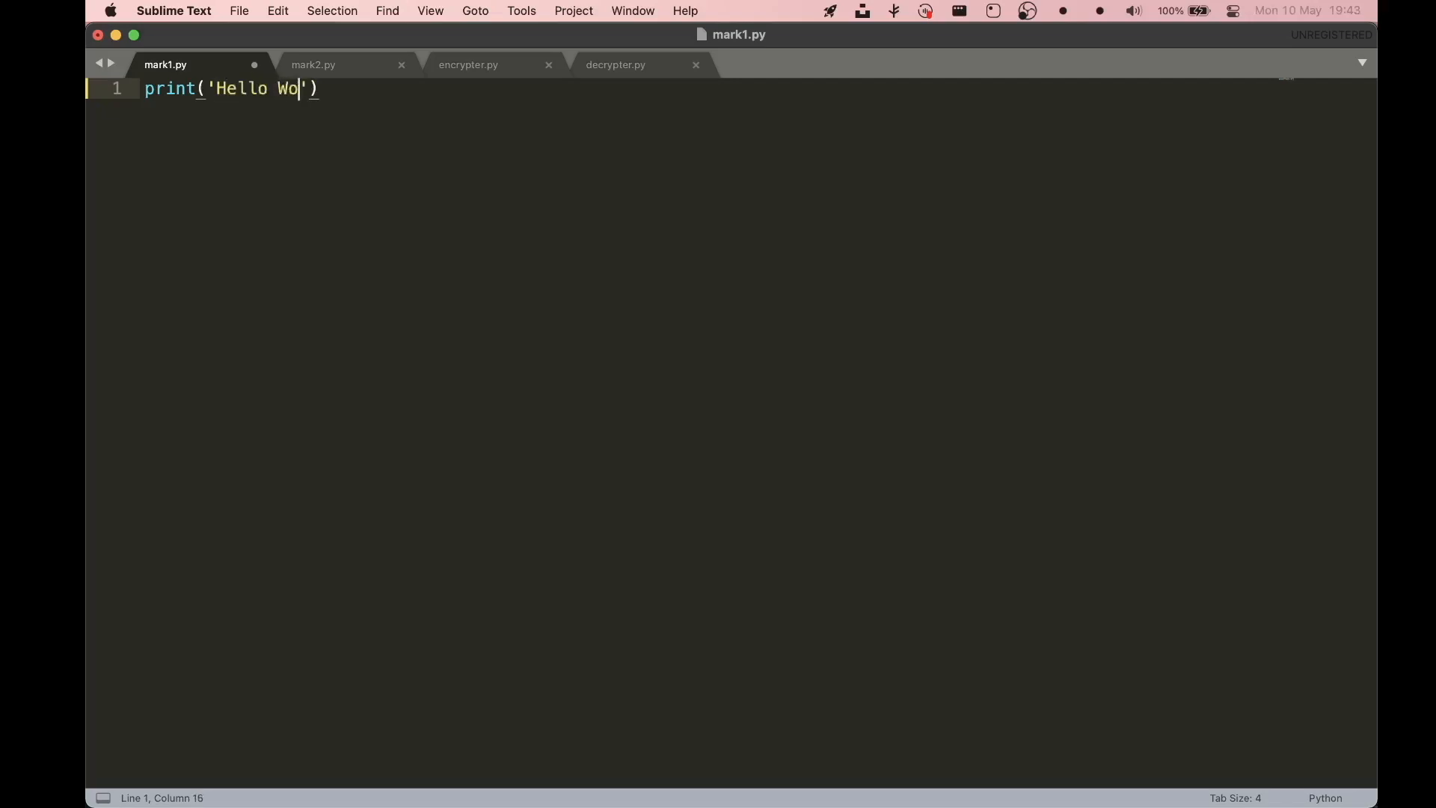
text(rld)
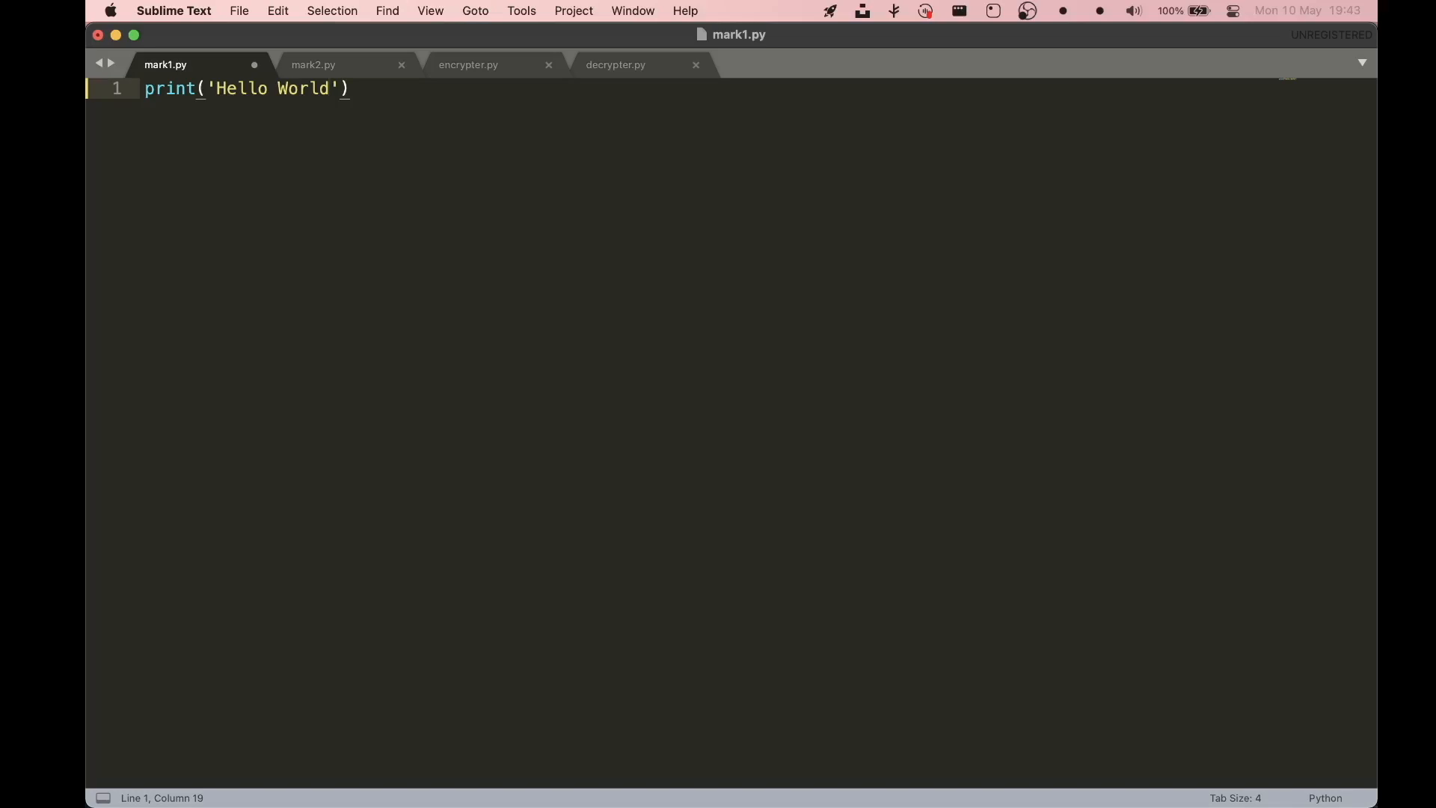
key(cmd+s)
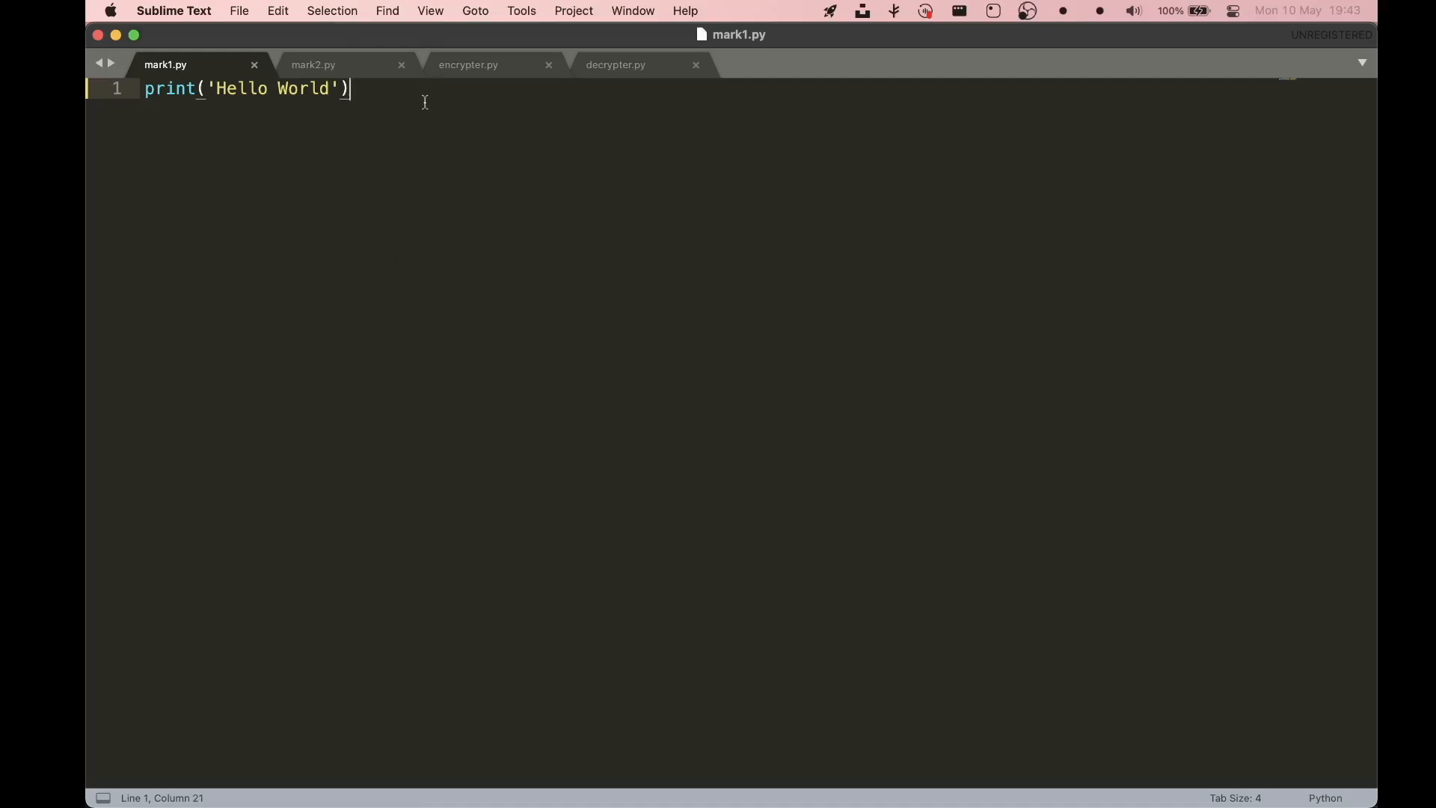
- Build mark1.py to print Hello World, then type a line of stray letters beneath
key(cmd+b)
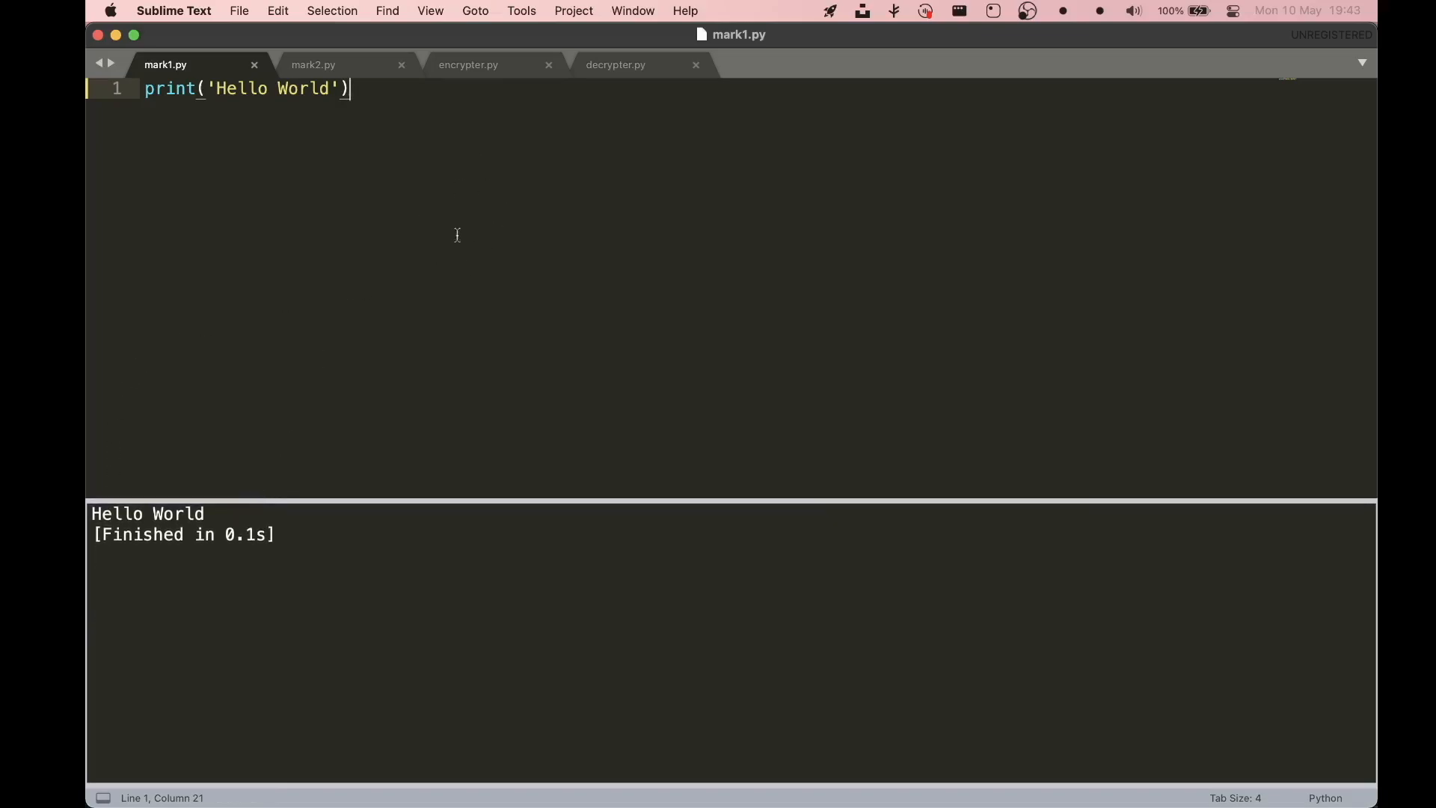
mouse_move(706, 114)
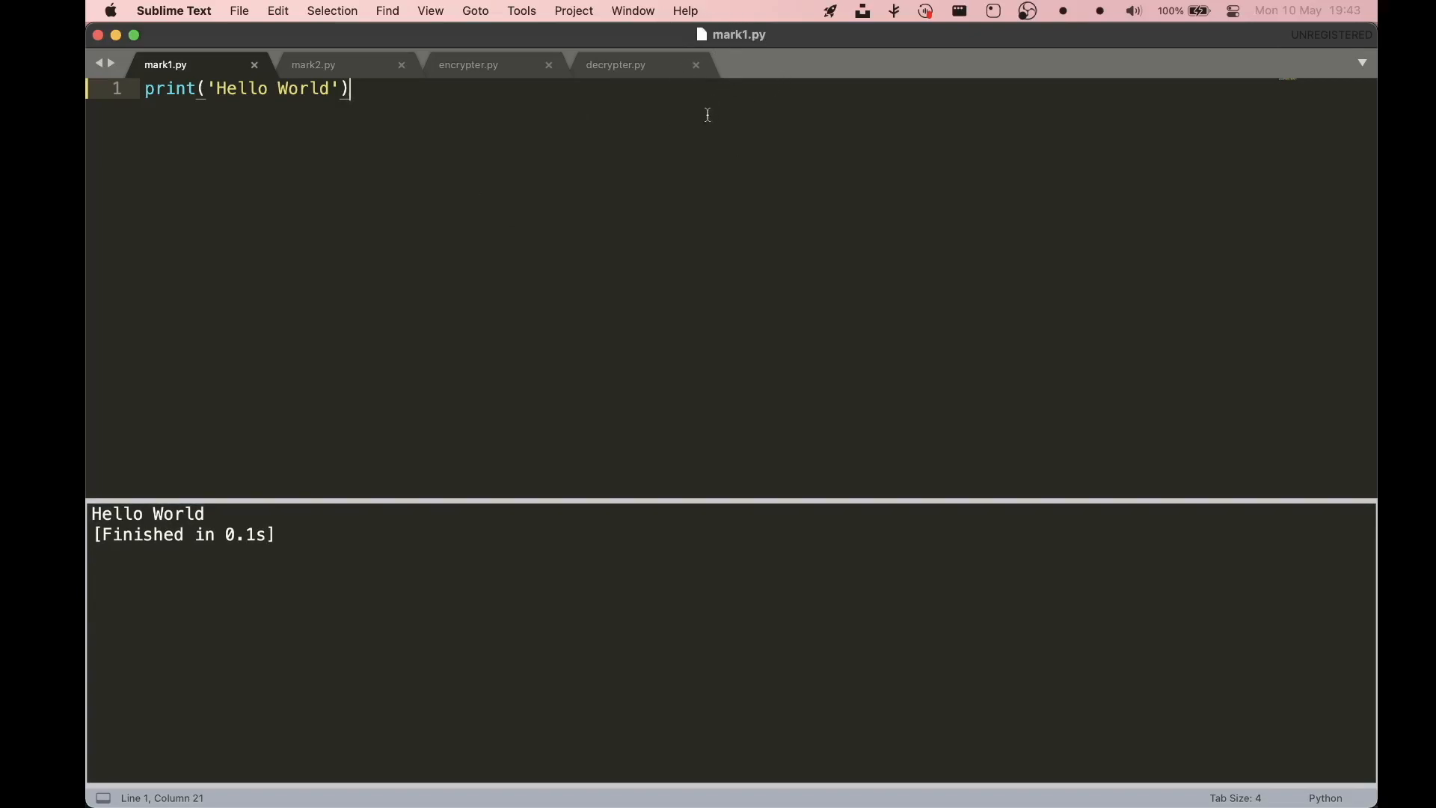
mouse_move(674, 147)
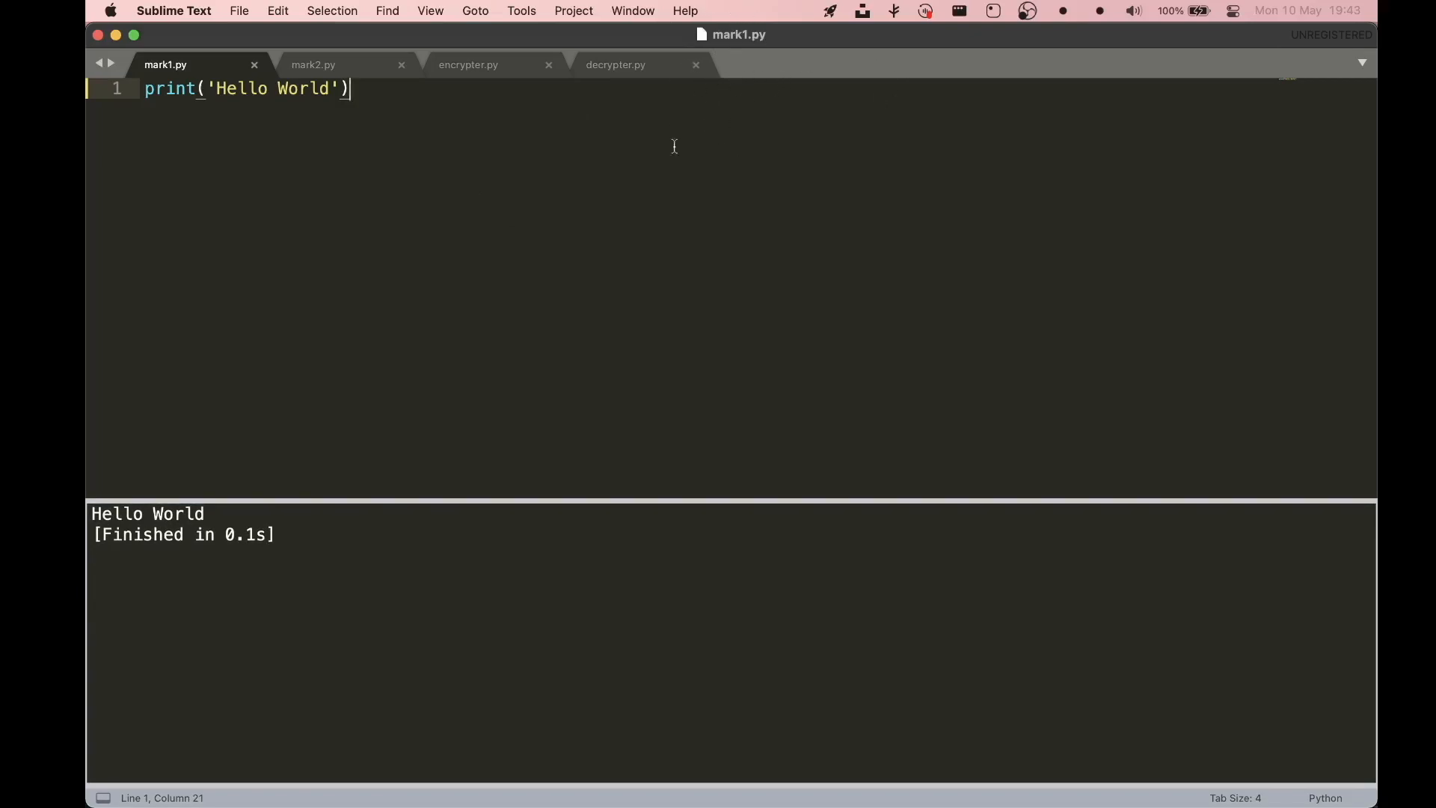
mouse_move(403, 392)
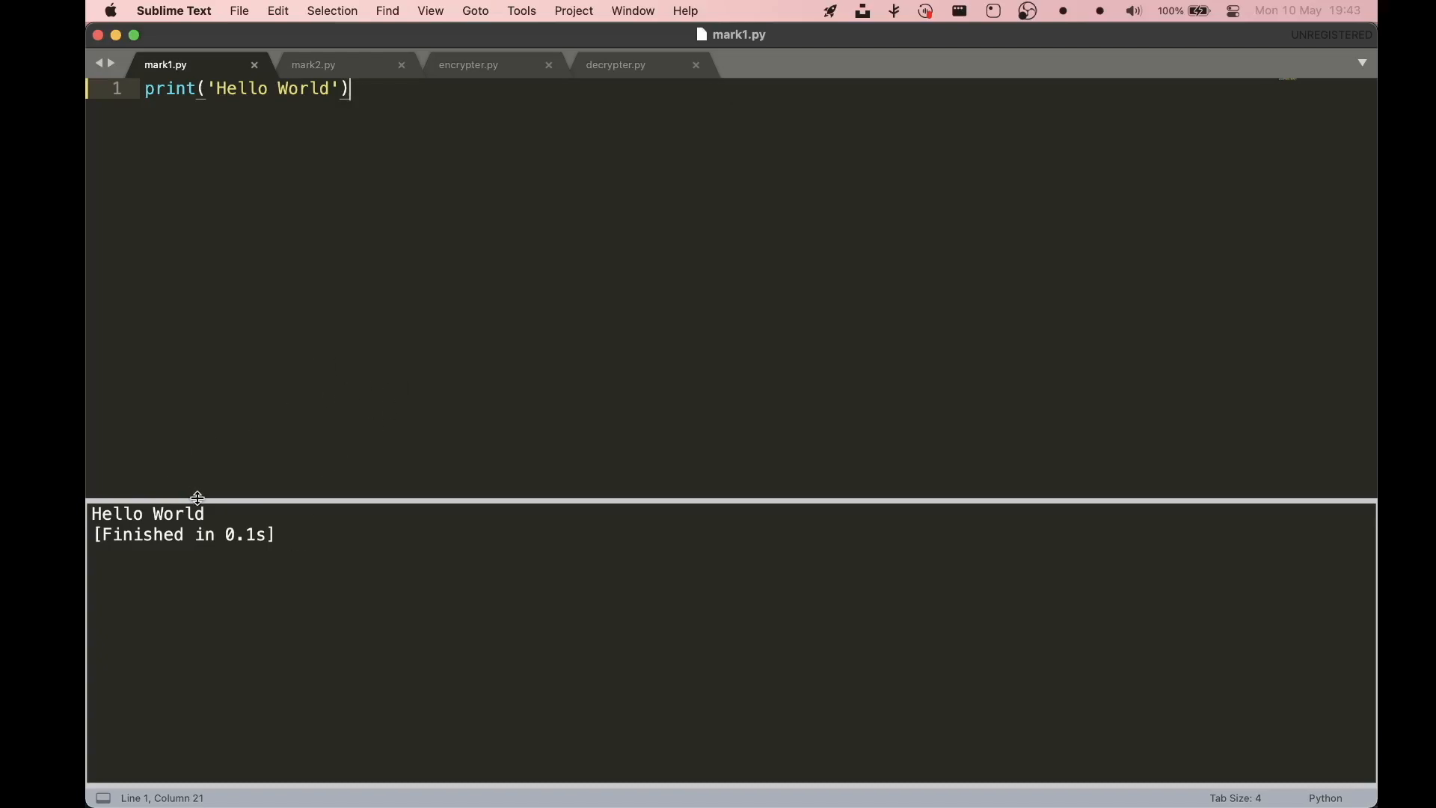
click(215, 89)
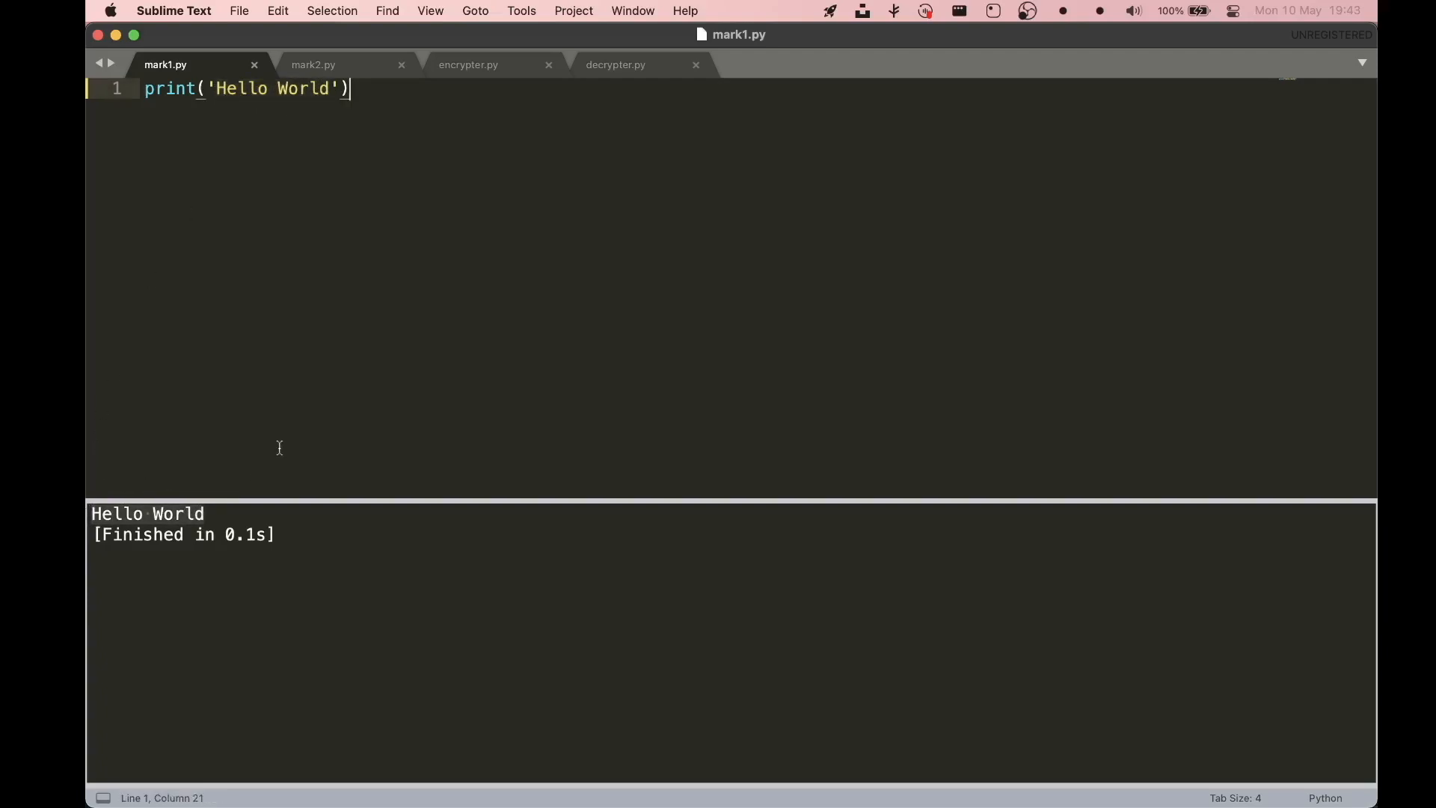
mouse_move(502, 127)
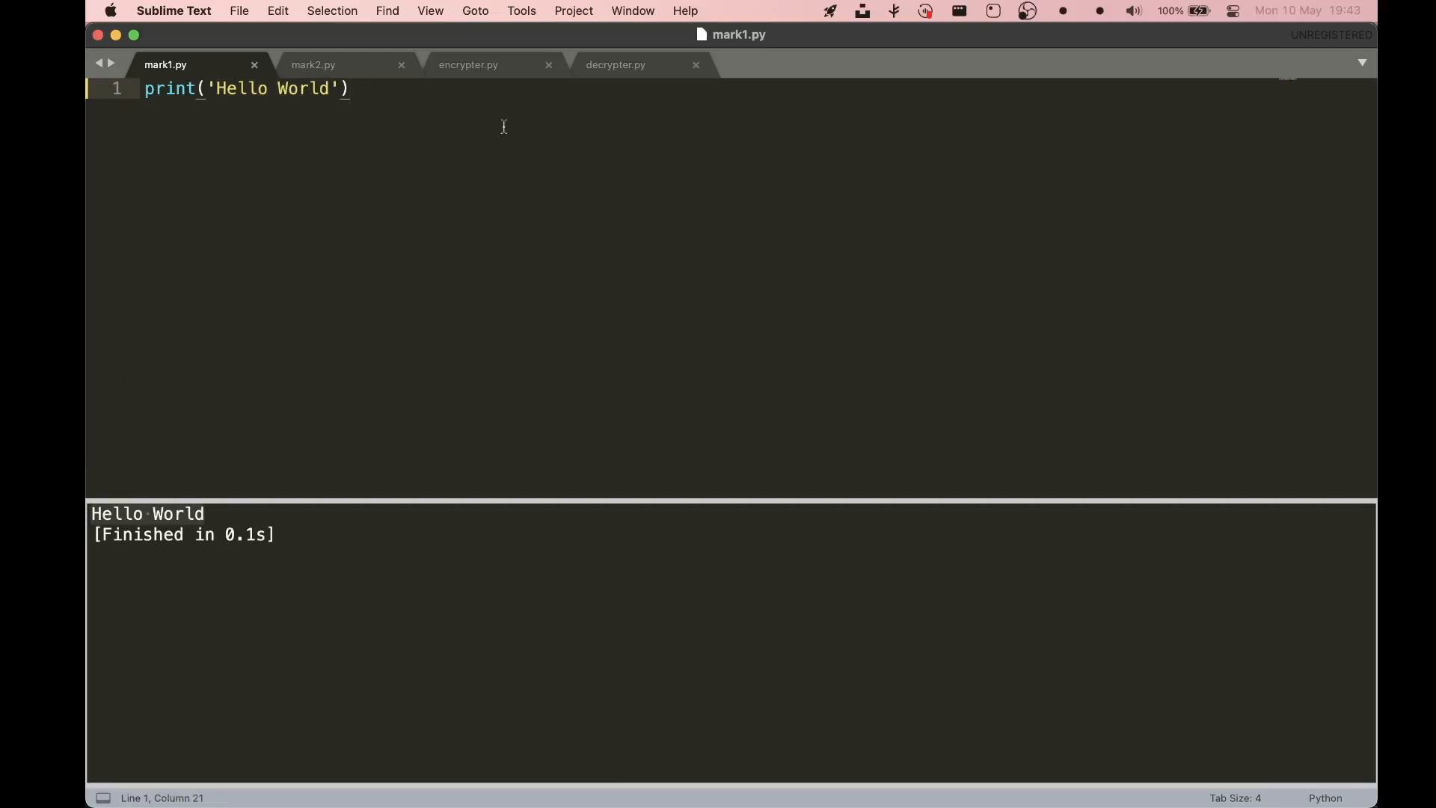
text(j)
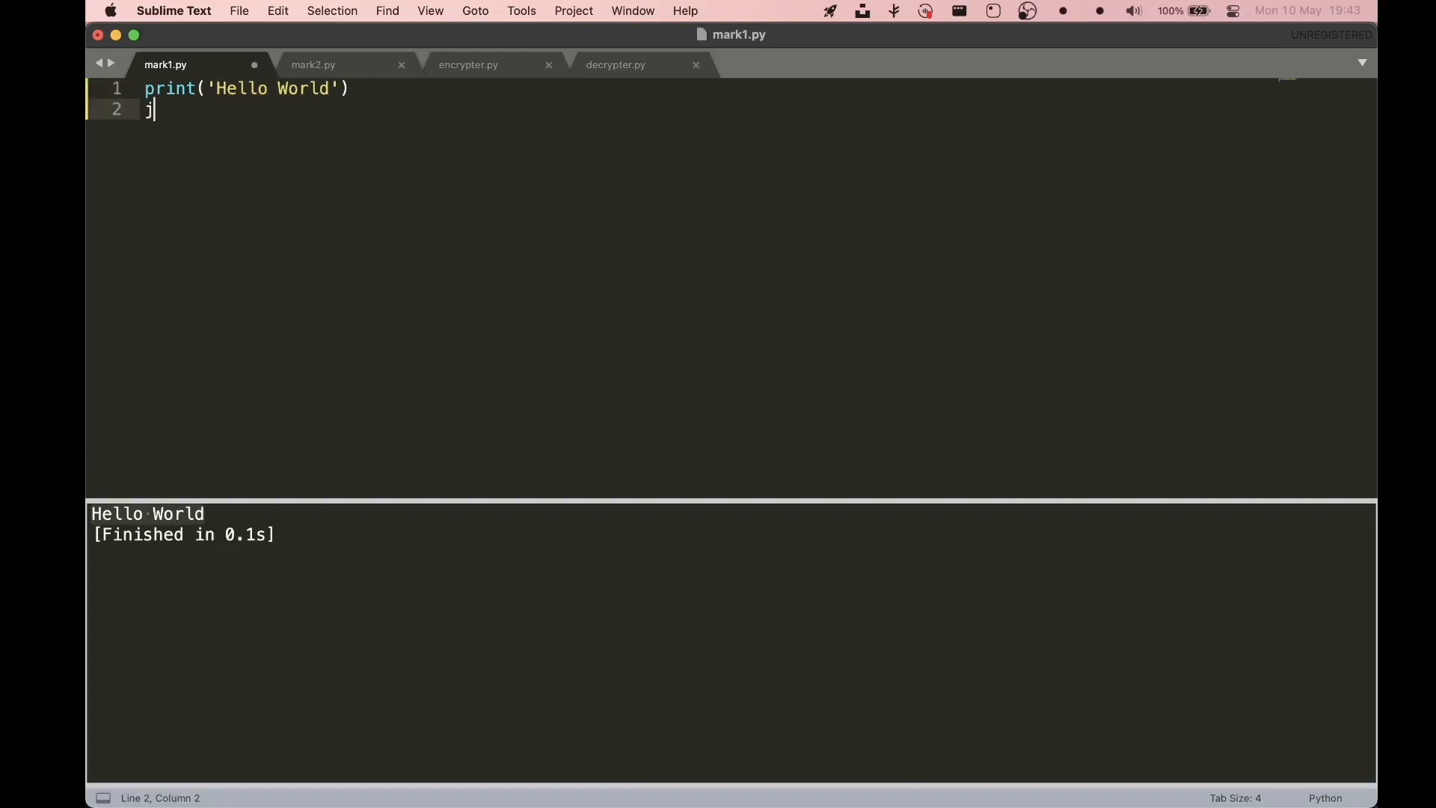
text(gfvbhjnmn ij)
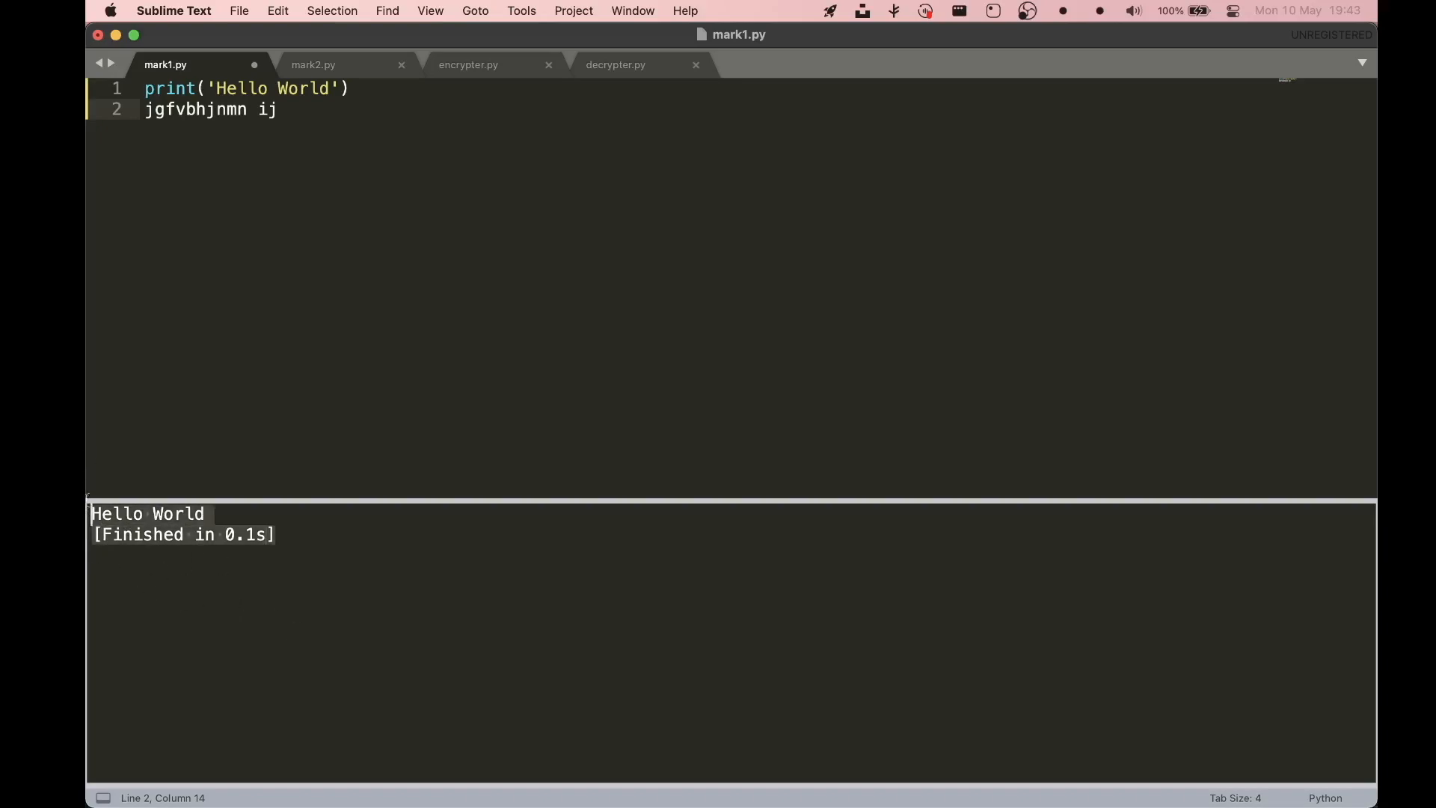
mouse_move(107, 517)
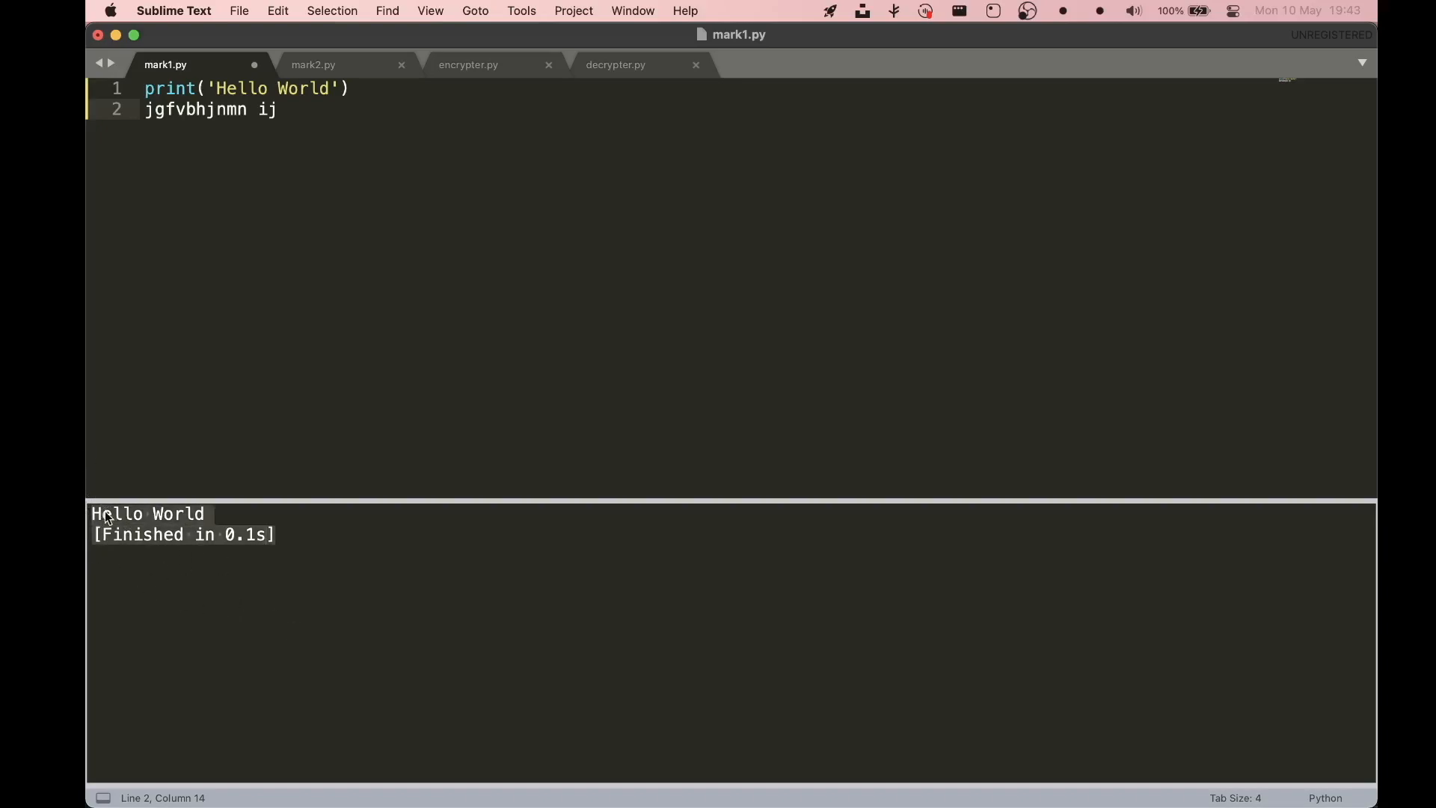
mouse_move(245, 590)
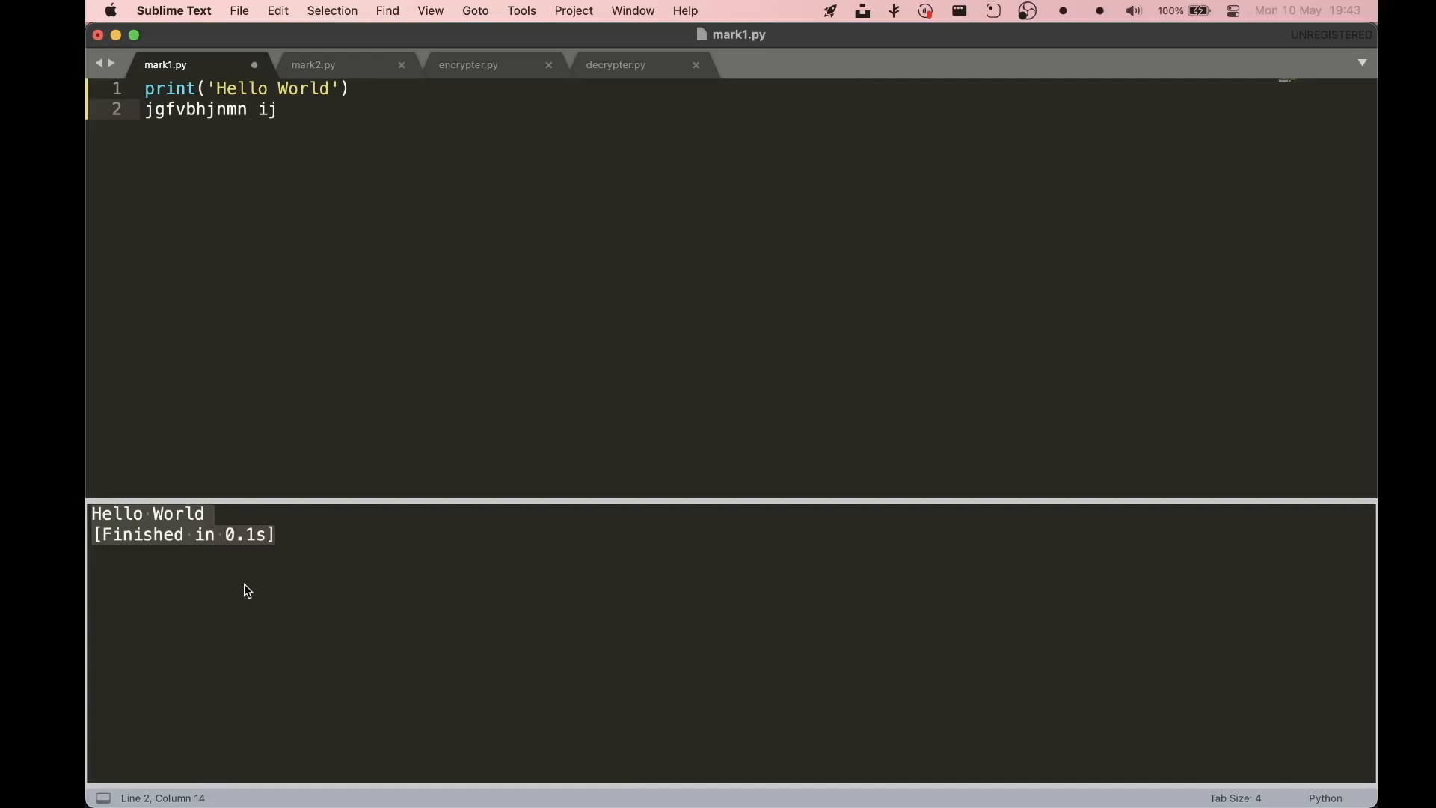
- Delete the line of stray letters from mark1.py
double_click(265, 109)
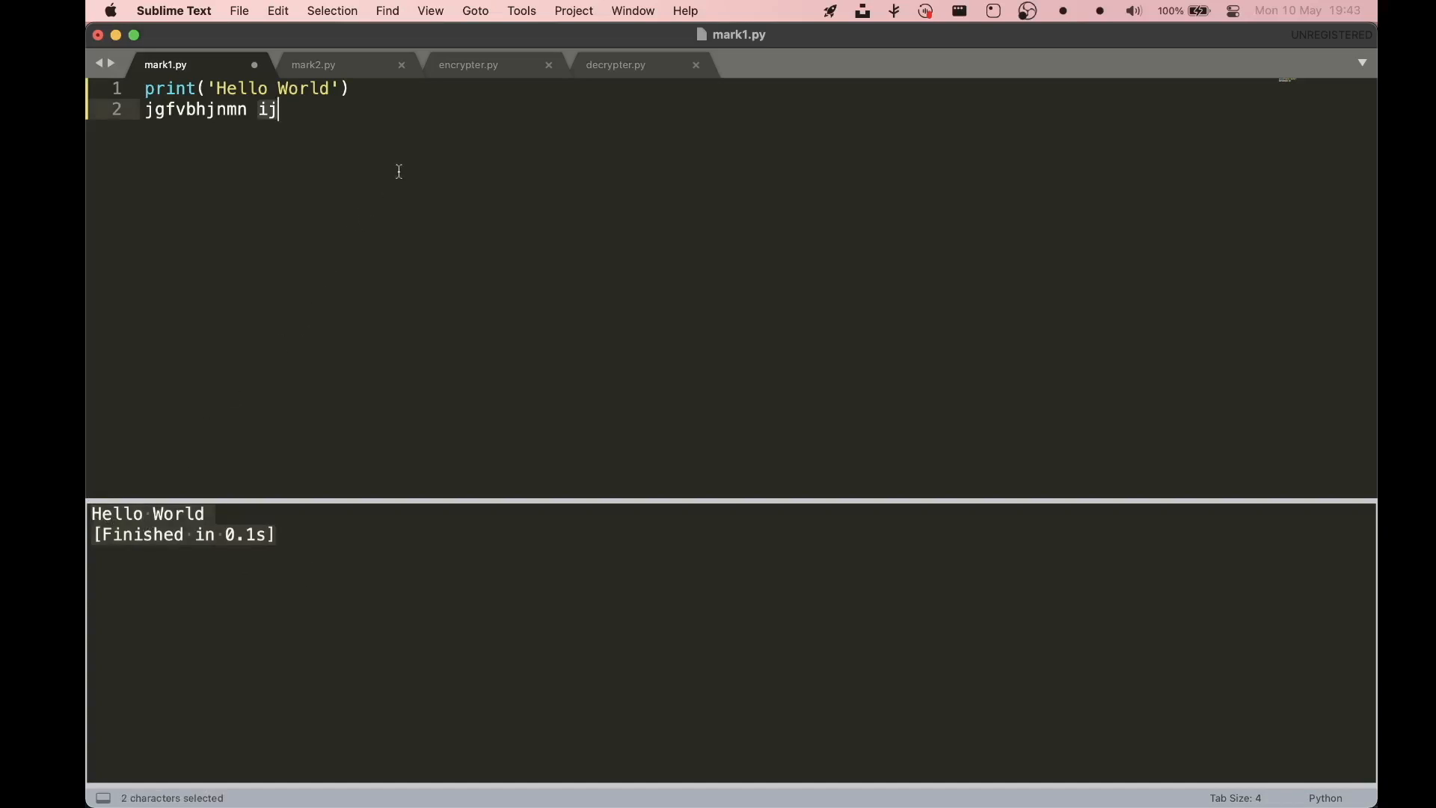
triple_click(210, 109)
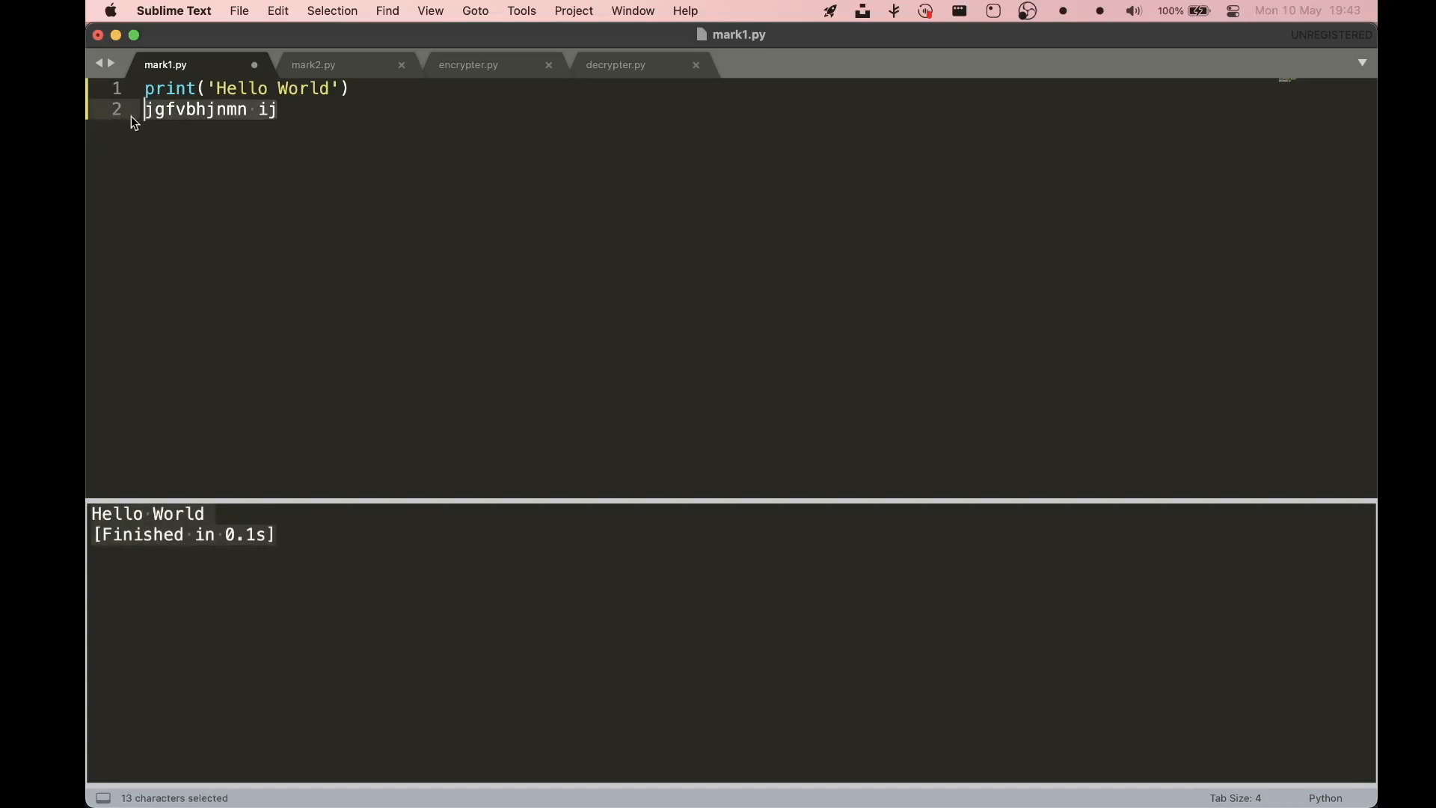
key(backspace)
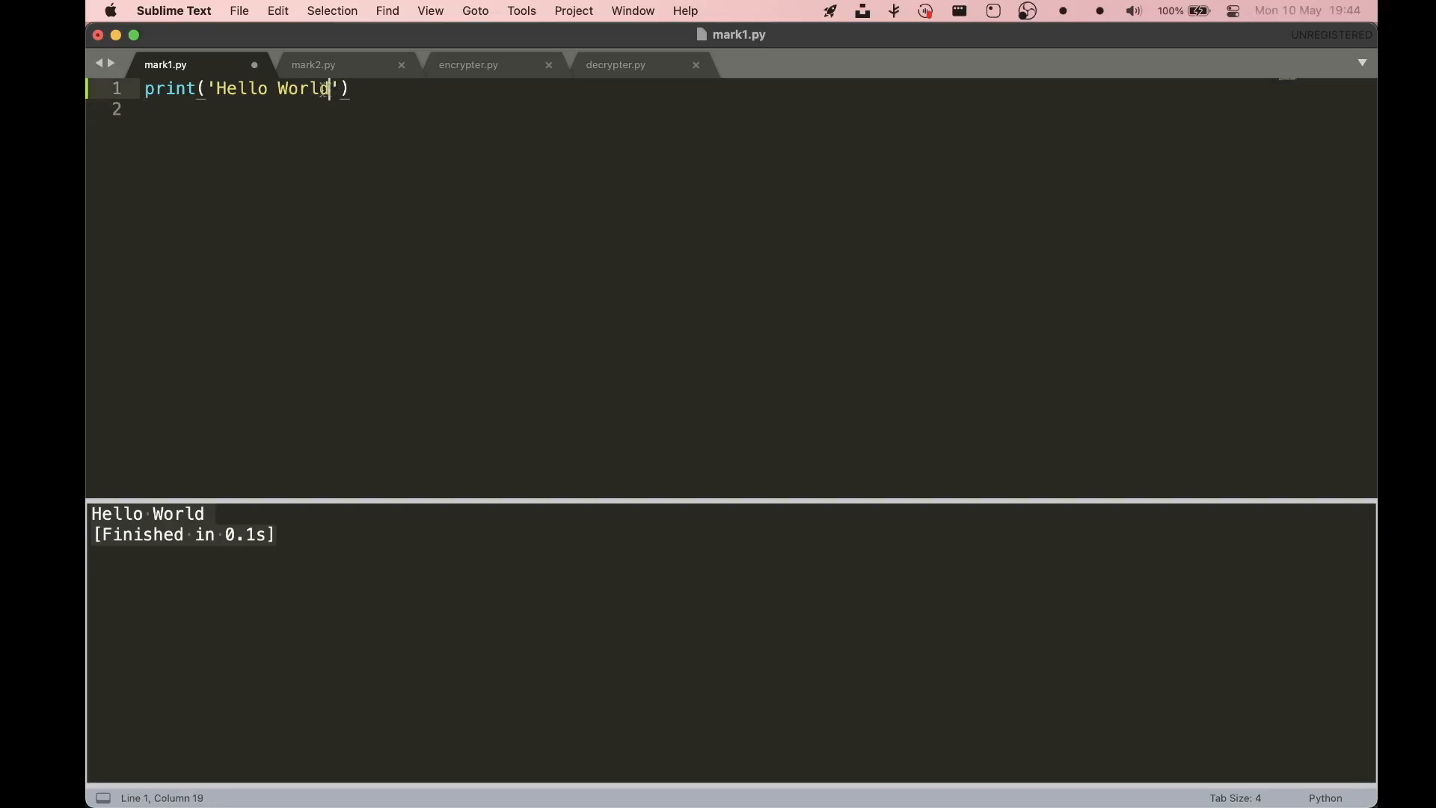
- Change the greeting to 'Hi estudely' and run the script
text(Hi estudely)
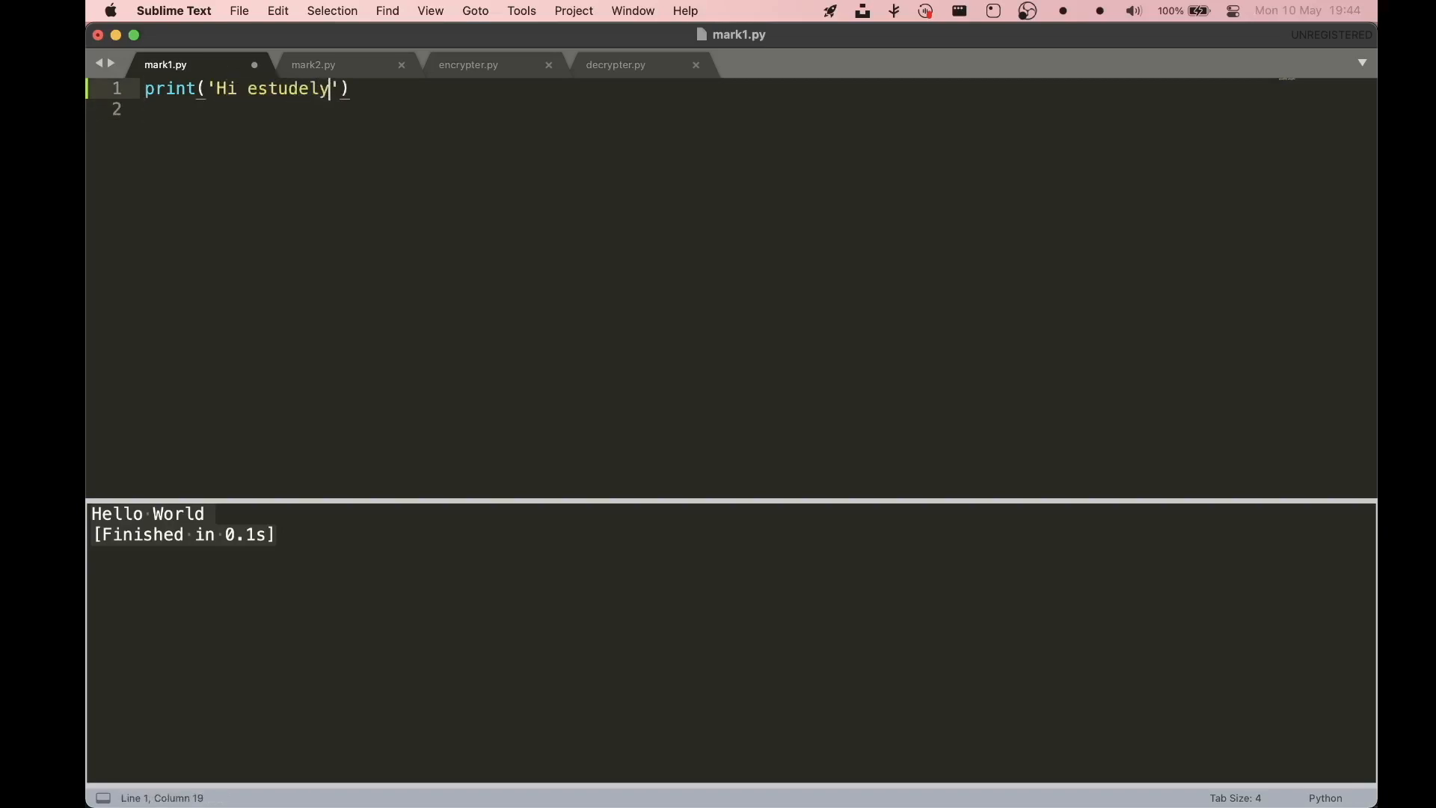
key(cmd+b)
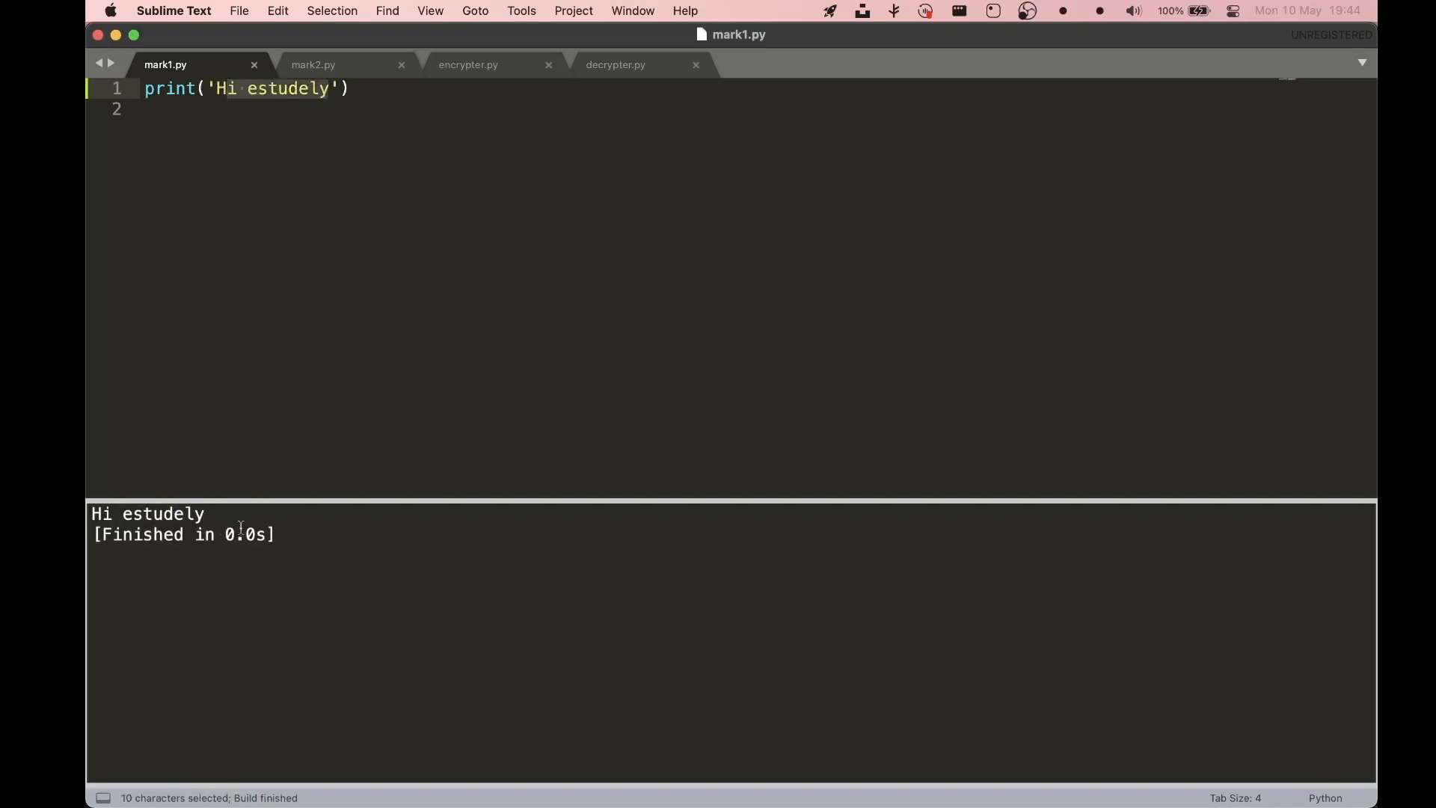
click(147, 109)
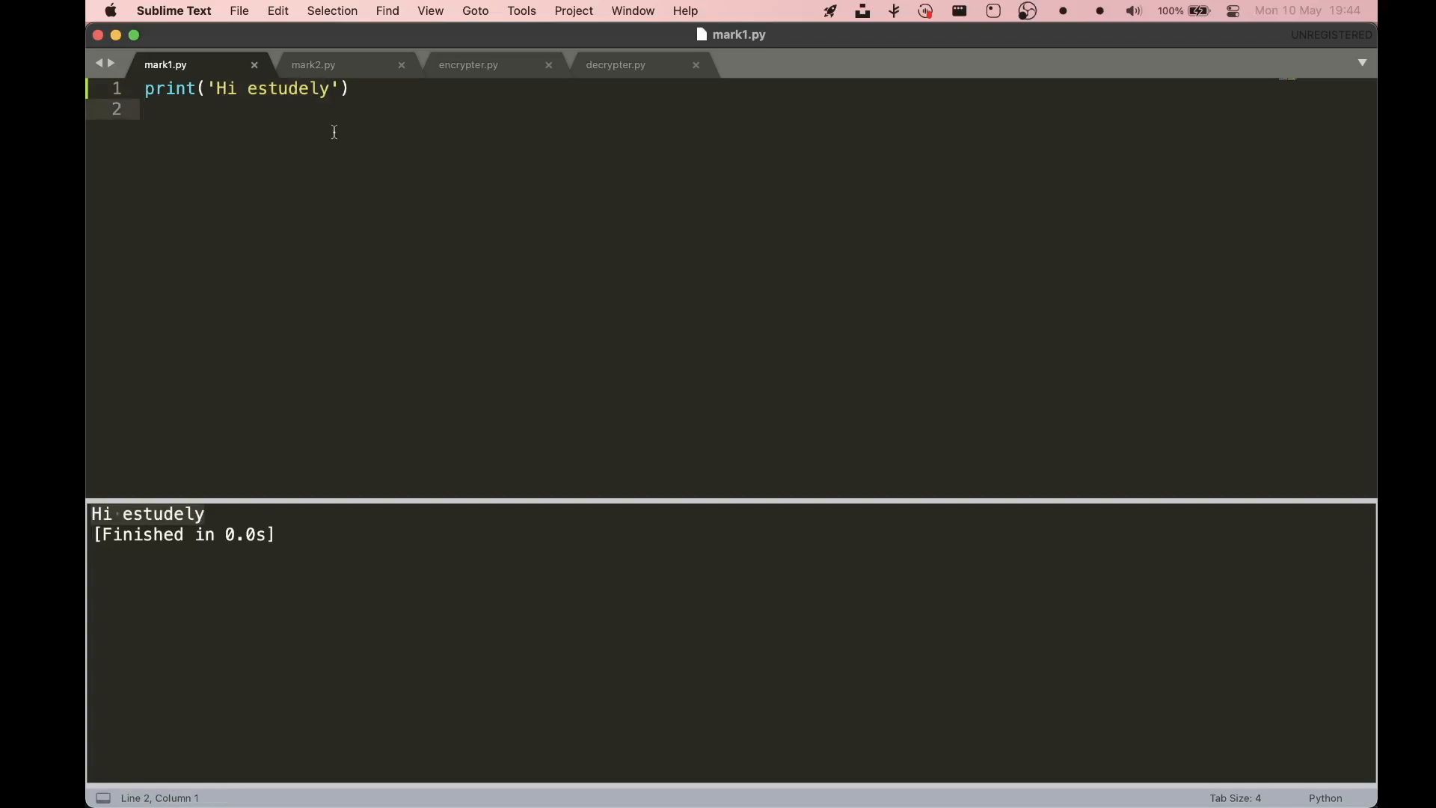
mouse_move(387, 89)
text(print()
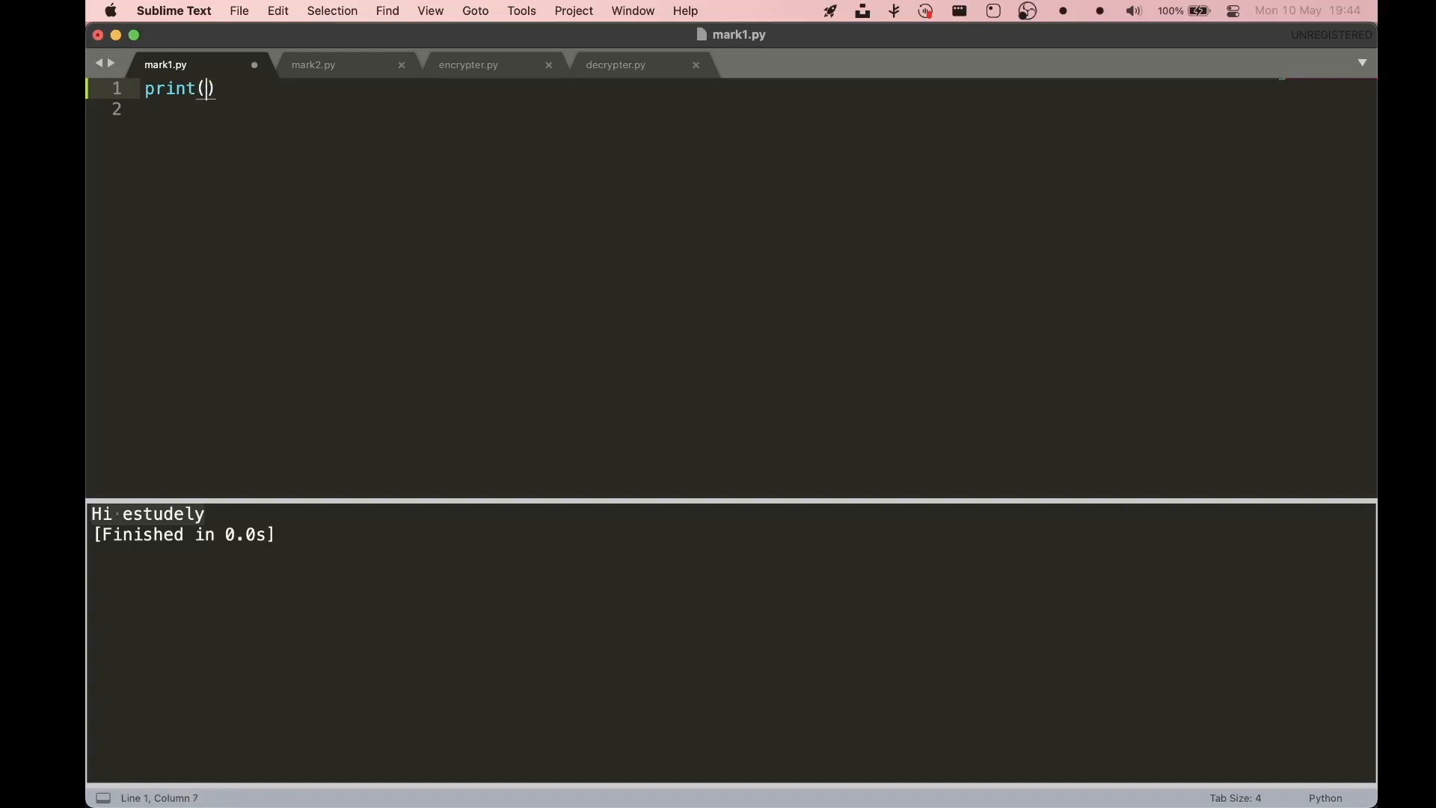
- Print 2, then change the print argument to 2+3 and build to output 5
text(2)
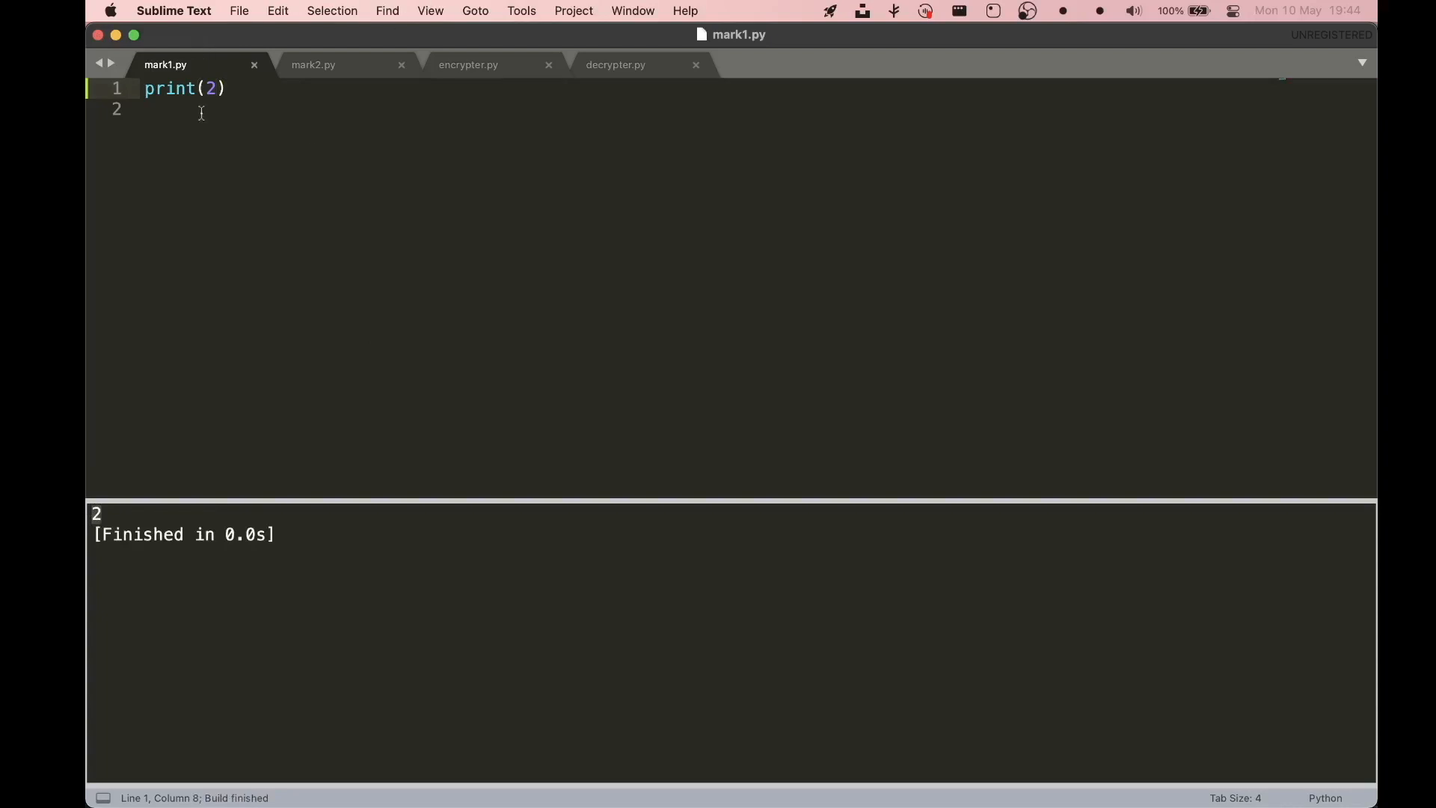
key(backspace)
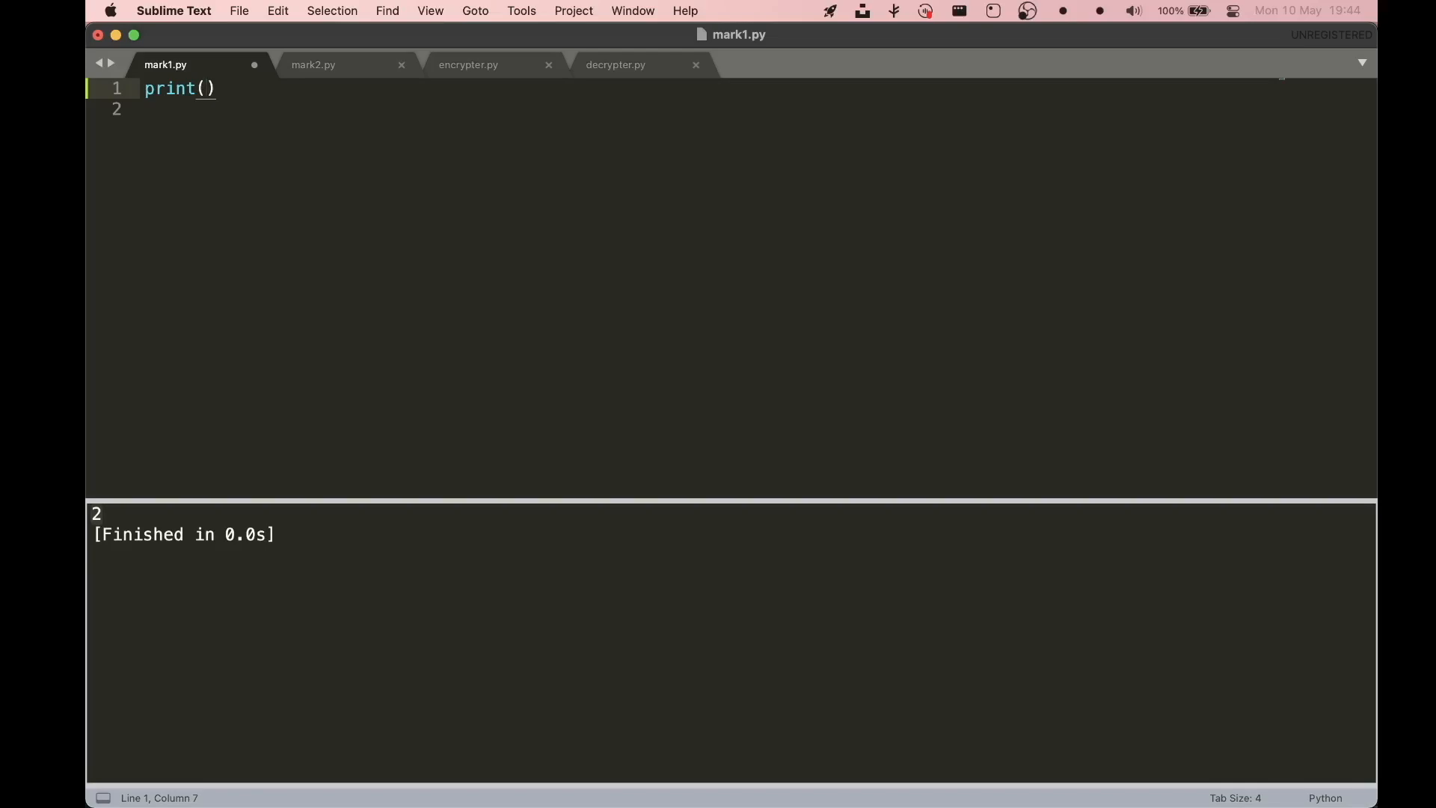
text(2+3)
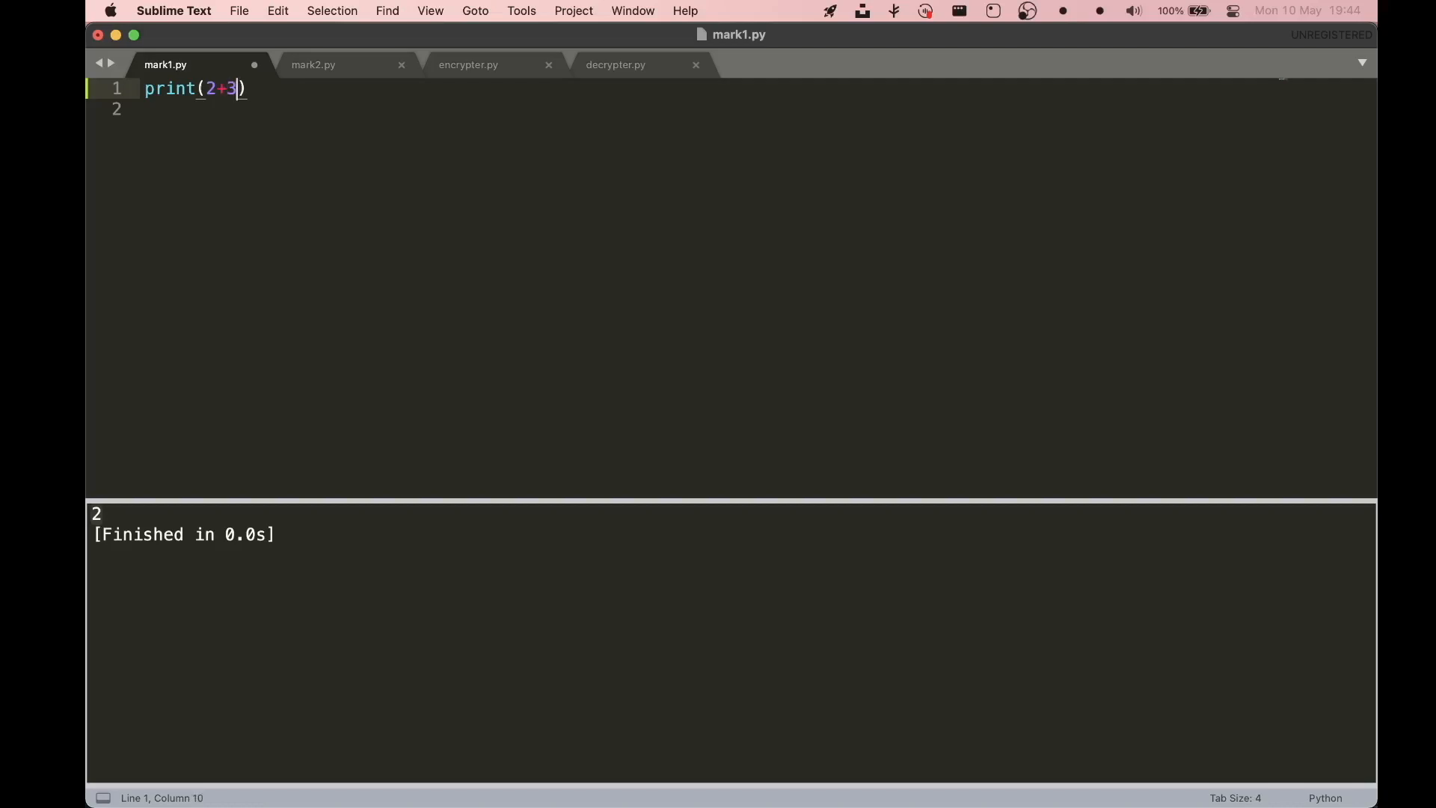
key(cmd+b)
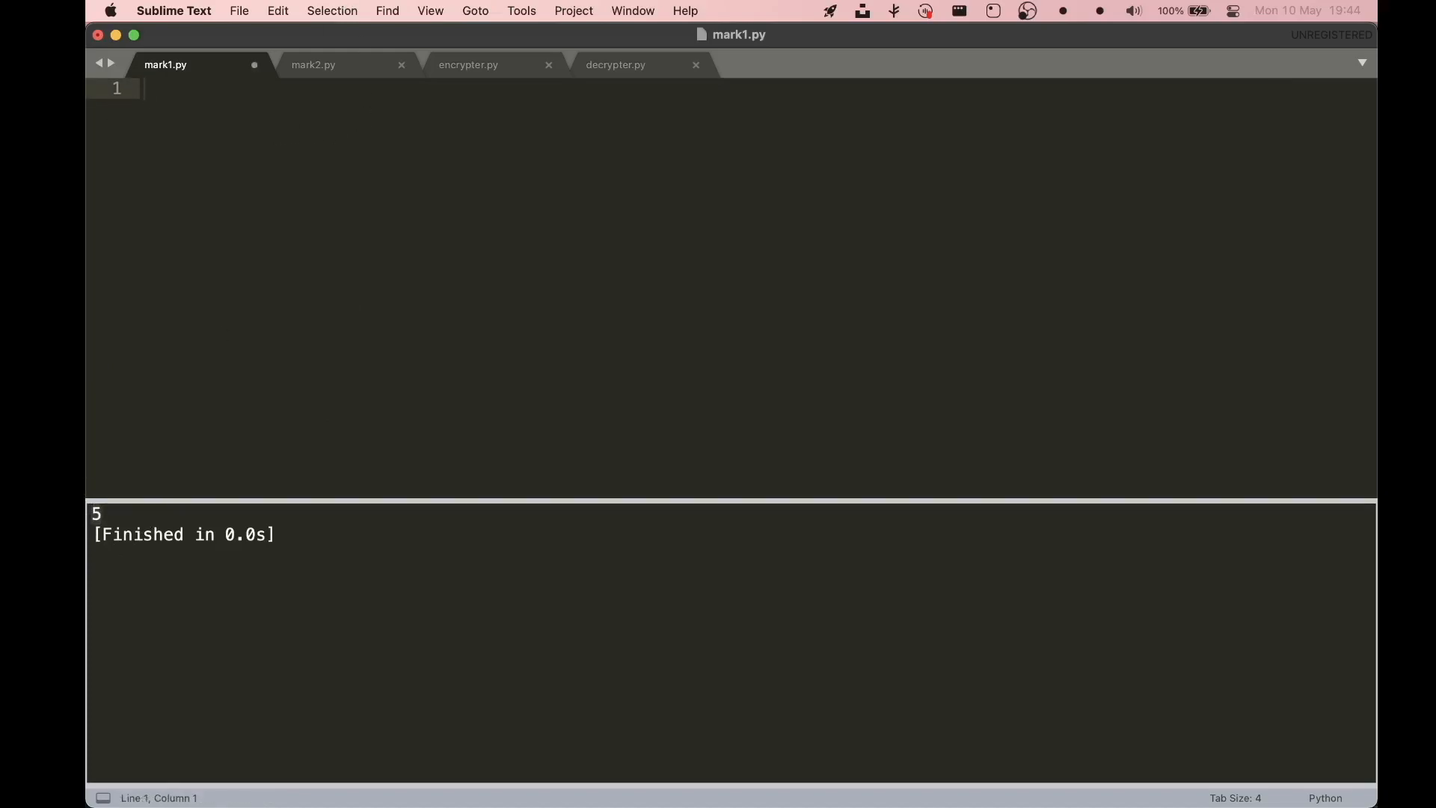
- Write a = 1, b = 2, c = a+b and print(c), renaming c to d
text(a)
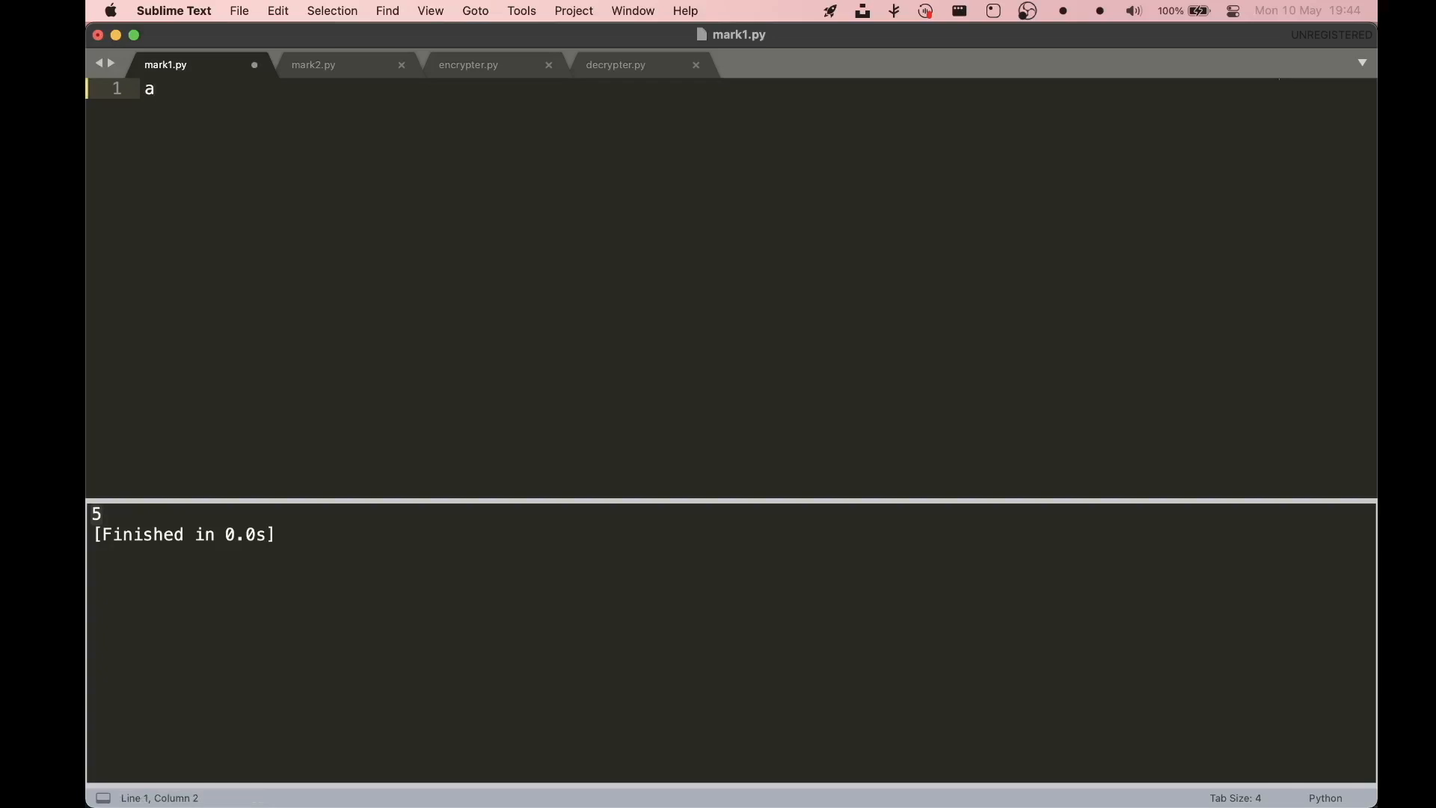
text(=)
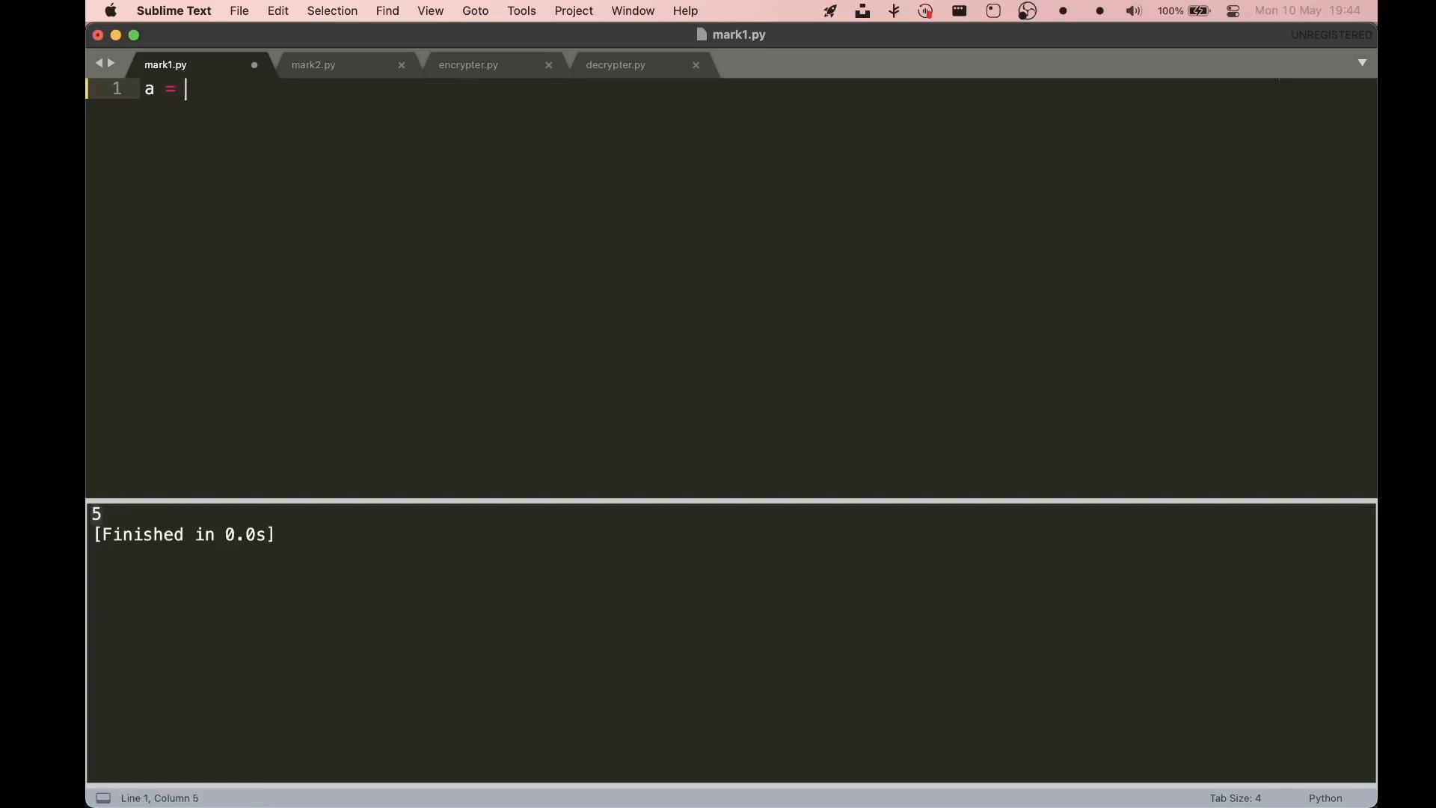
text(1)
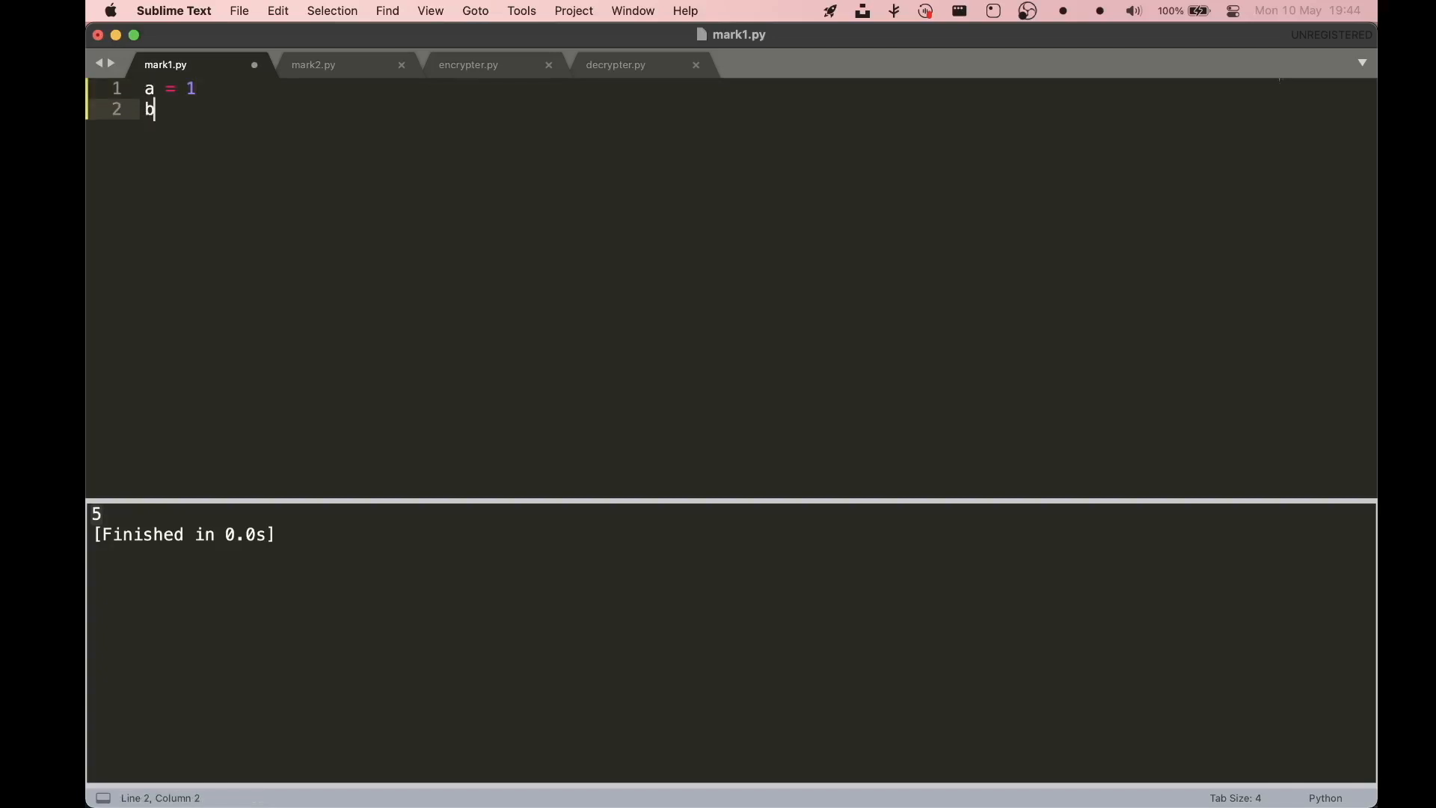
text(= 2)
text(c = a+)
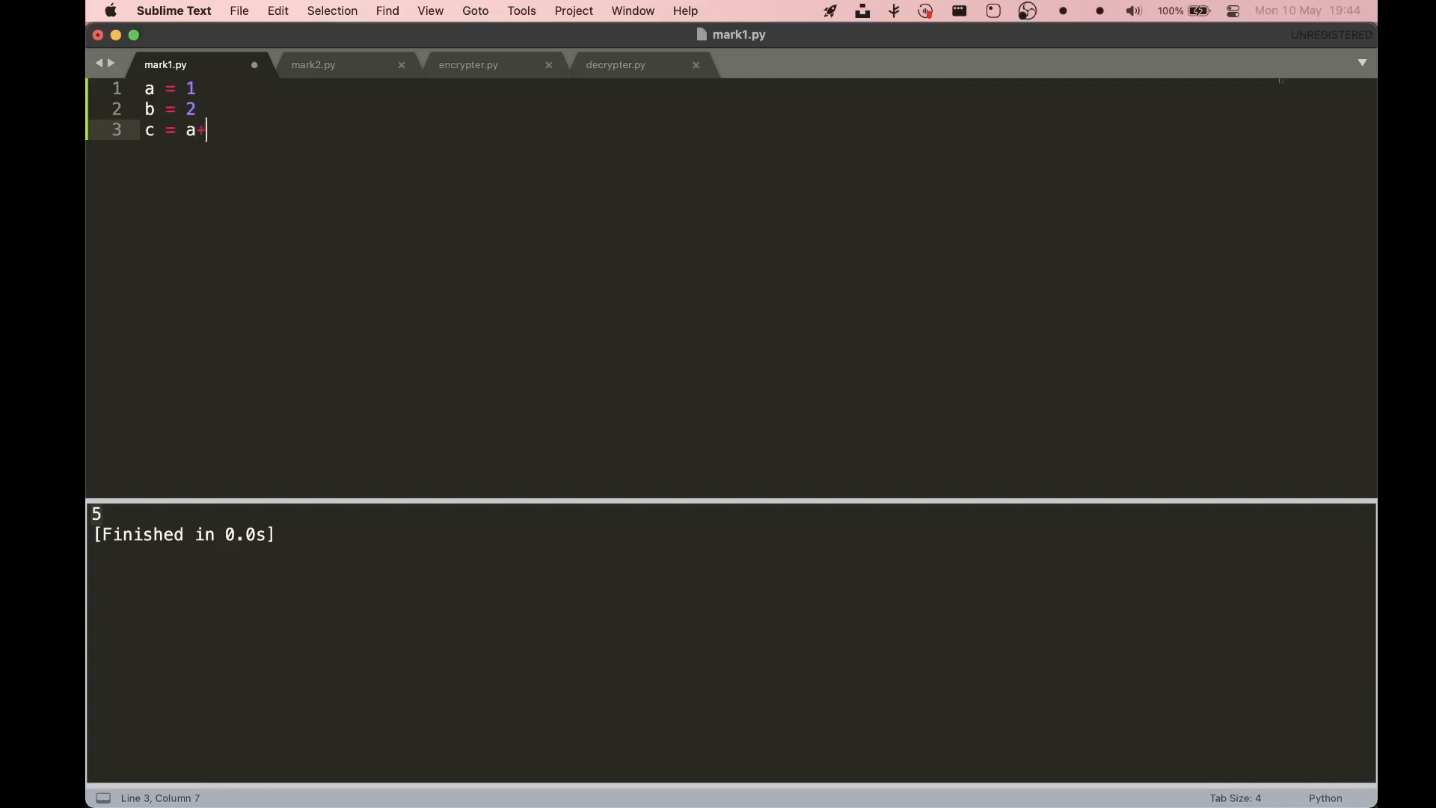
text(b)
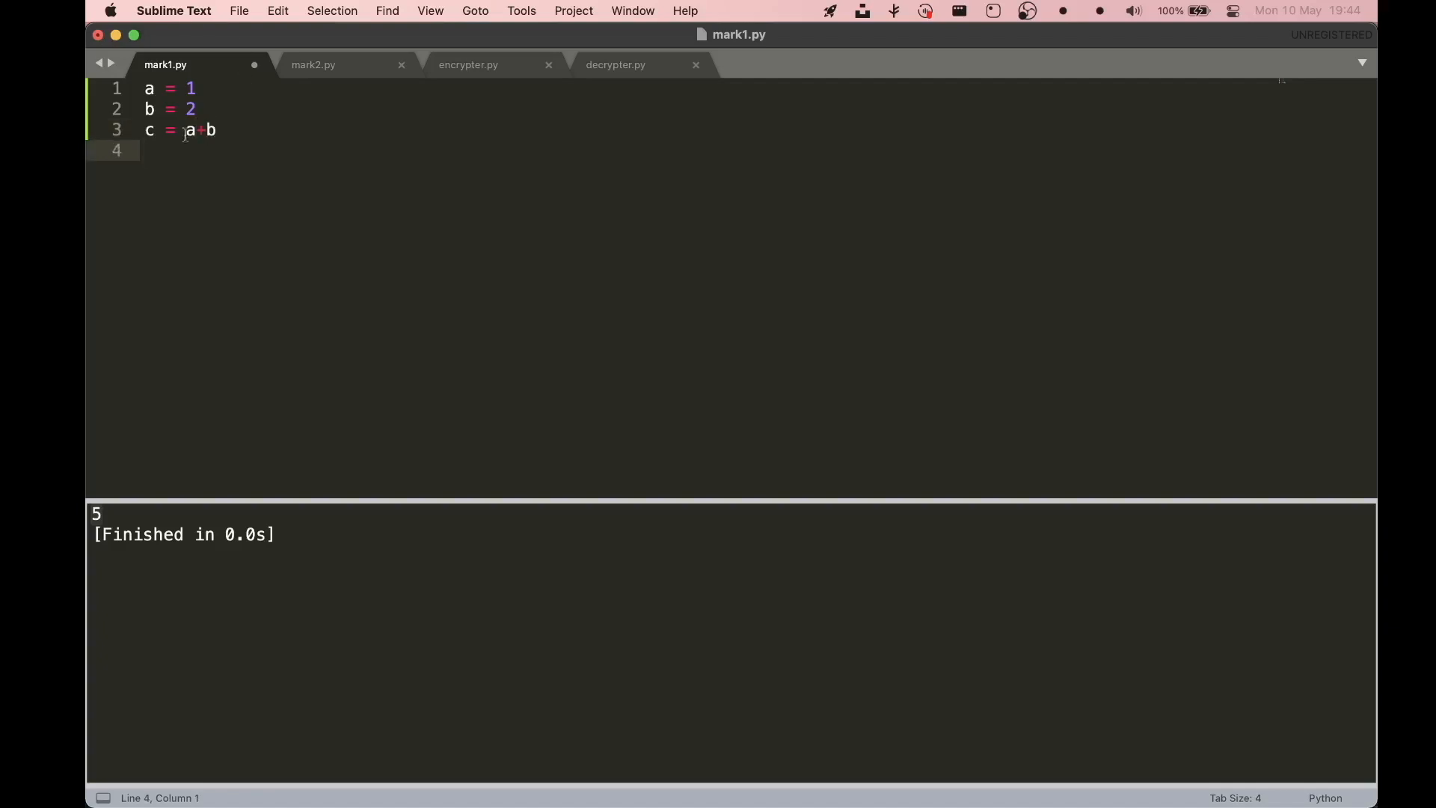
mouse_move(261, 150)
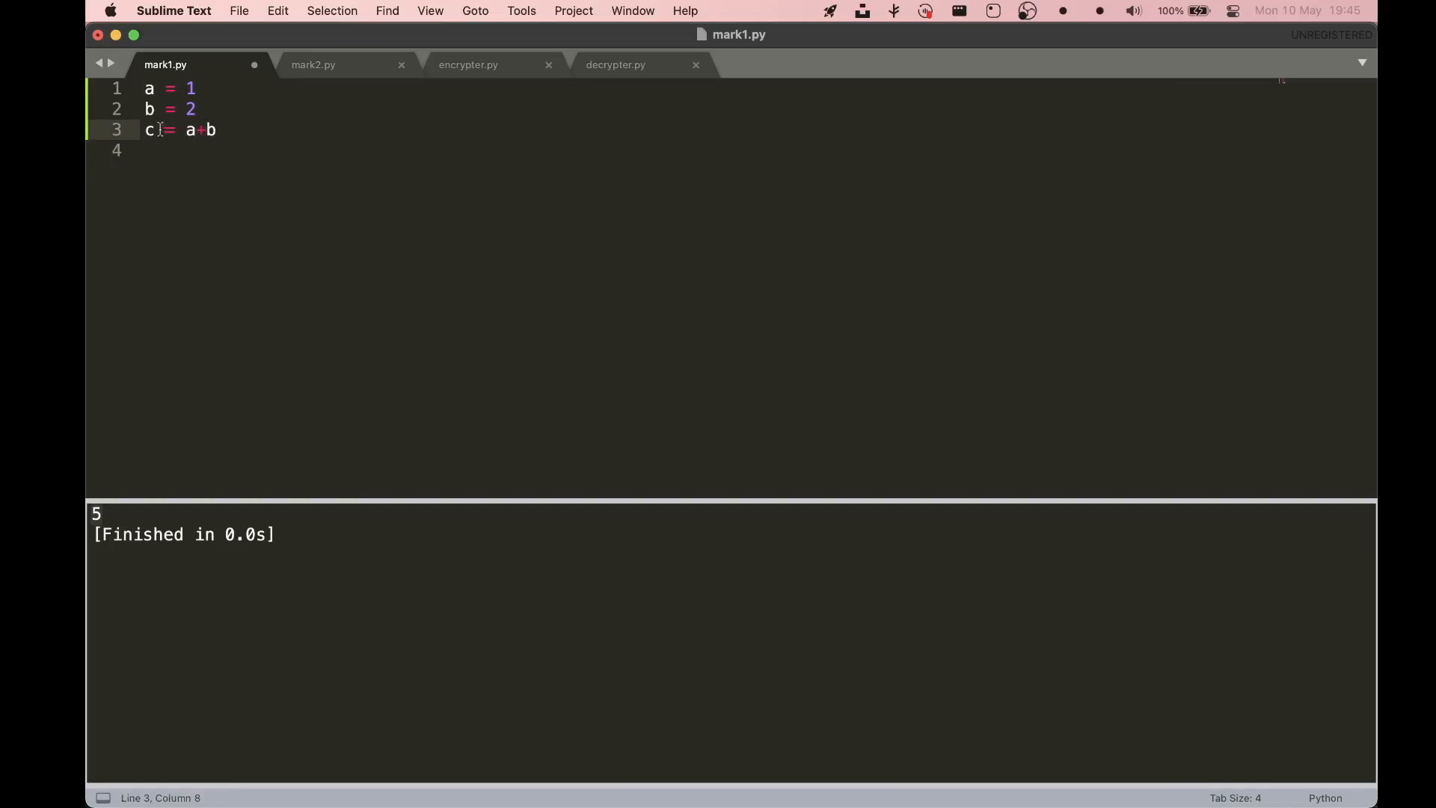
text(pr)
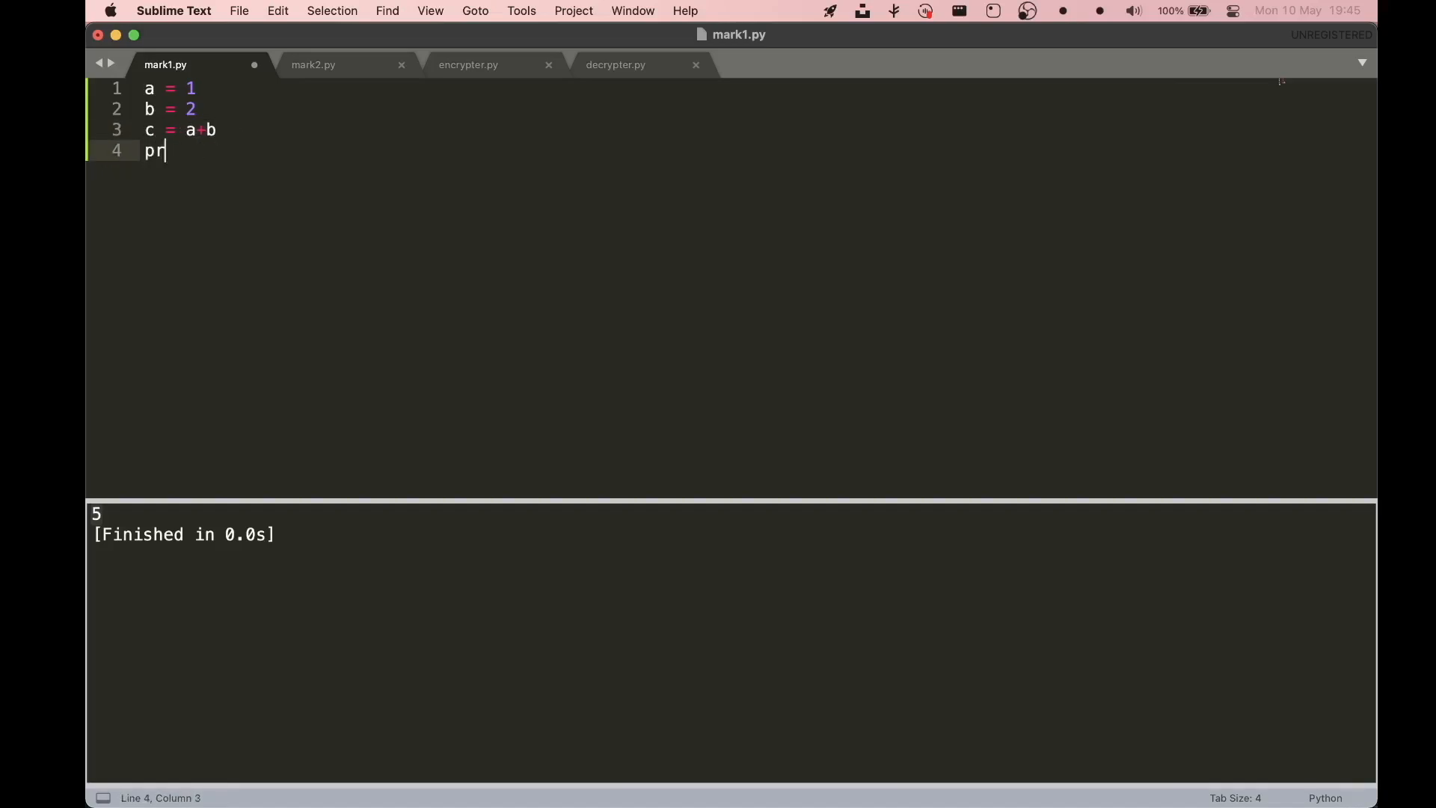
text(int())
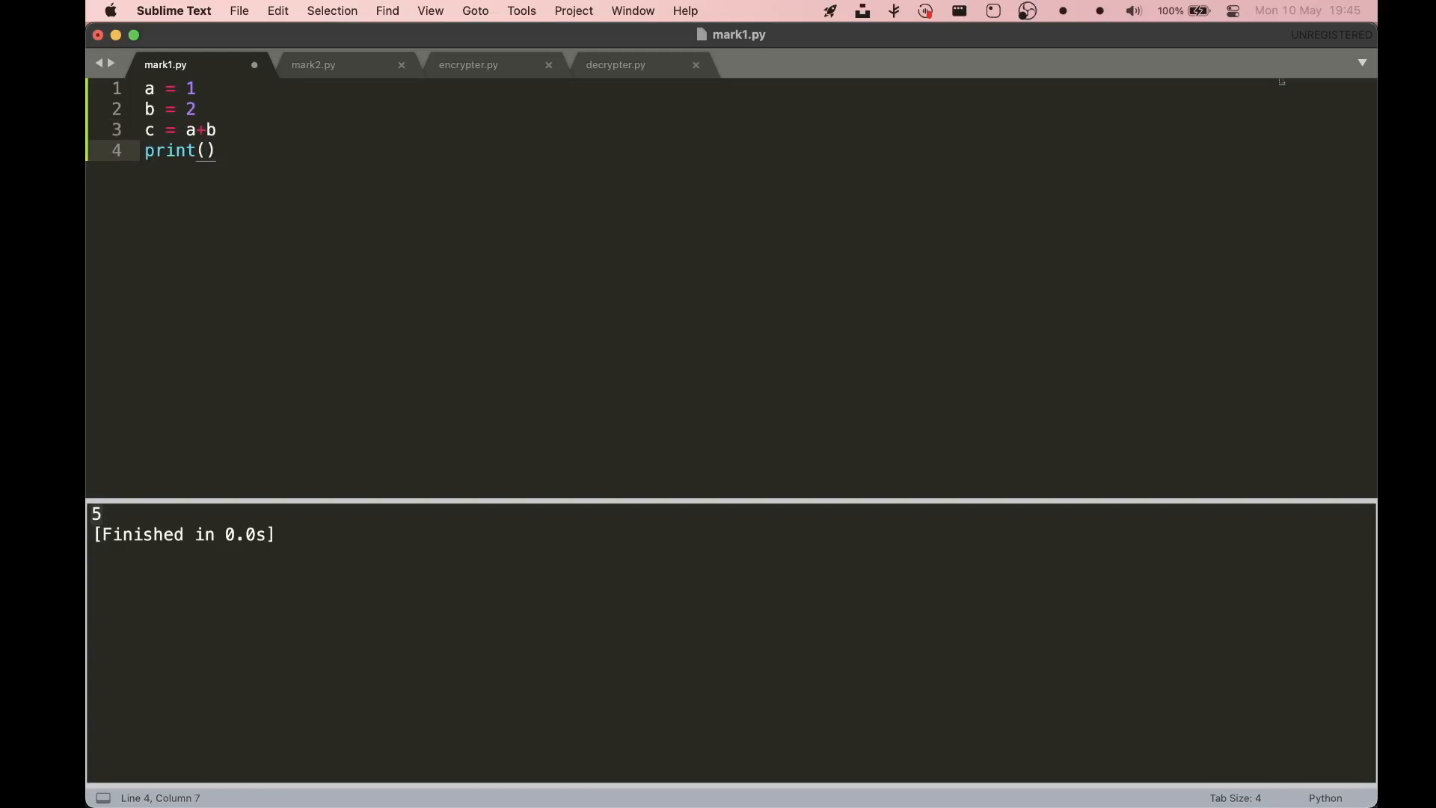
text(c)
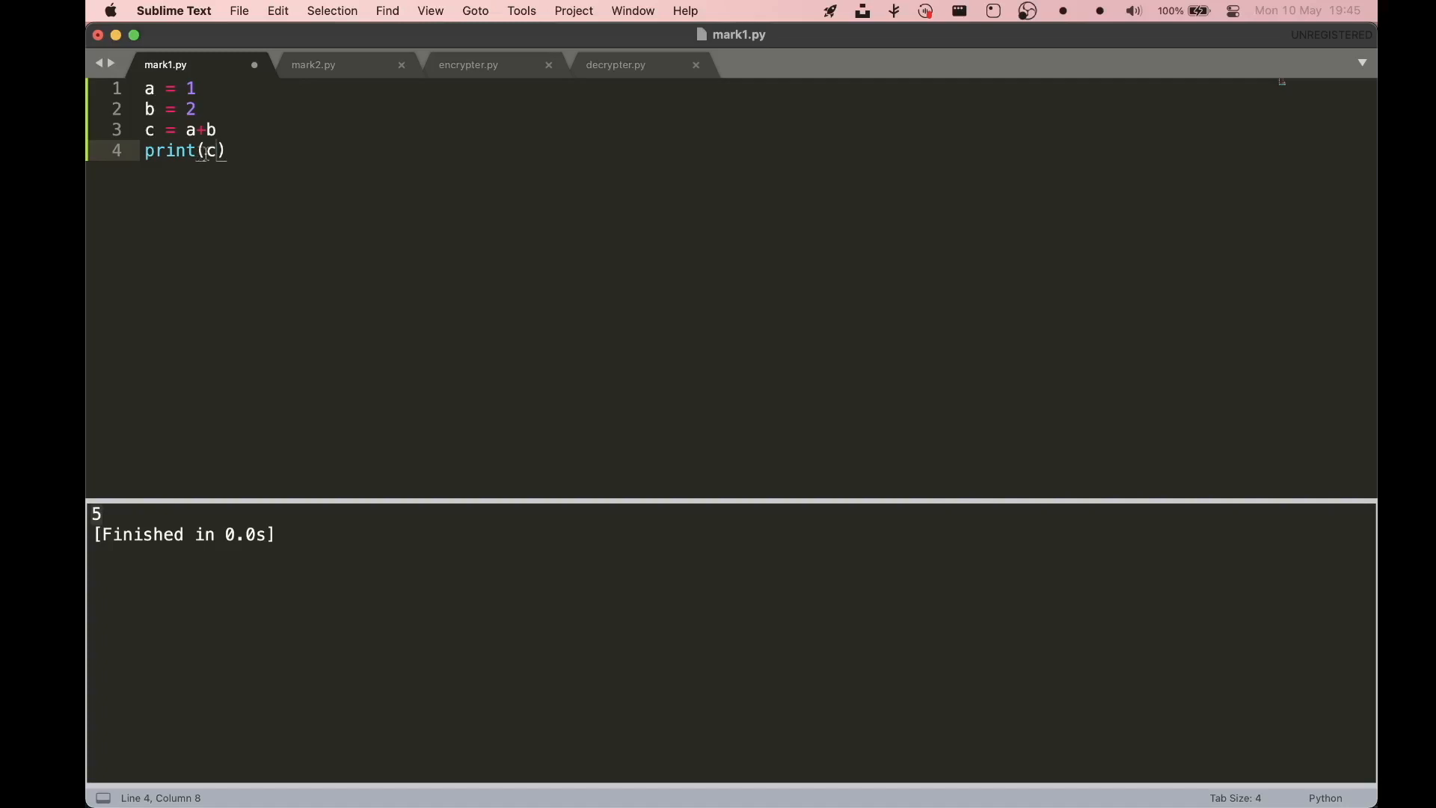
text(d)
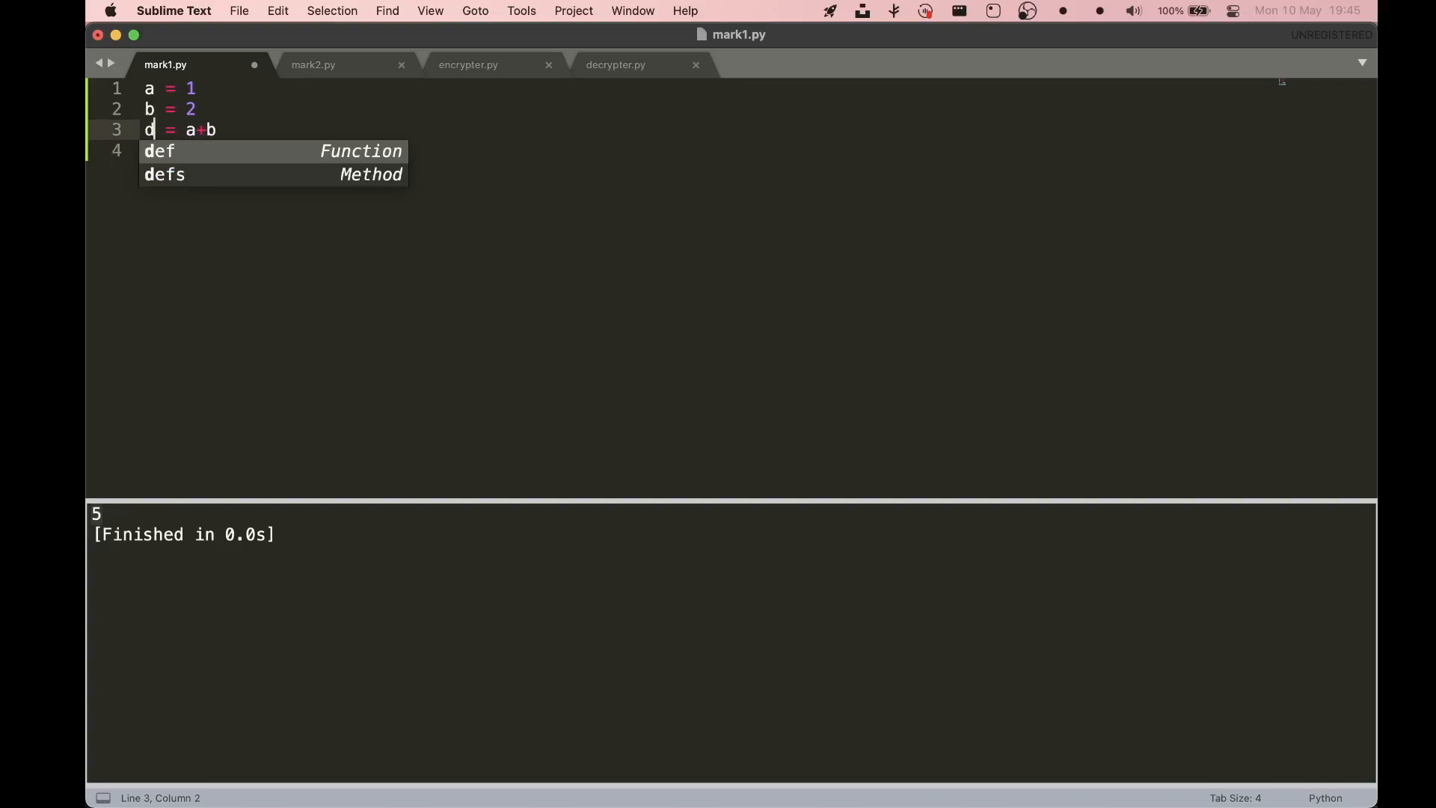
- Change line 4 to print(d), dismiss autocomplete and save, outputting 3
text(print(d))
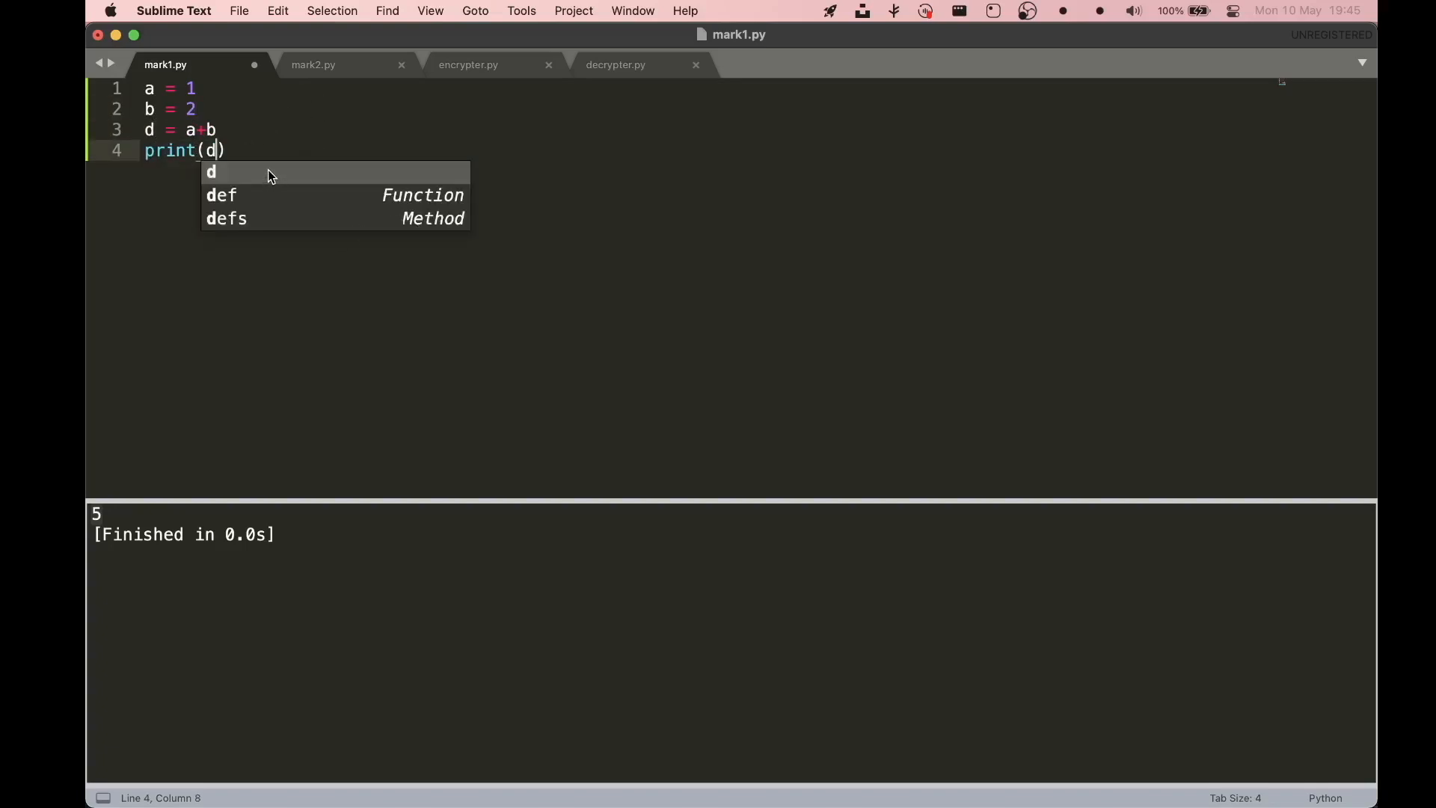
key(escape)
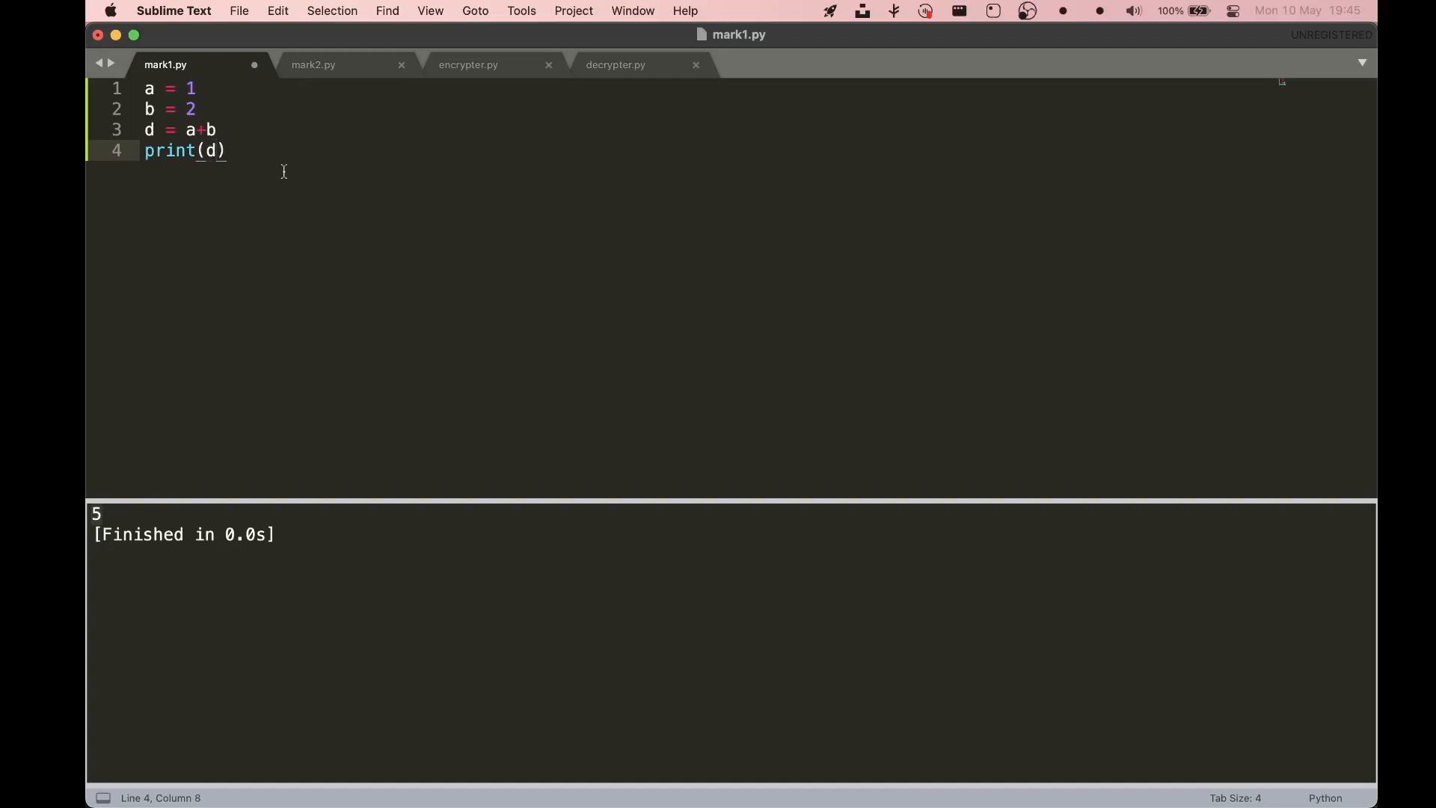
key(cmd+s)
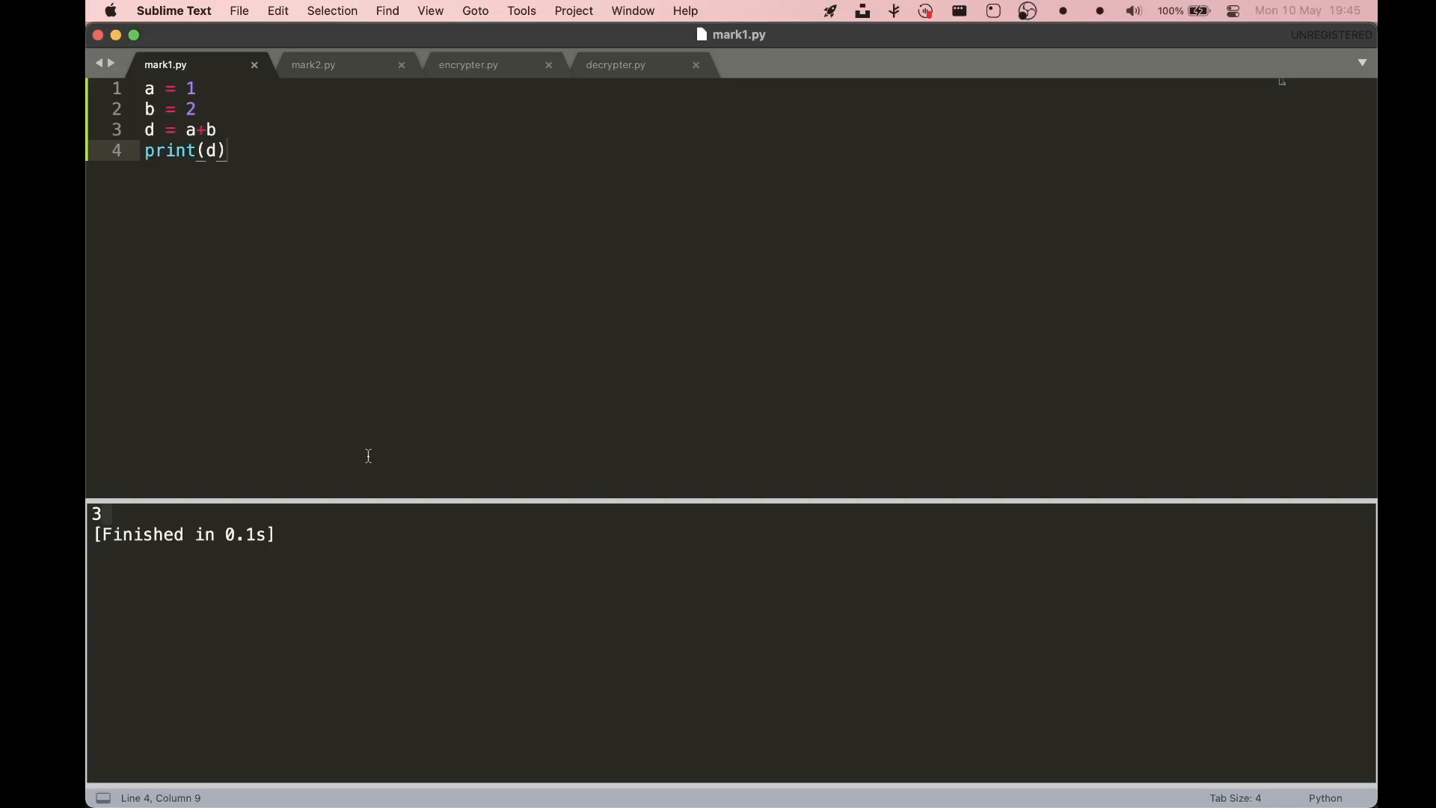
mouse_move(236, 105)
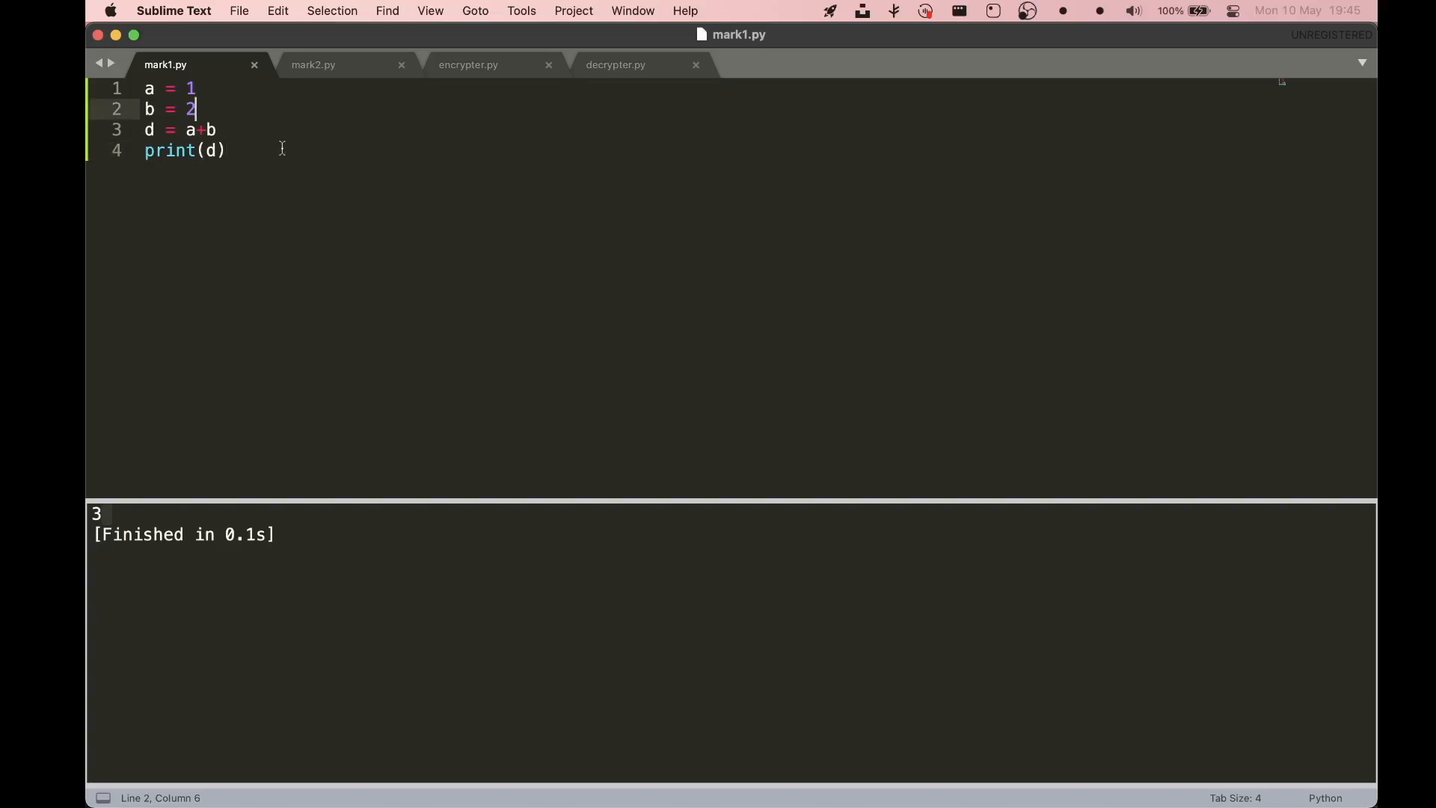
- Type the operator symbols + - / * on new line 6
text(+ -)
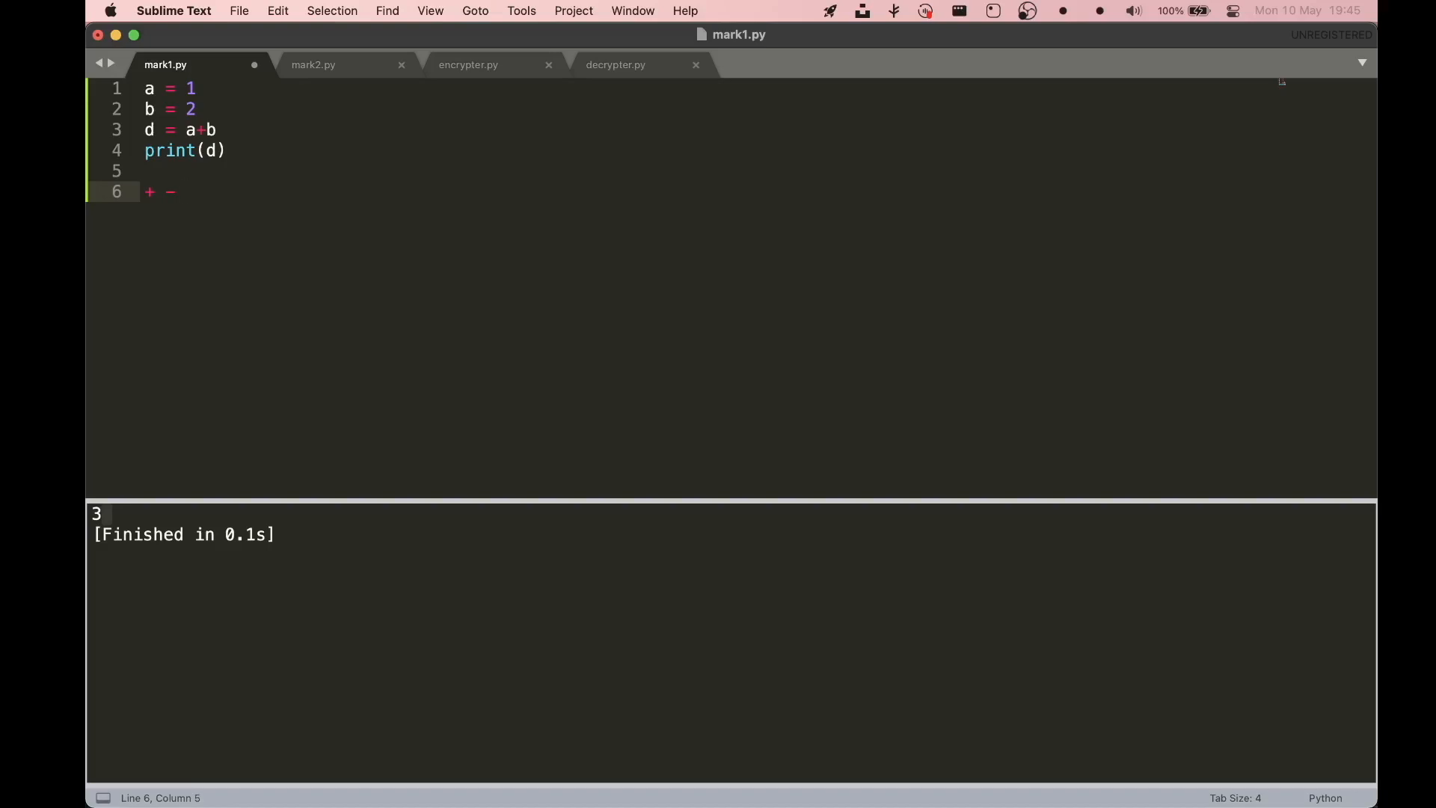
text(/)
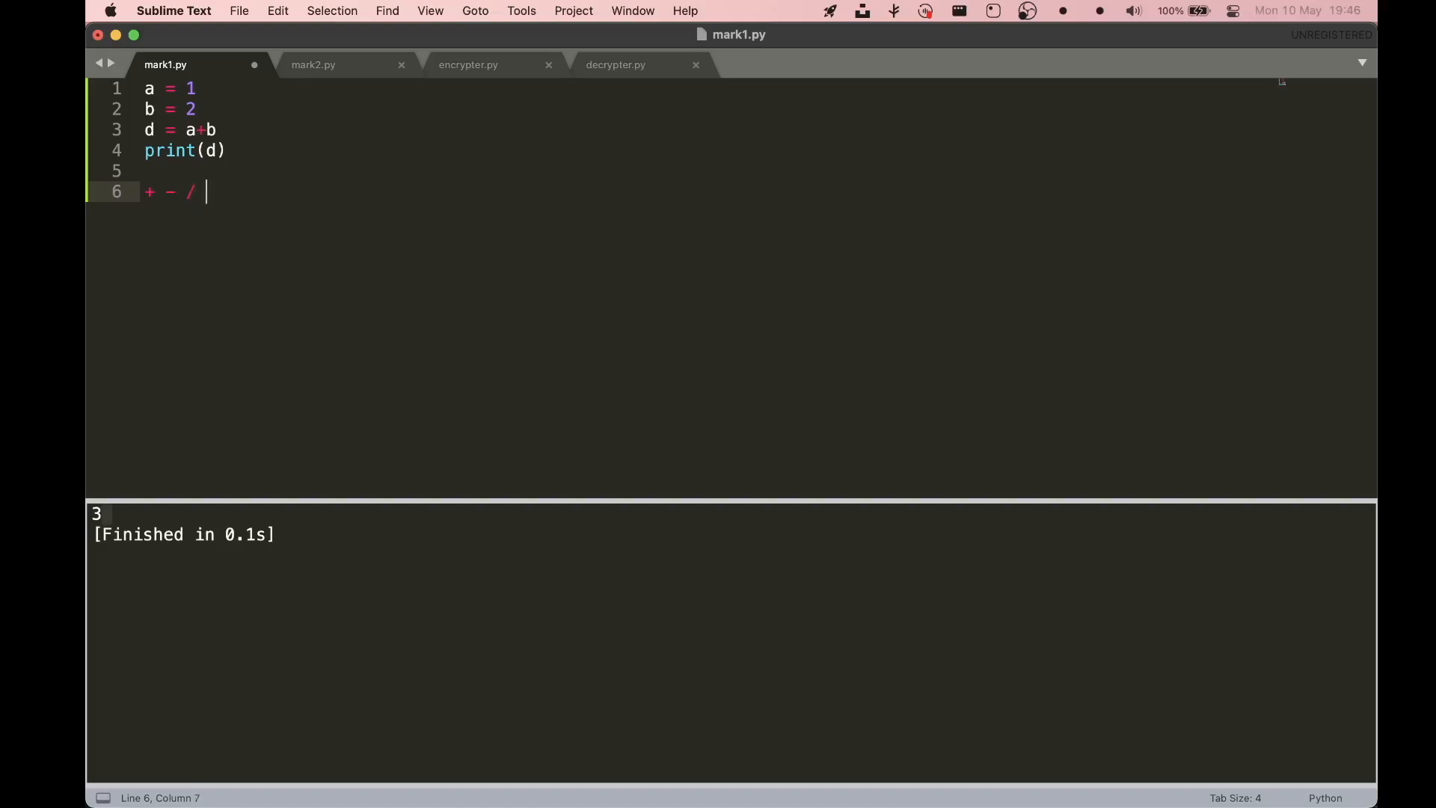
text(*)
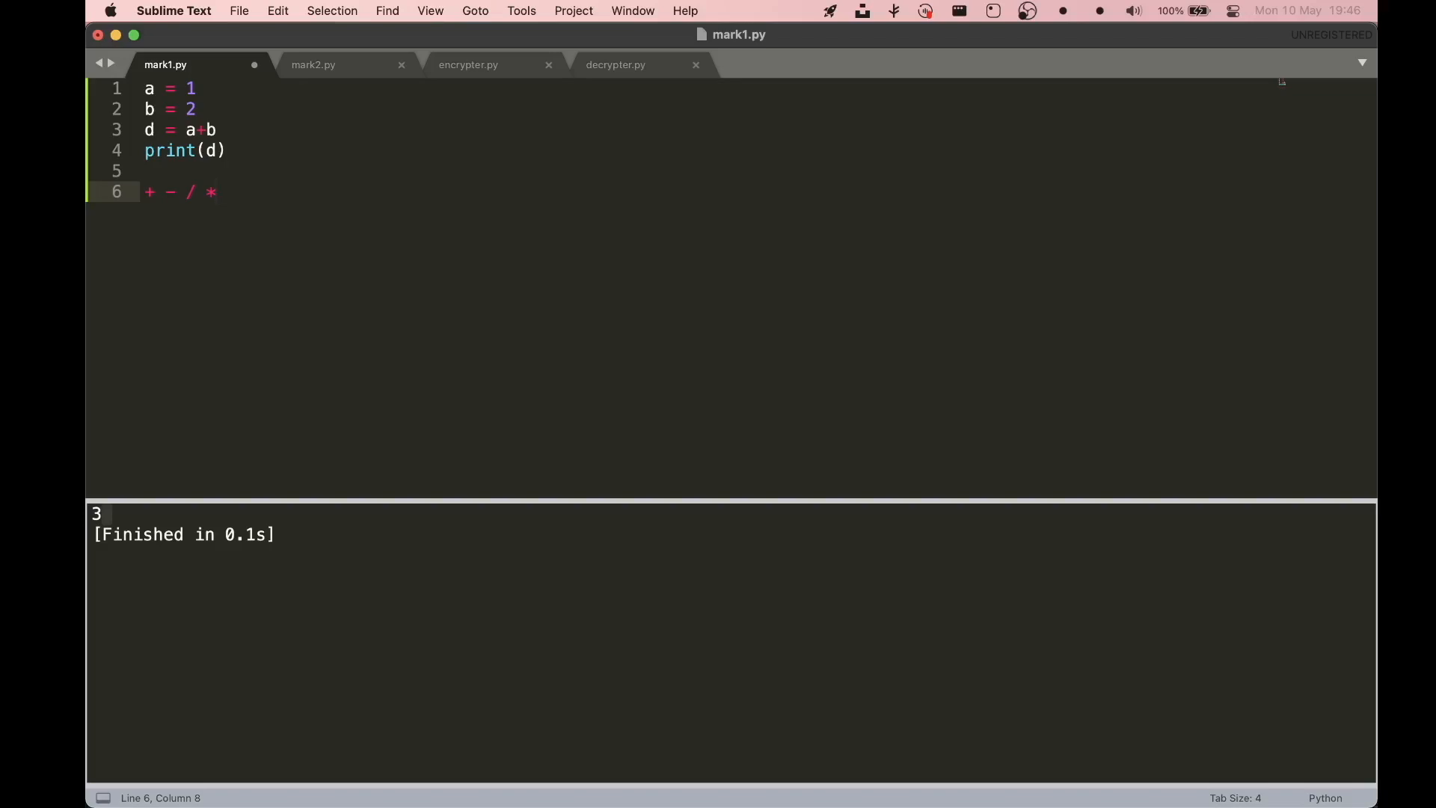
mouse_move(799, 264)
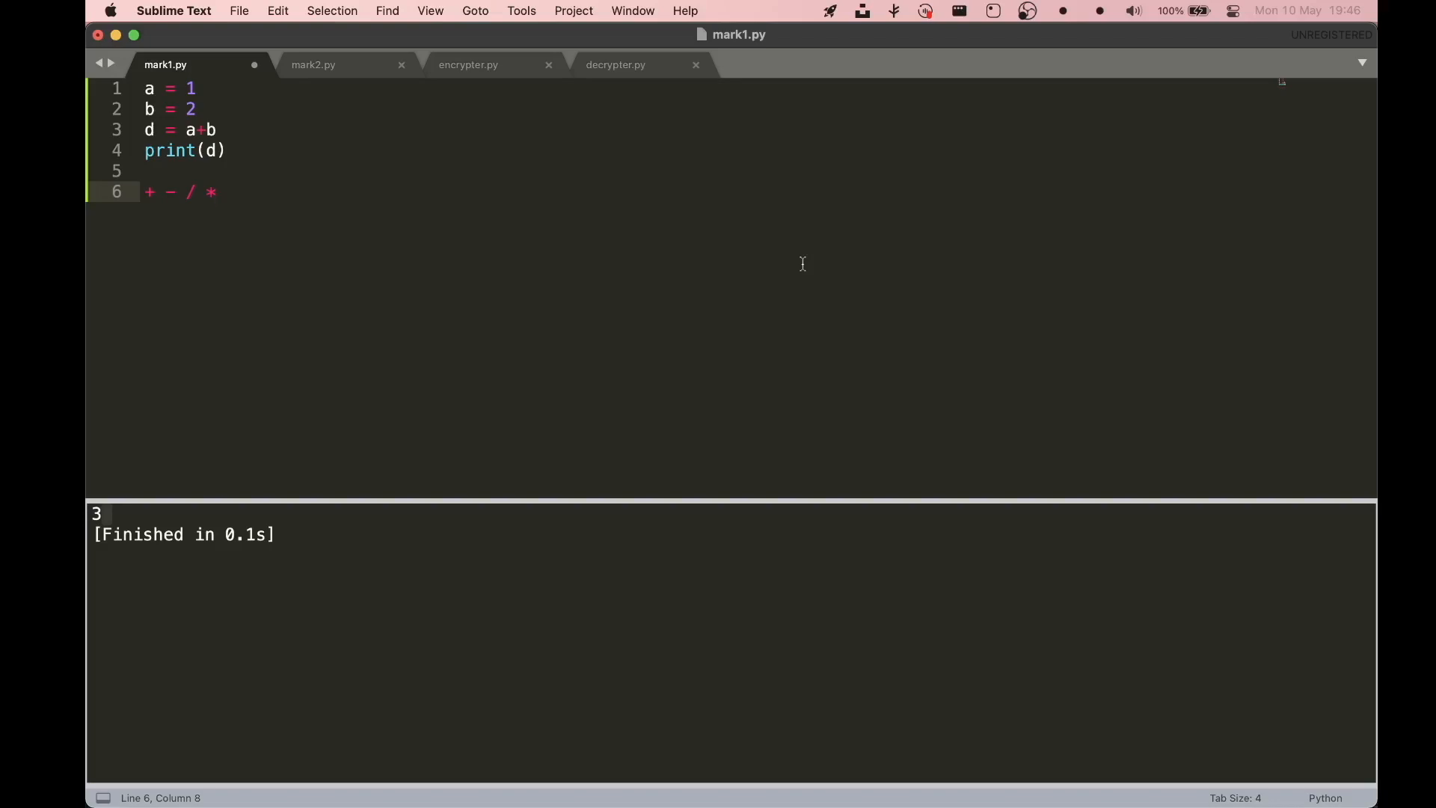
mouse_move(1025, 16)
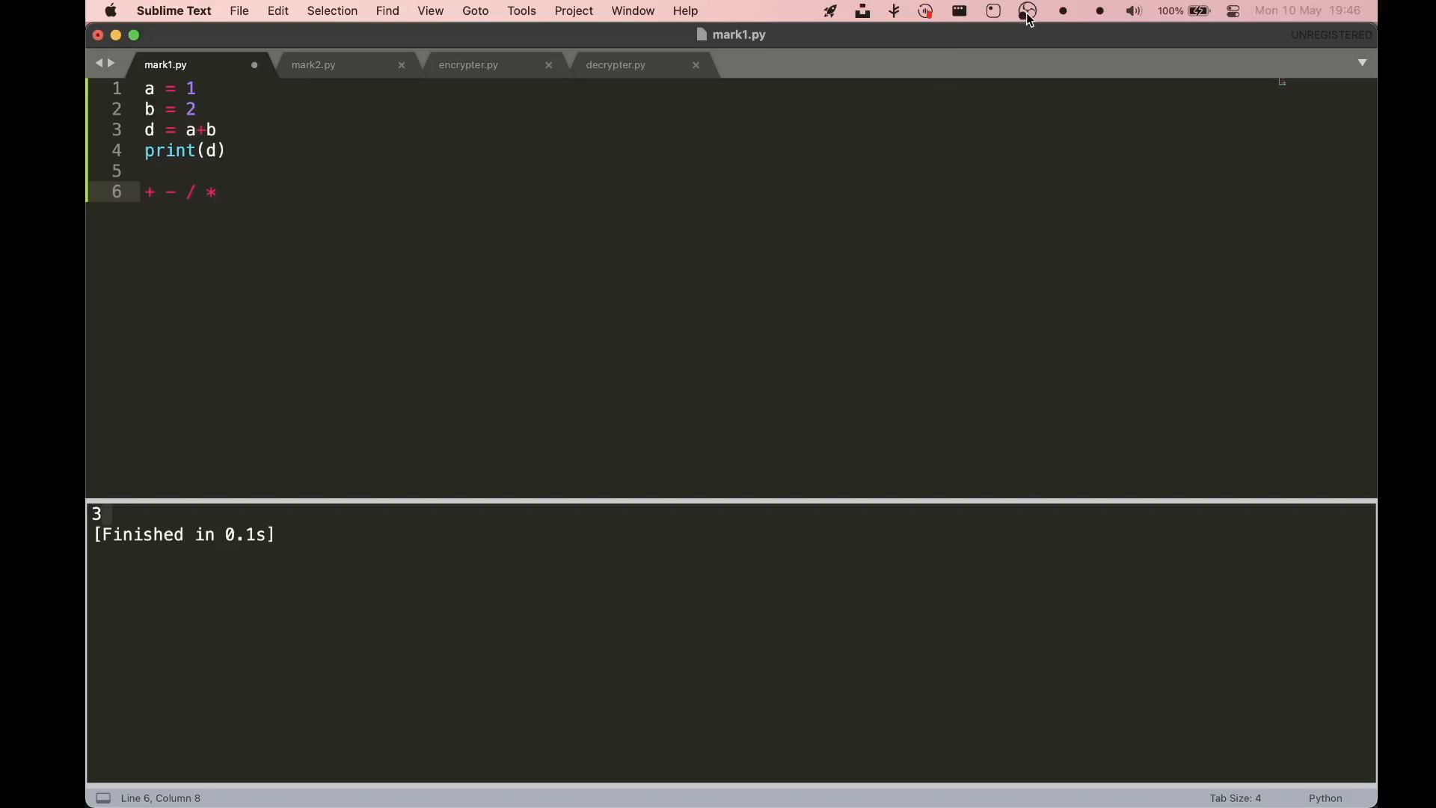